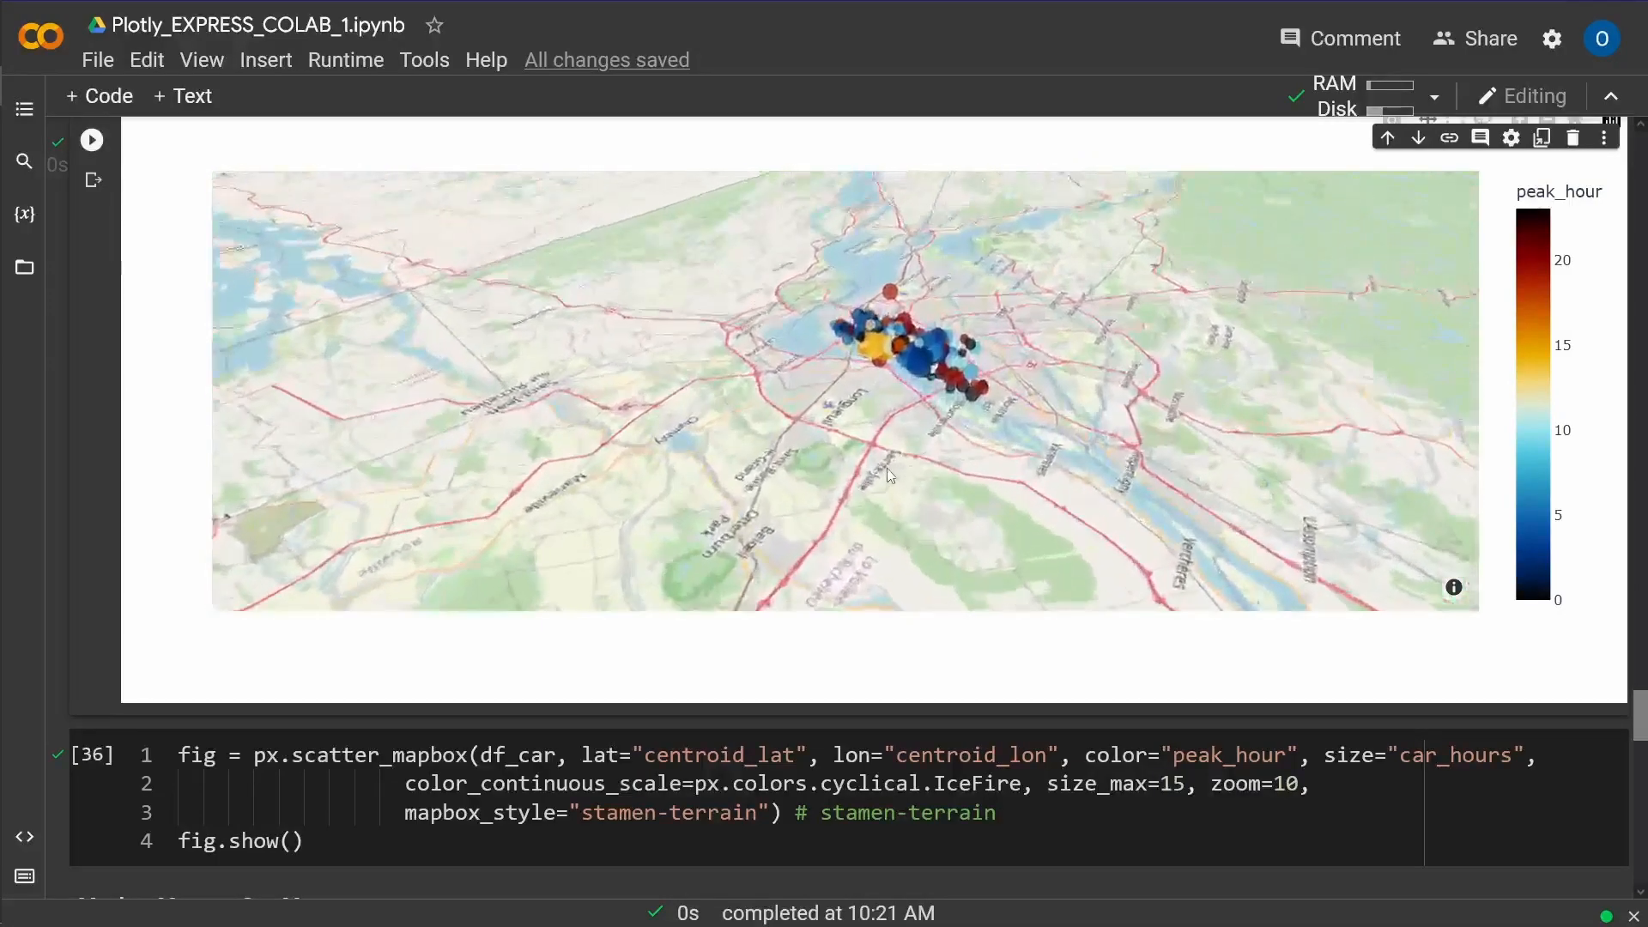
Step: Get back to the Plotly upgrade cell at the top via the table of contents
drag(888, 474, 956, 469)
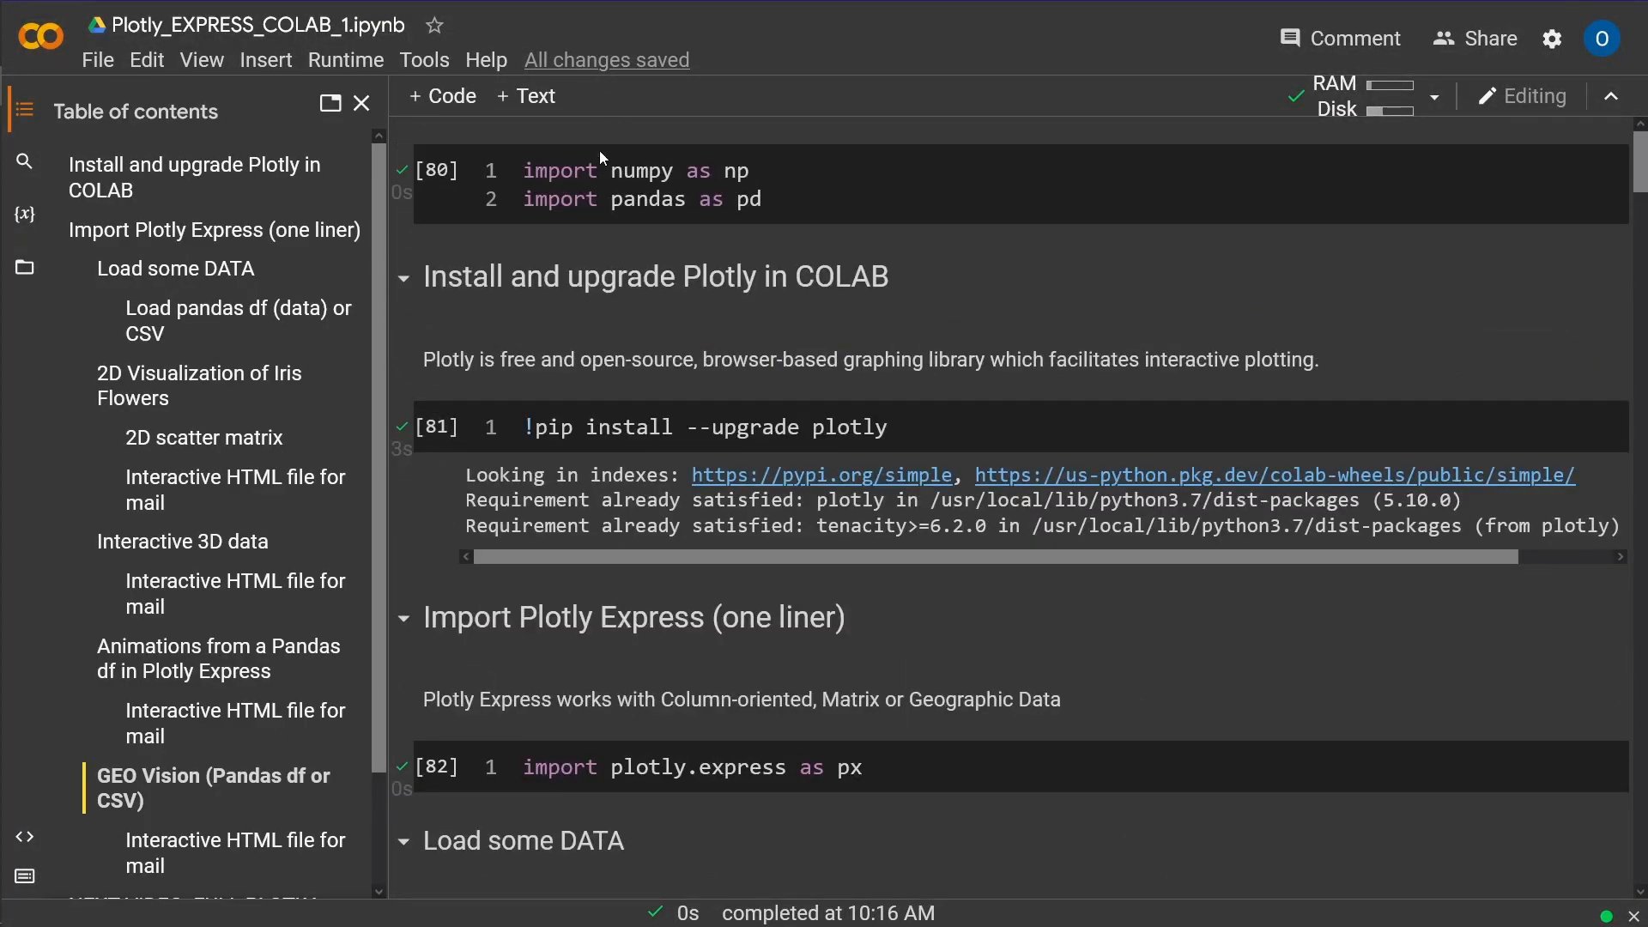
double_click(819, 276)
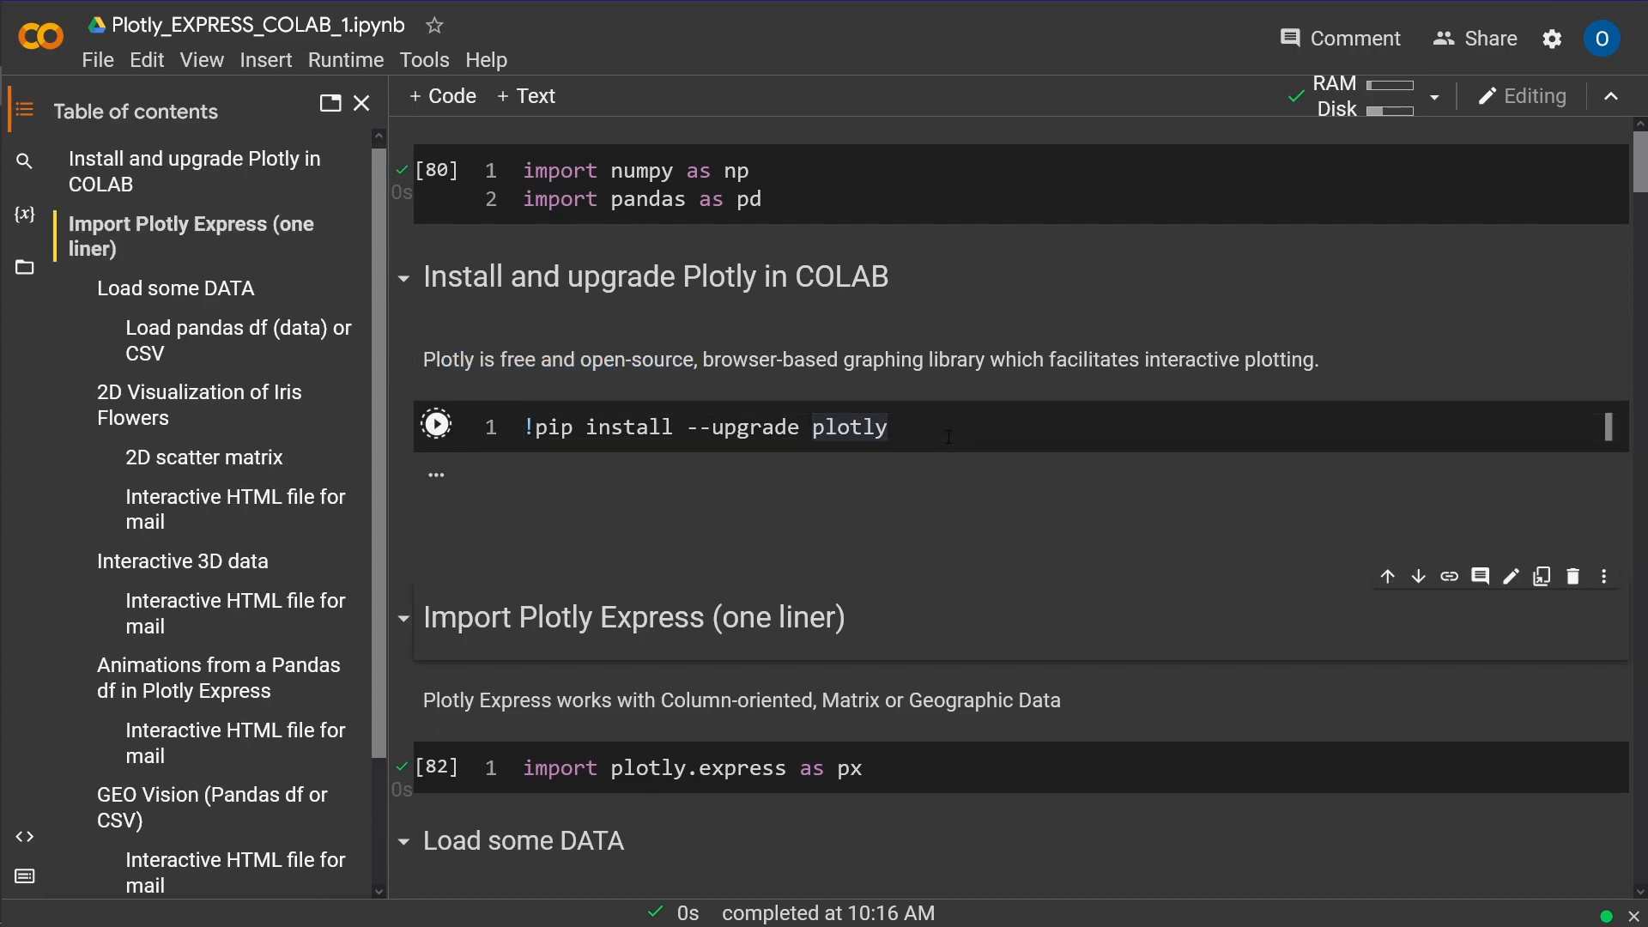
Step: Rerun the pip install --upgrade plotly cell (5.10.0) and the plotly.express import cell
click(435, 424)
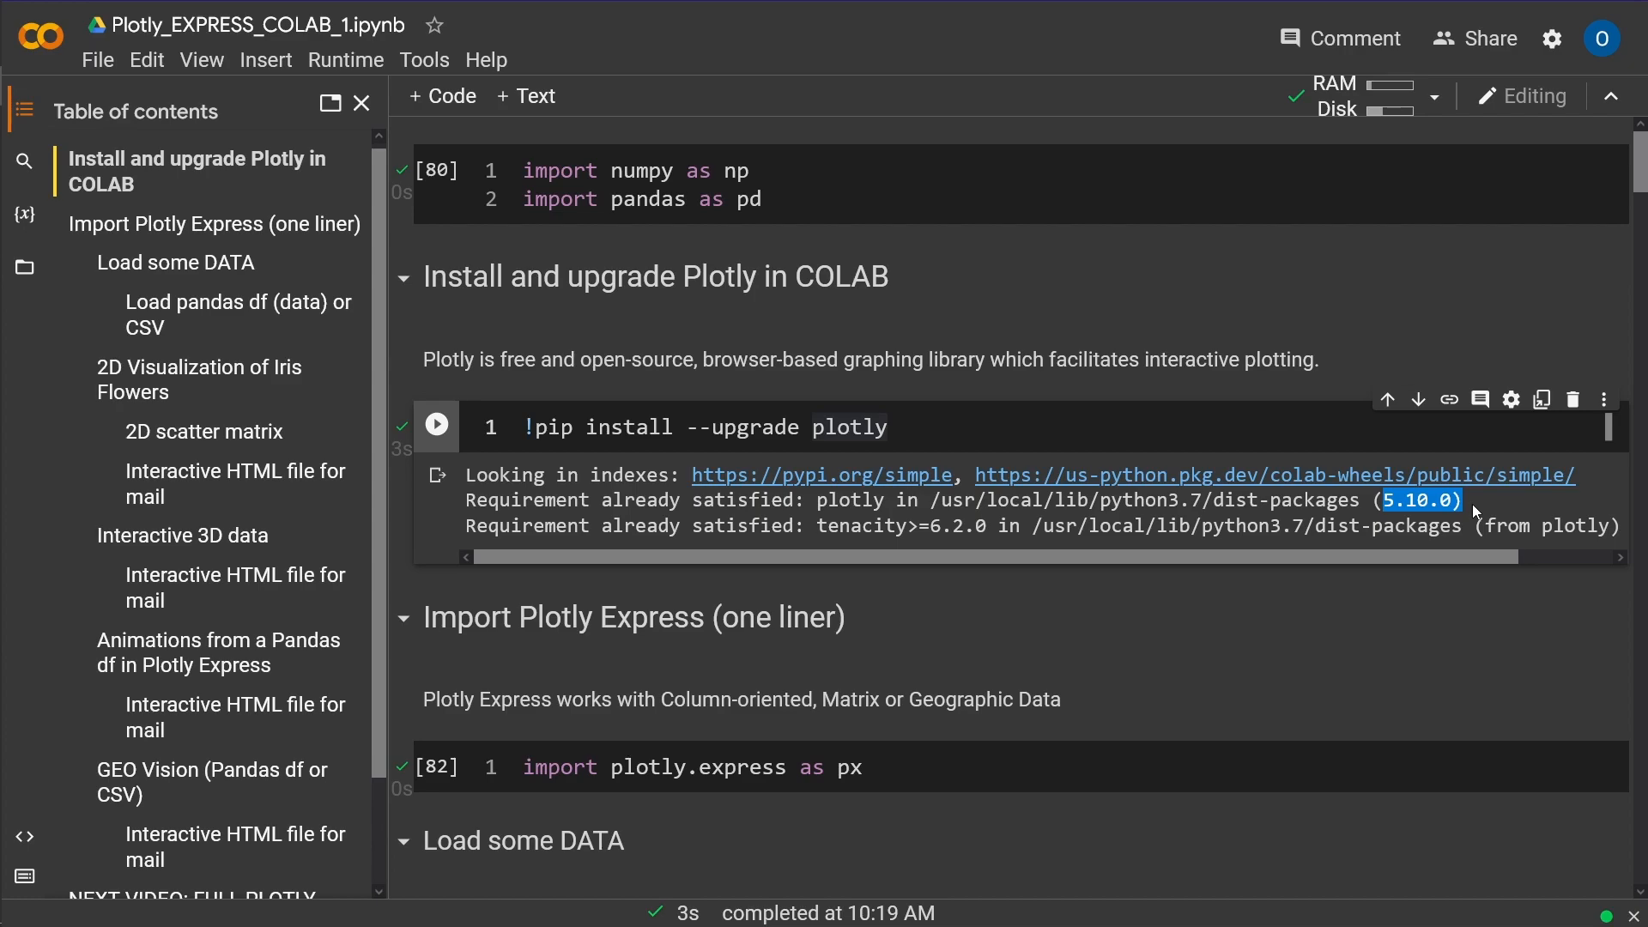
scroll(down, 3)
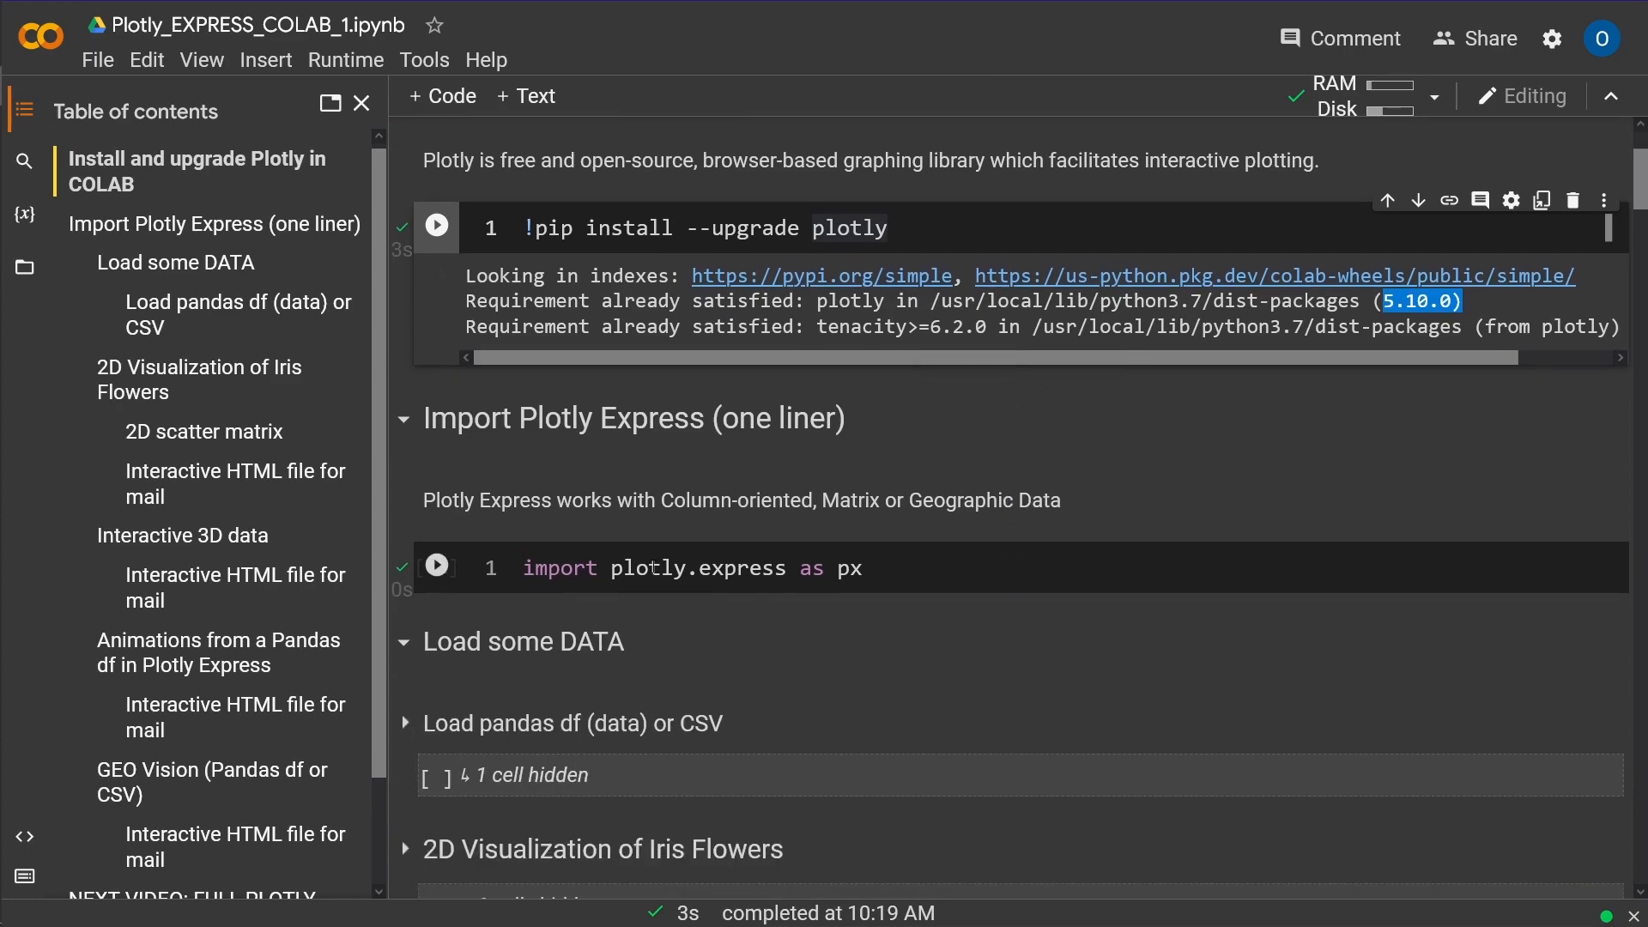
click(886, 568)
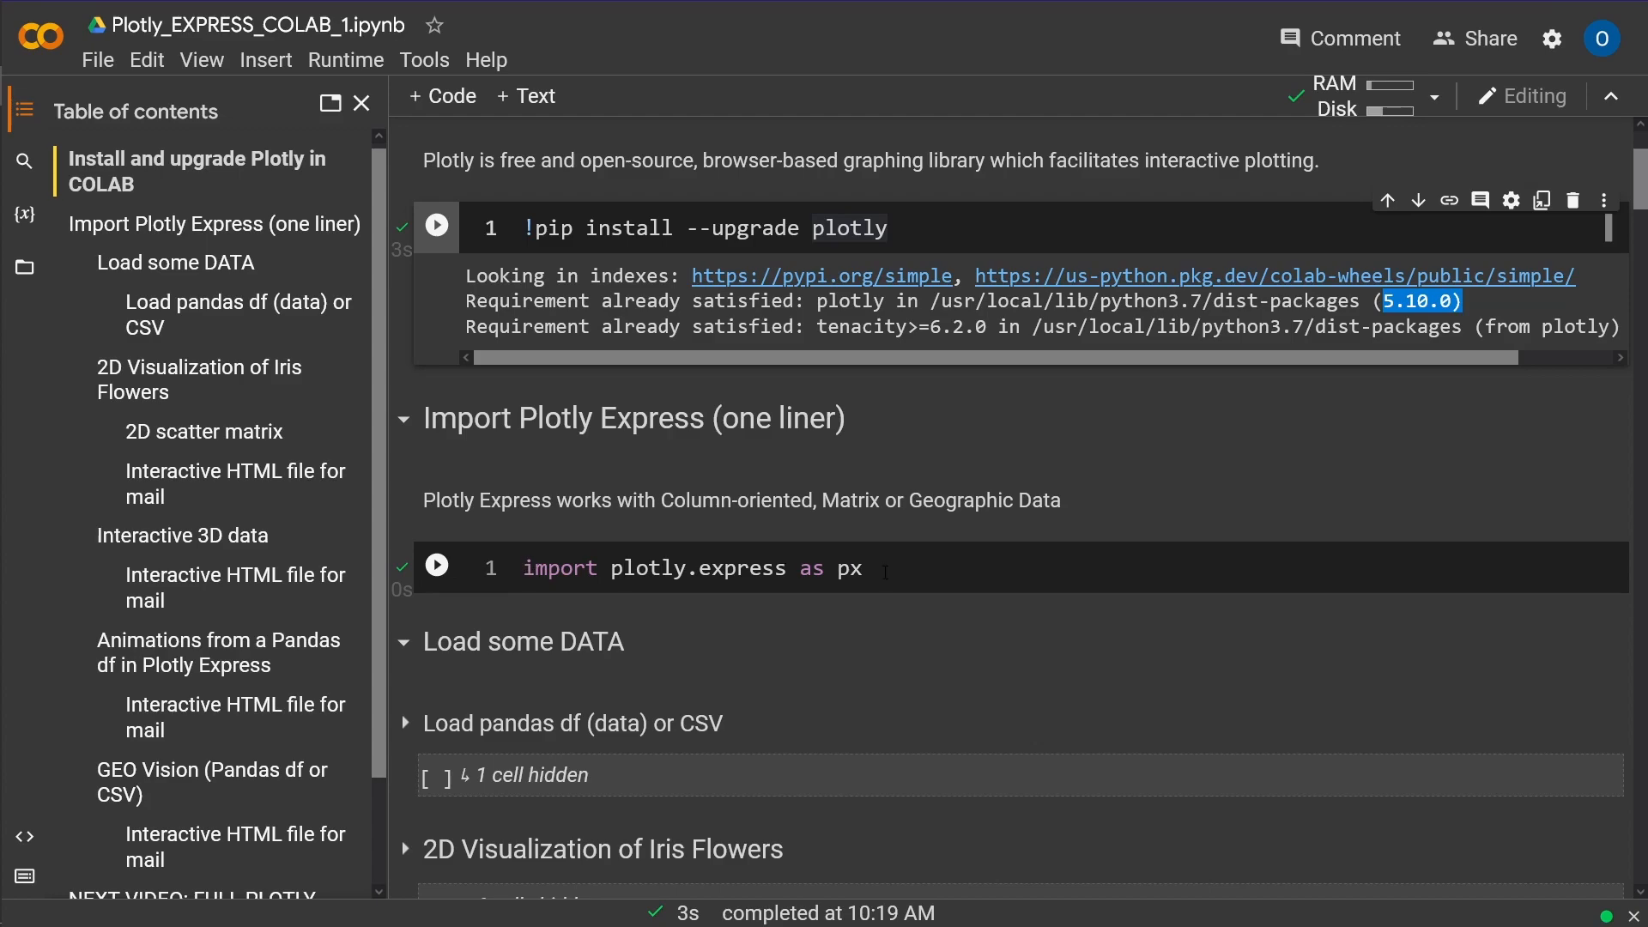
triple_click(694, 567)
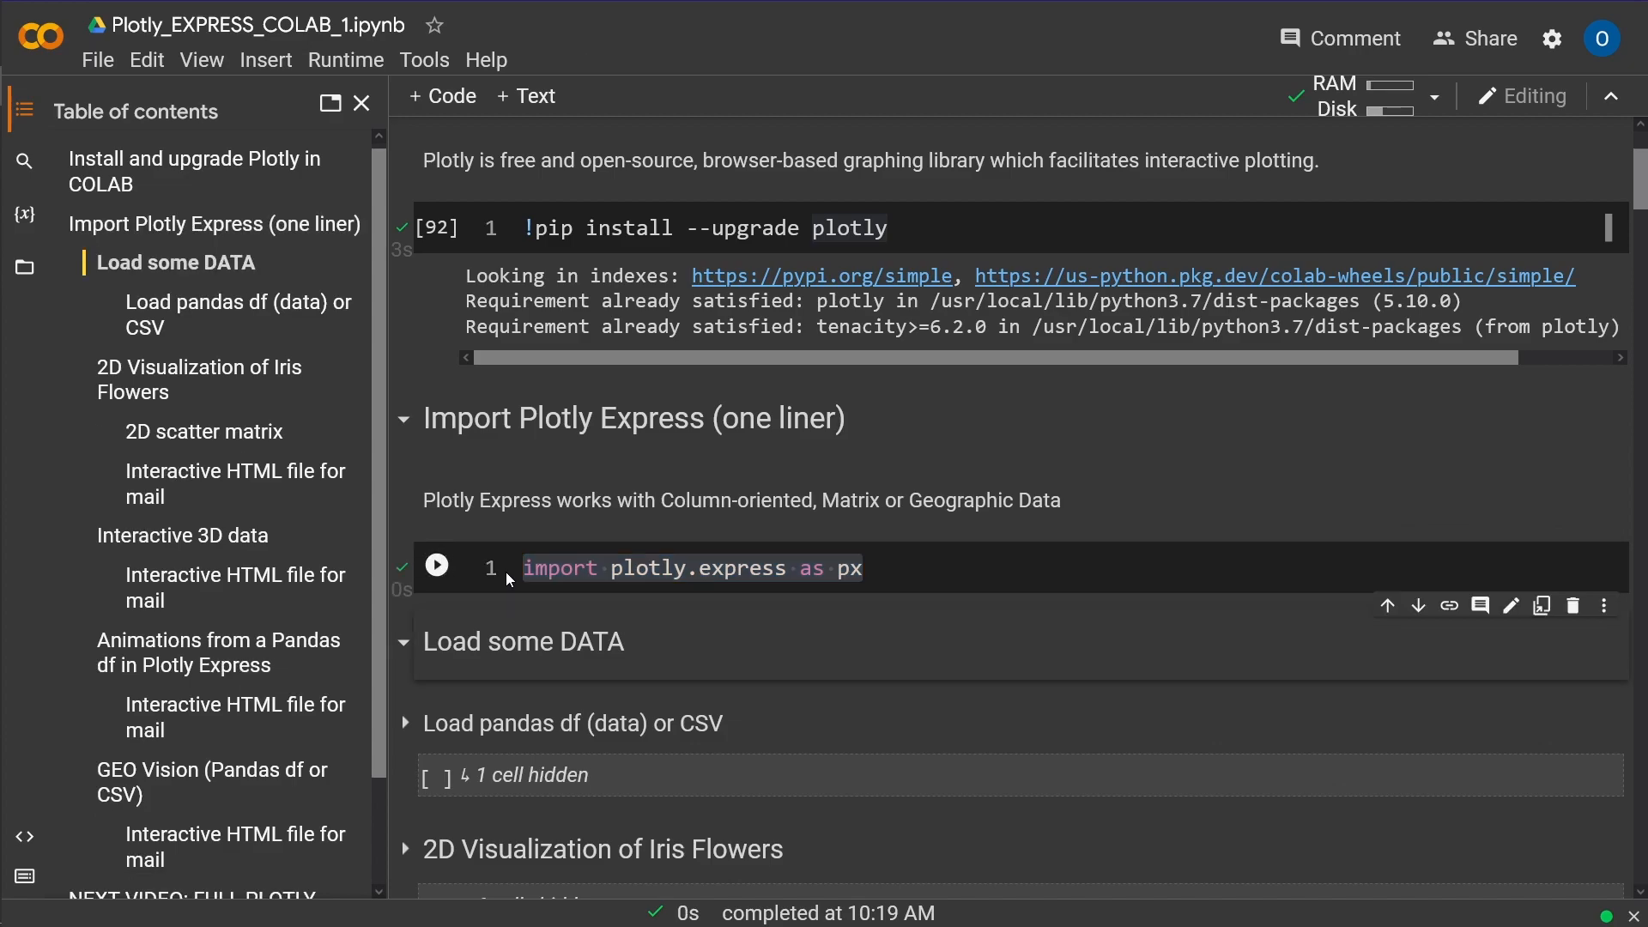
click(436, 565)
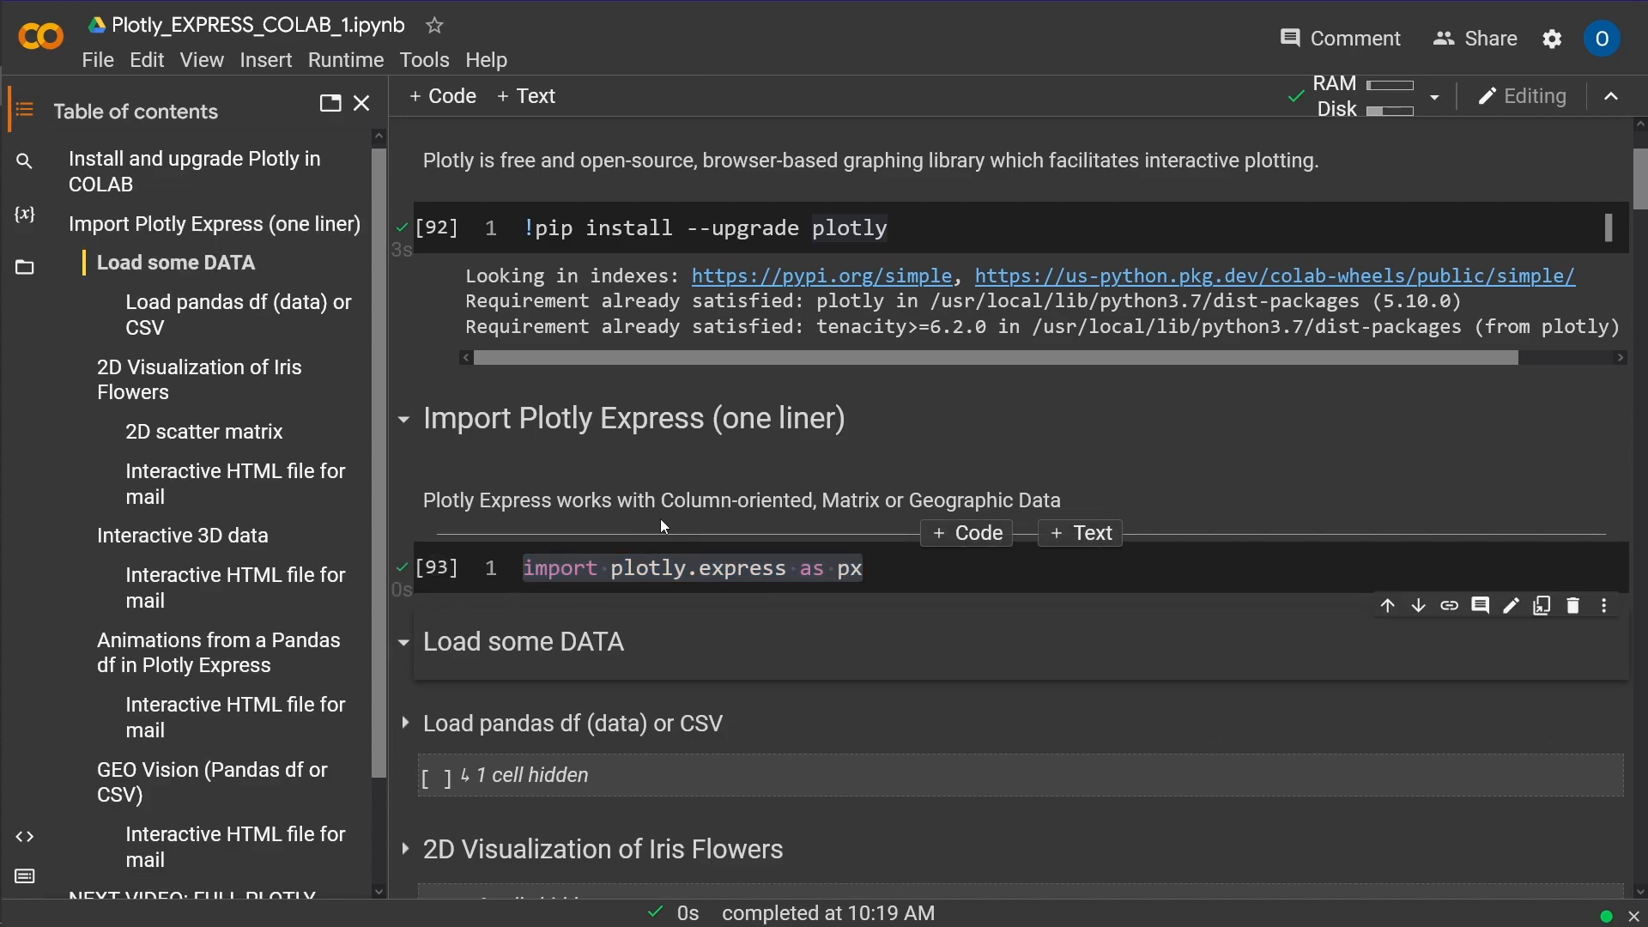
double_click(731, 500)
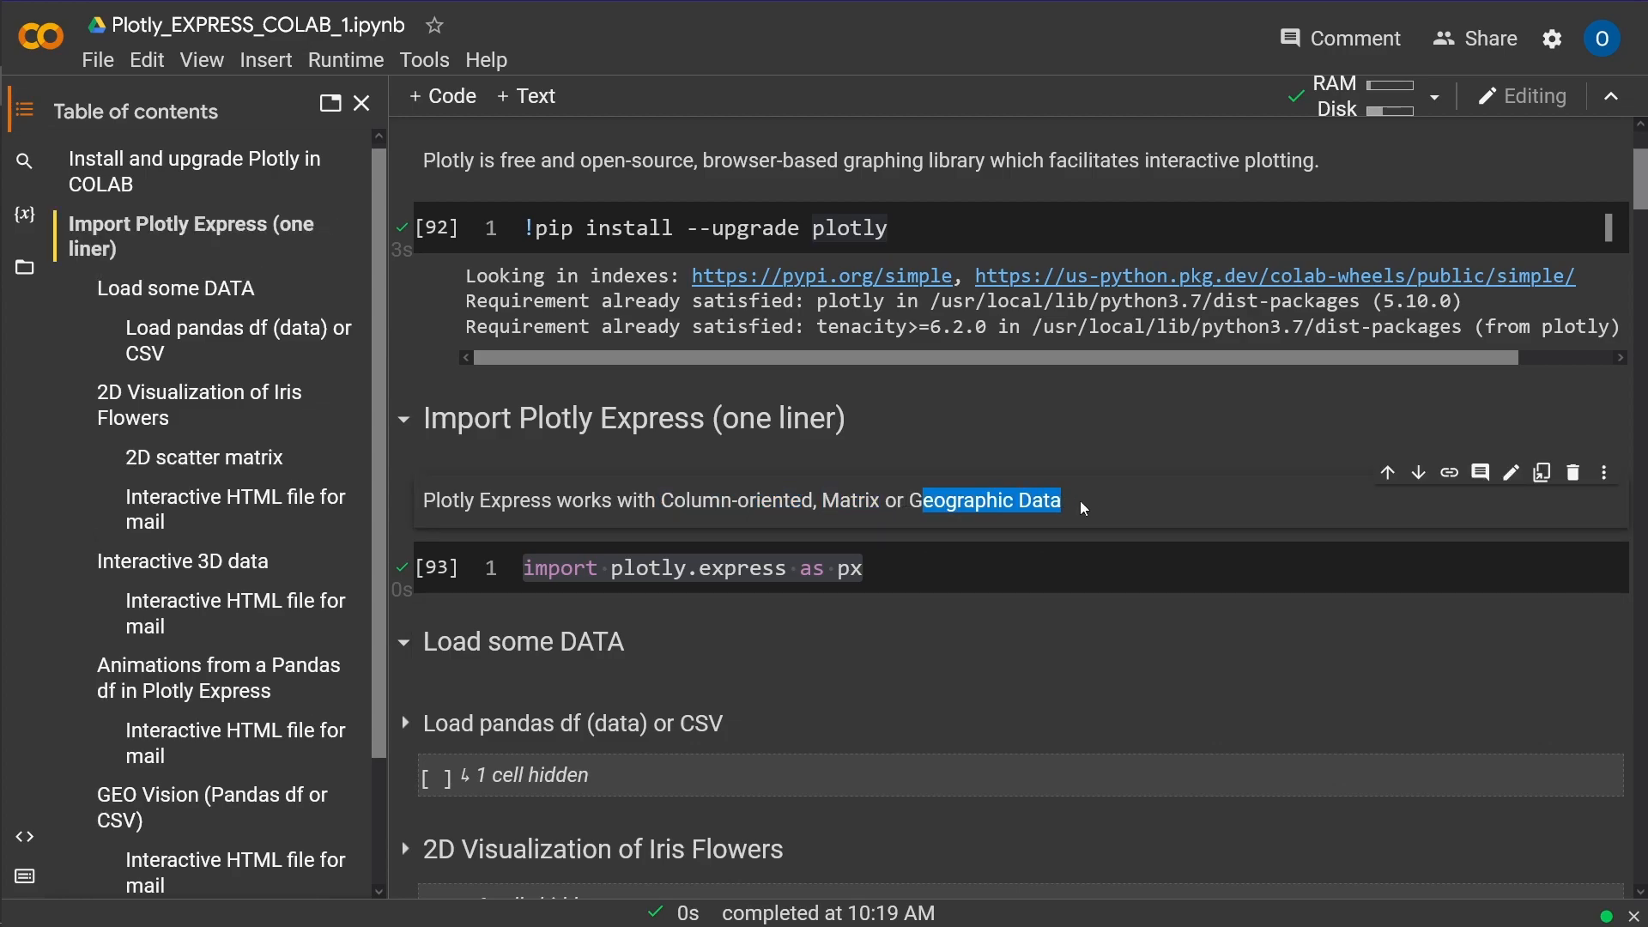
mouse_move(128, 404)
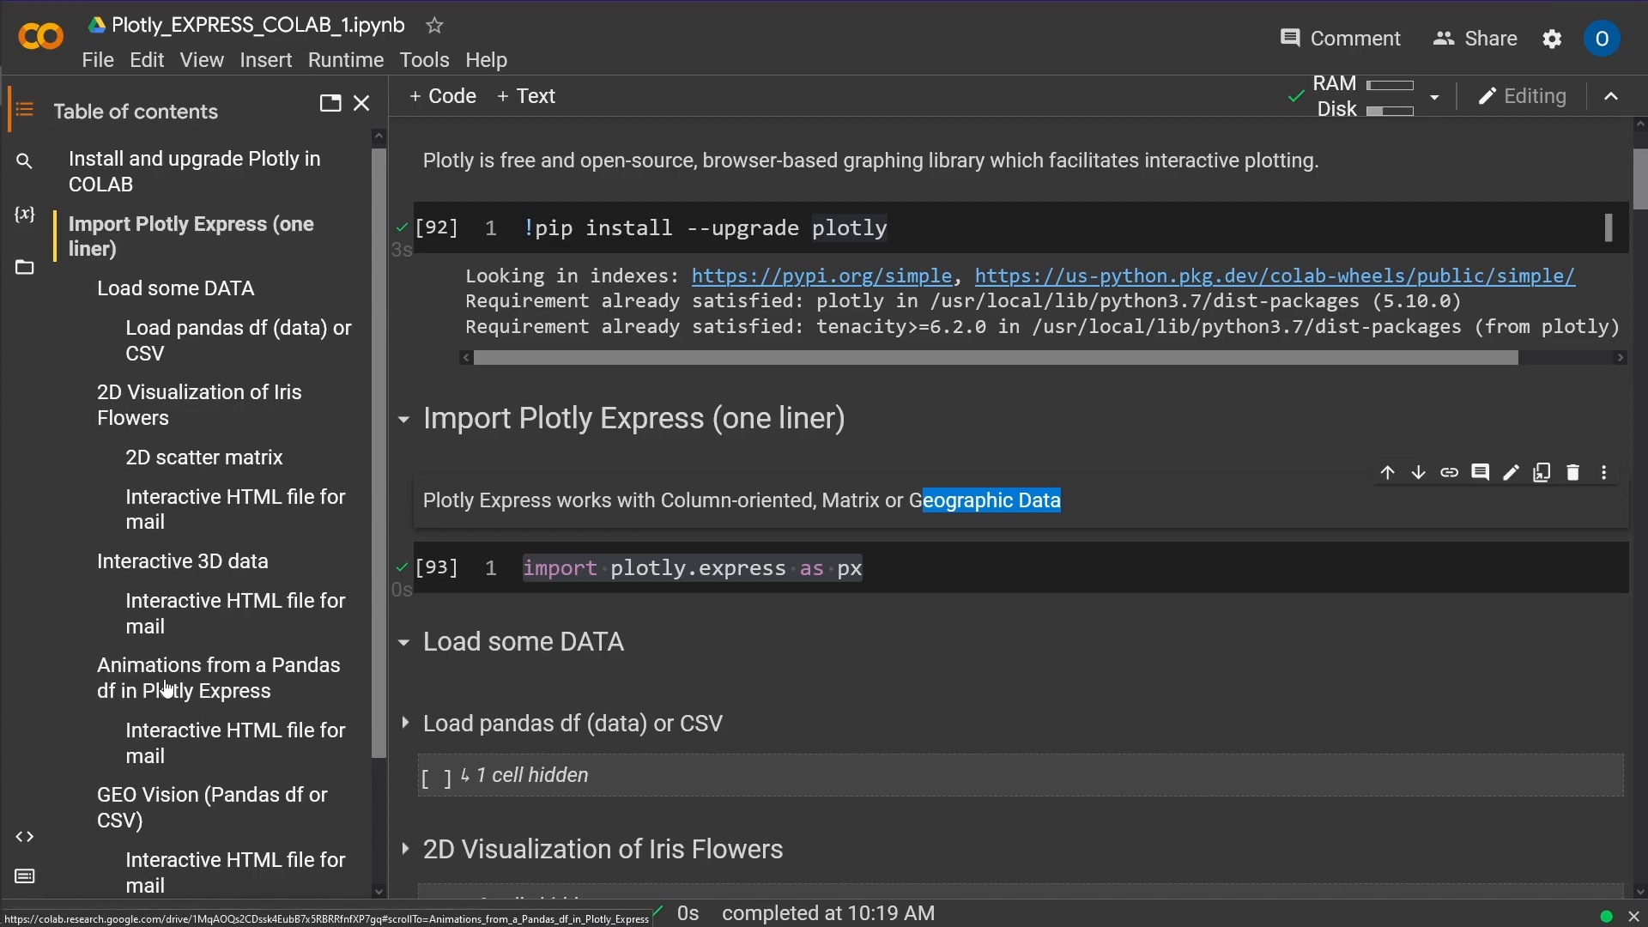
mouse_move(303, 675)
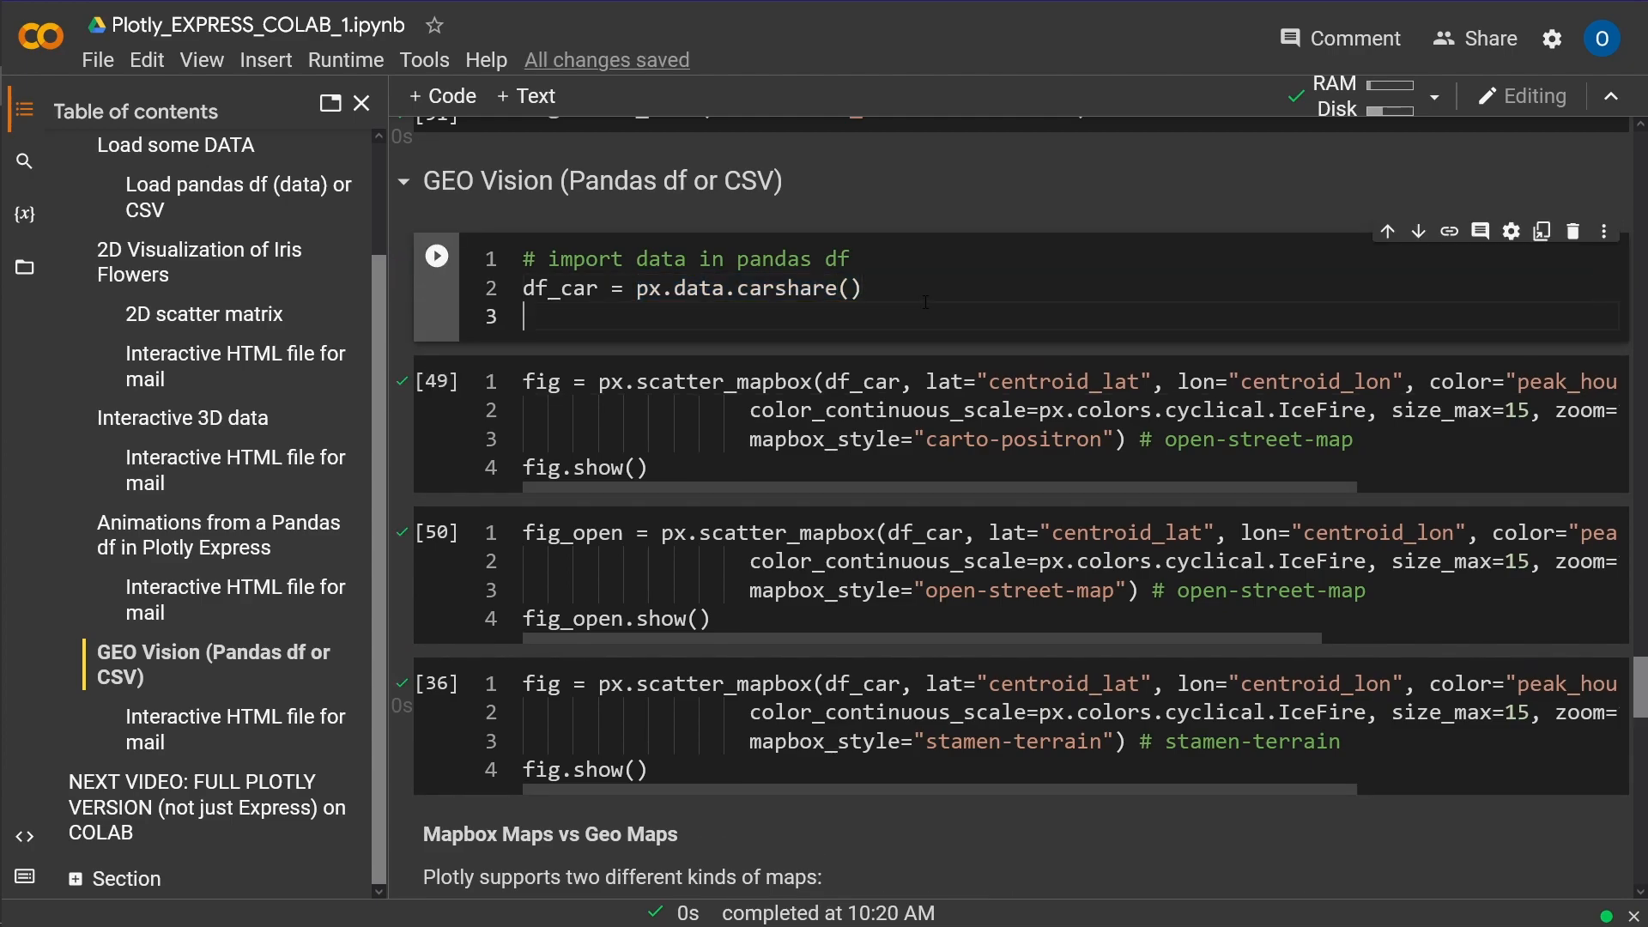
Step: Add df_car to the carshare cell to display the 249 × 4 Montreal DataFrame
text(df_car)
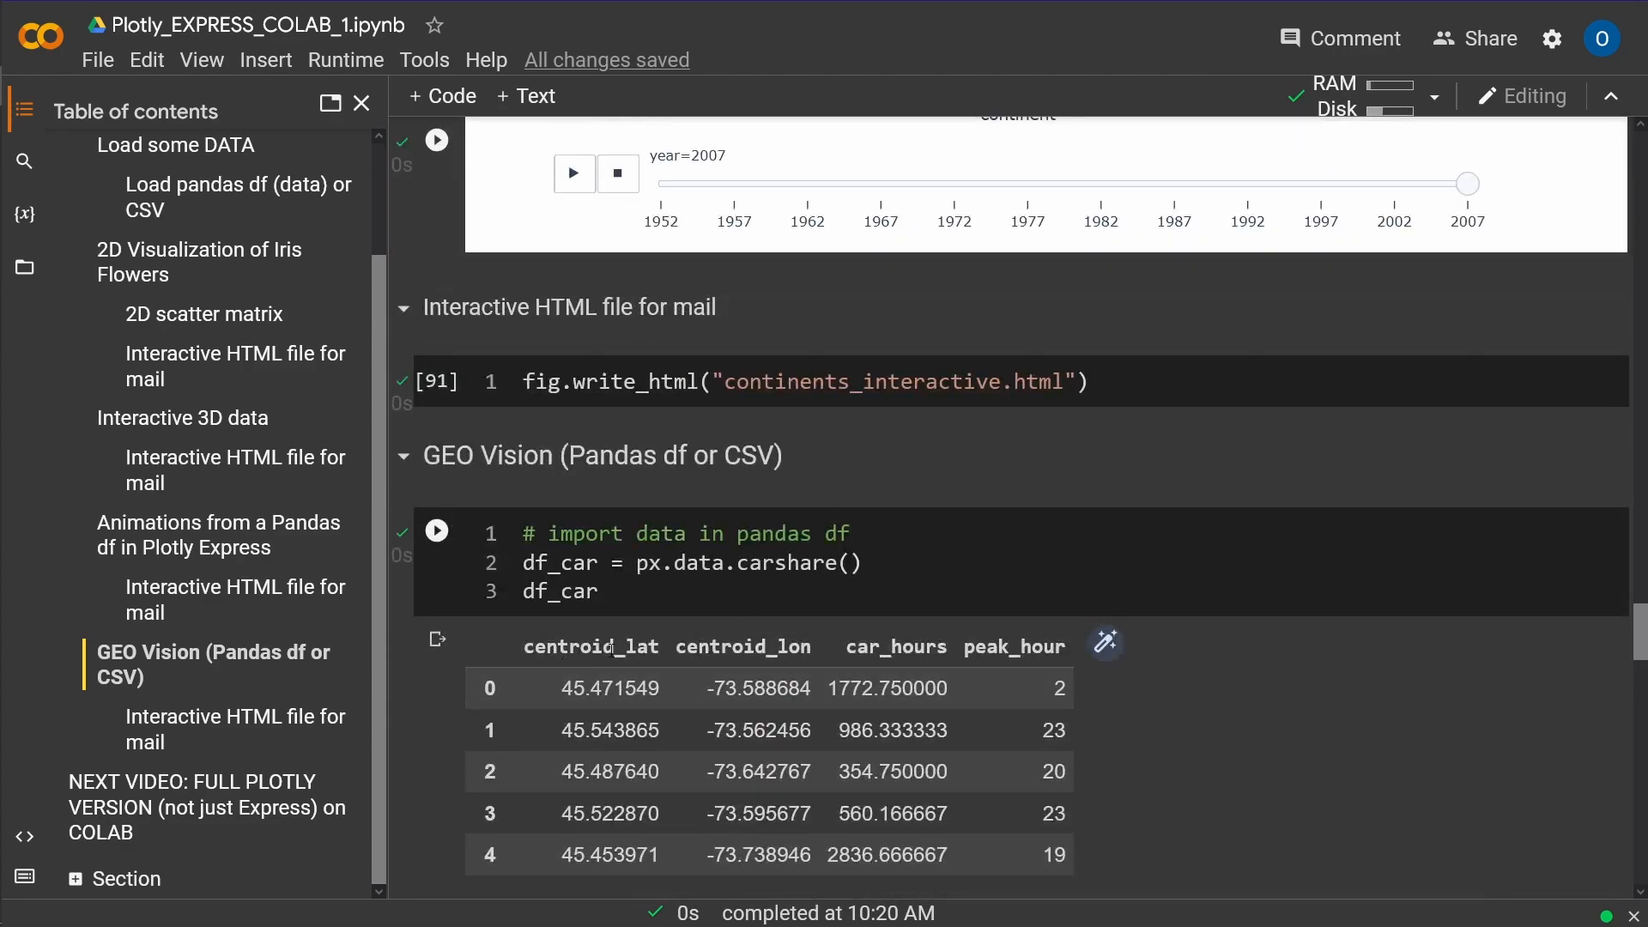
mouse_move(780, 666)
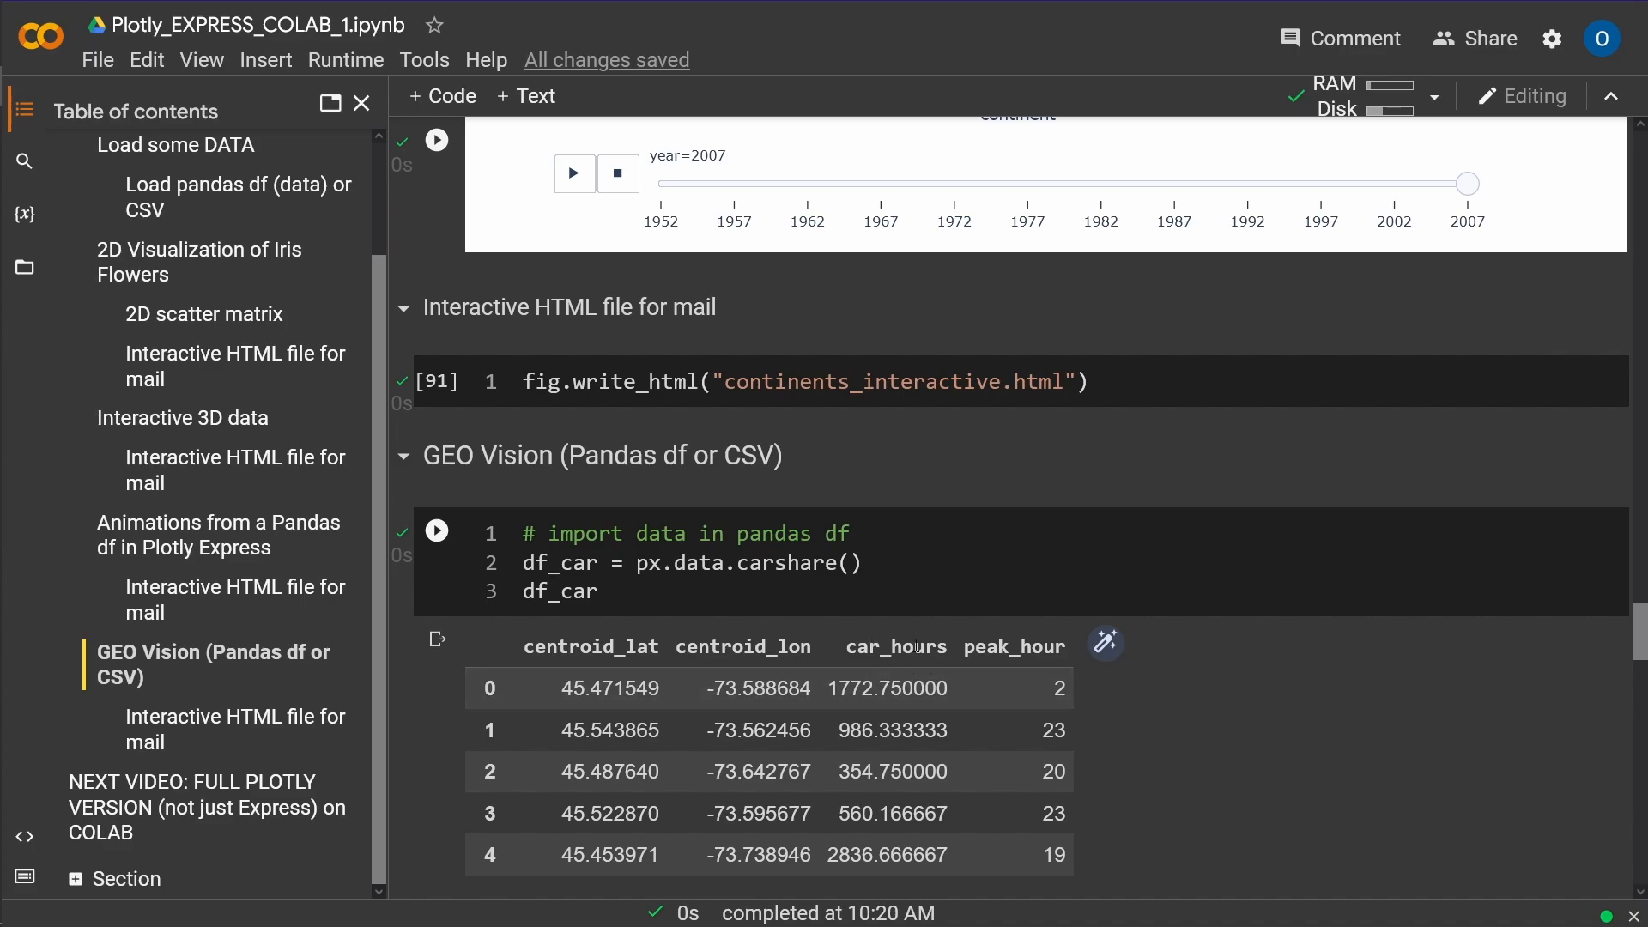
scroll(down, 3)
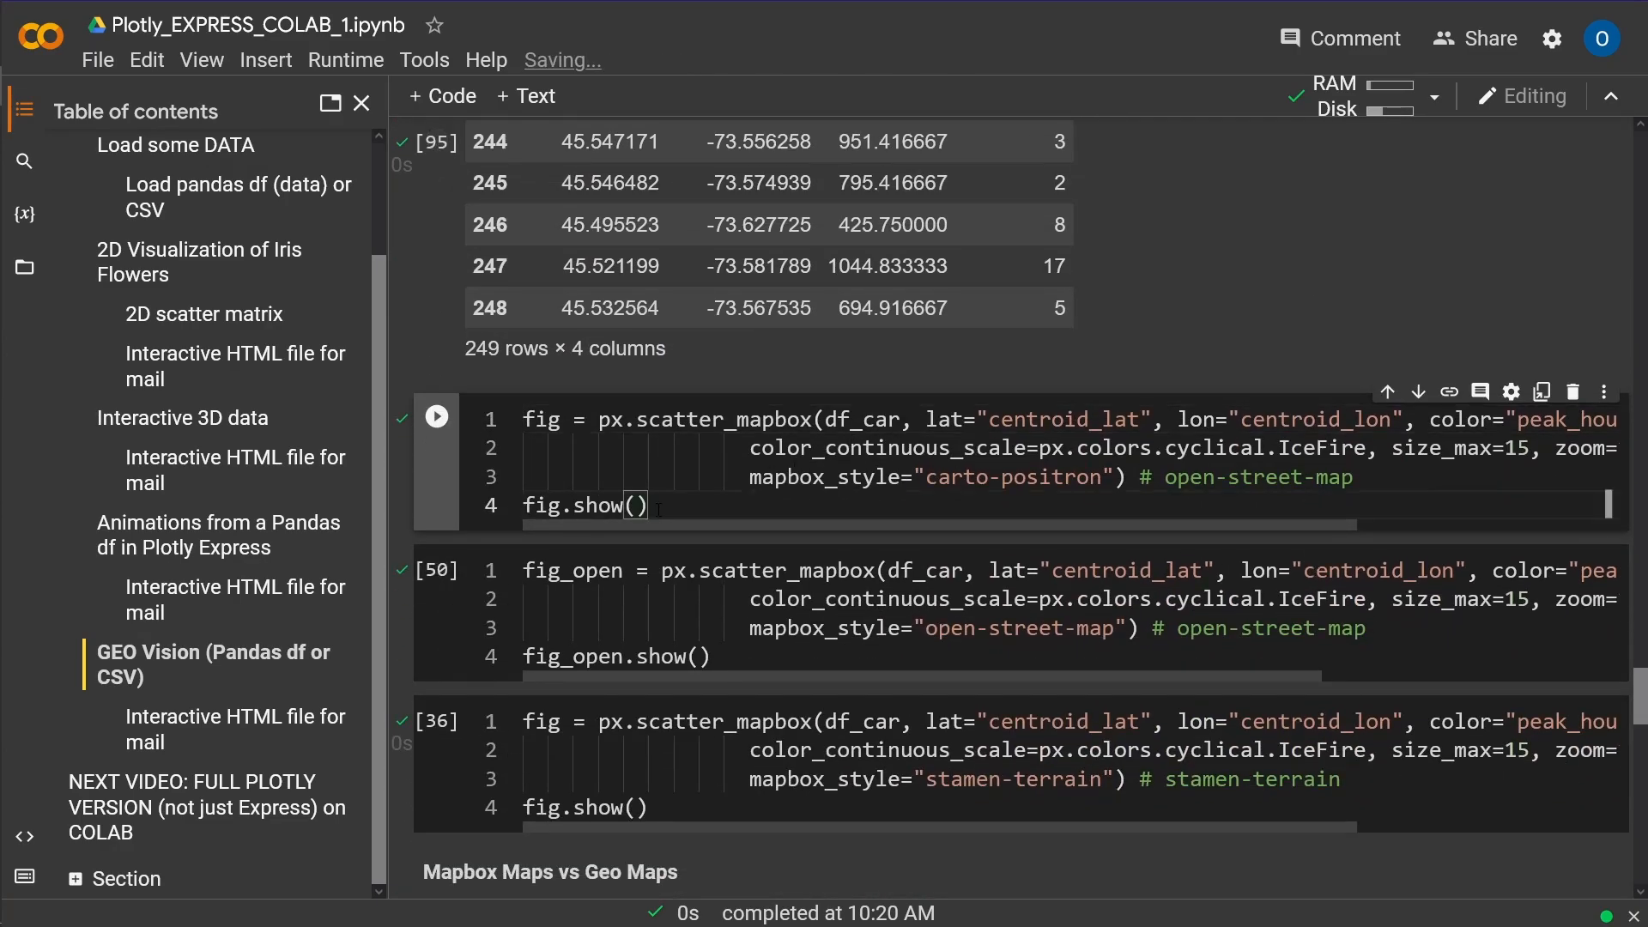
Step: Run the carto-positron scatter_mapbox cell and view the peak_hour-coloured Montreal map
click(436, 416)
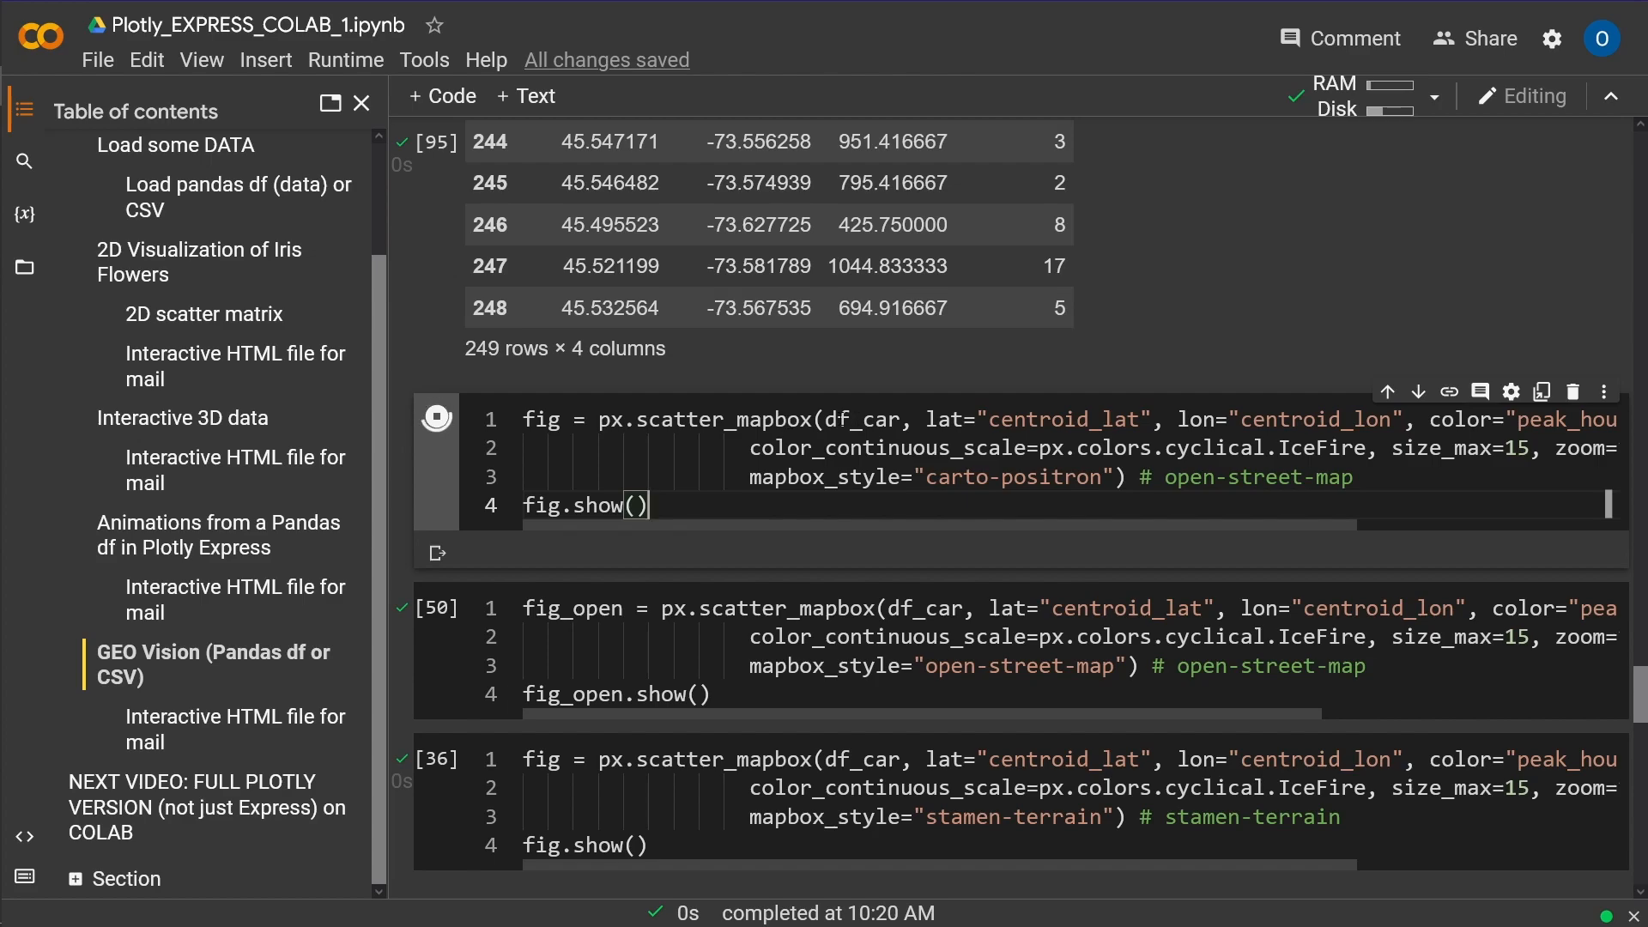
click(435, 416)
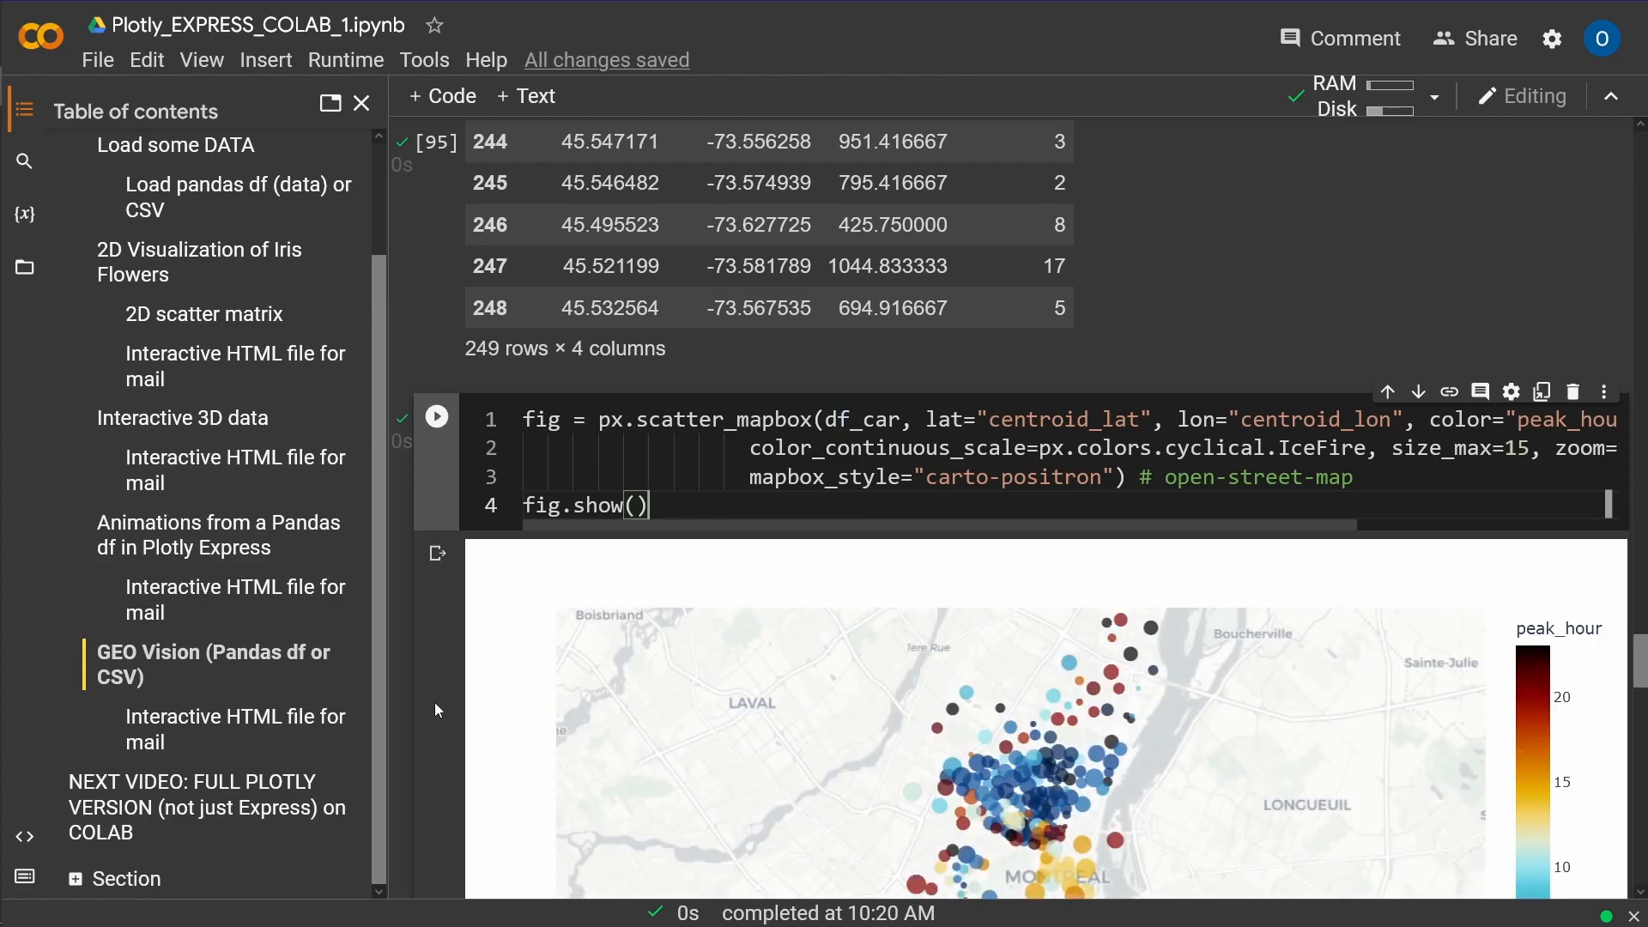
mouse_move(432, 668)
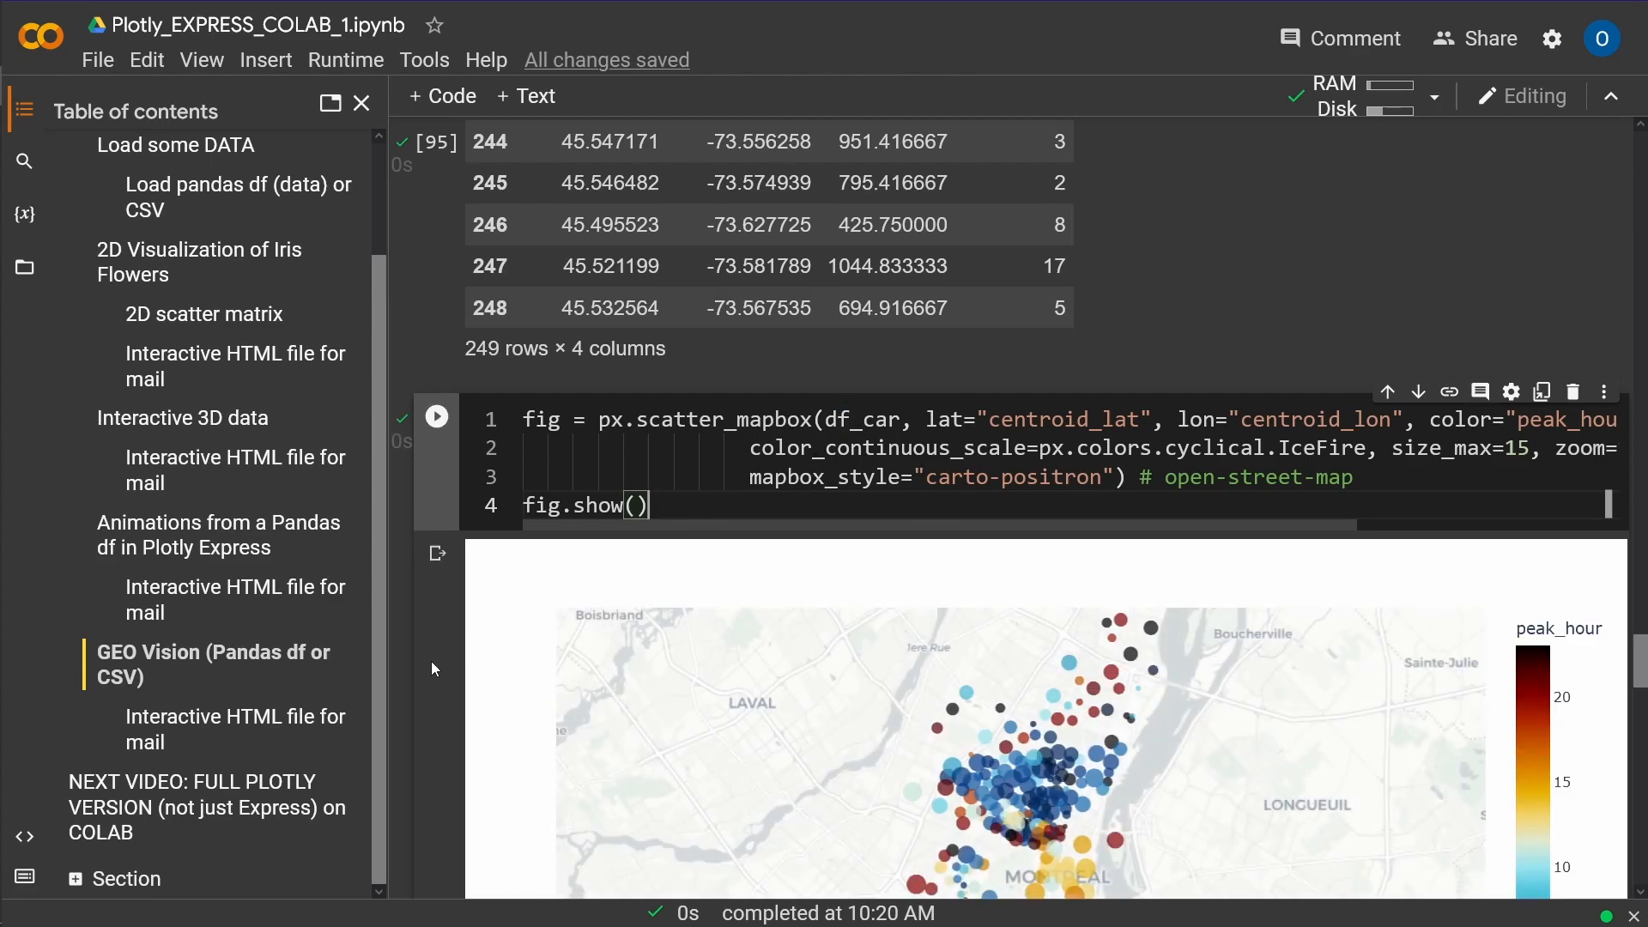
scroll(down, 3)
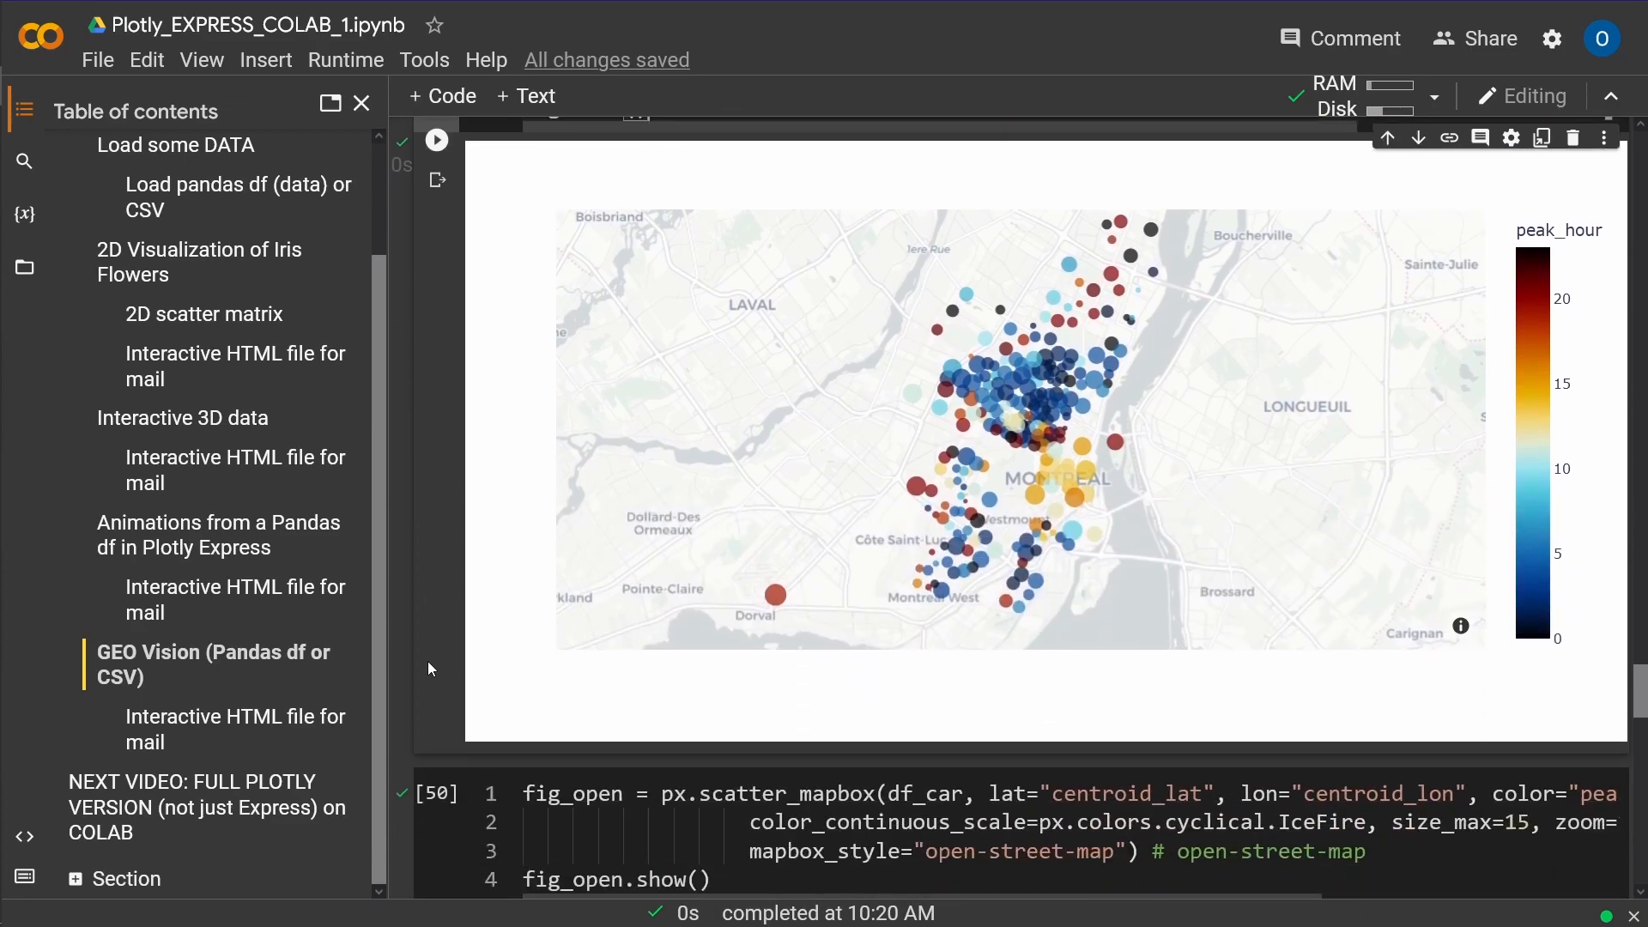
mouse_move(1074, 338)
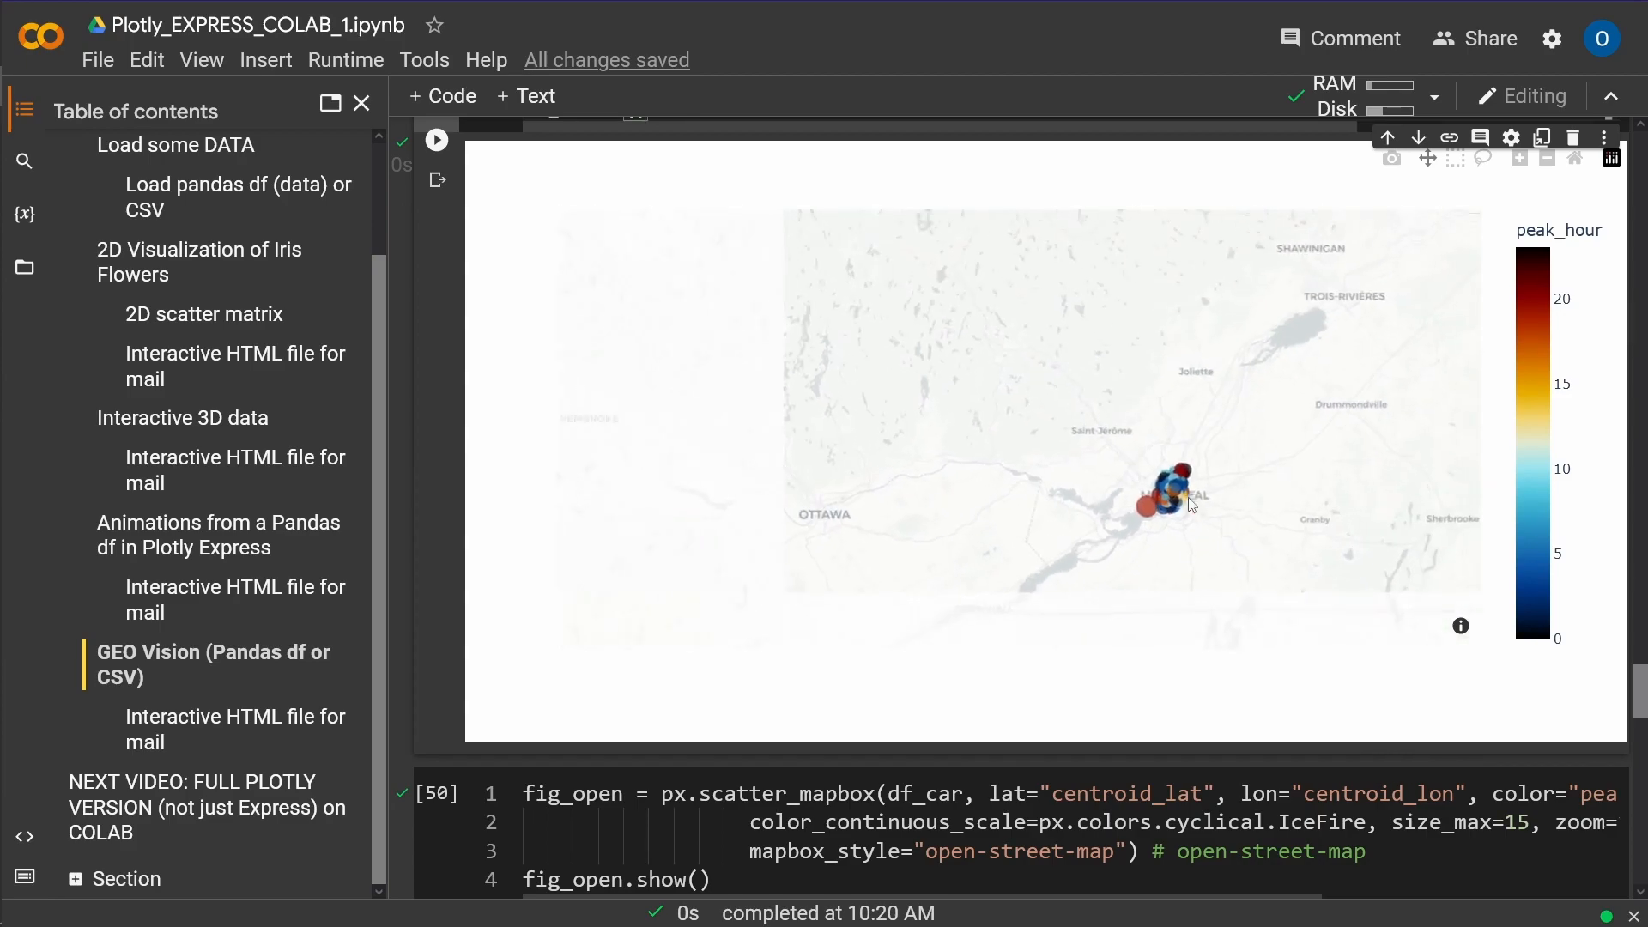
scroll(down, 3)
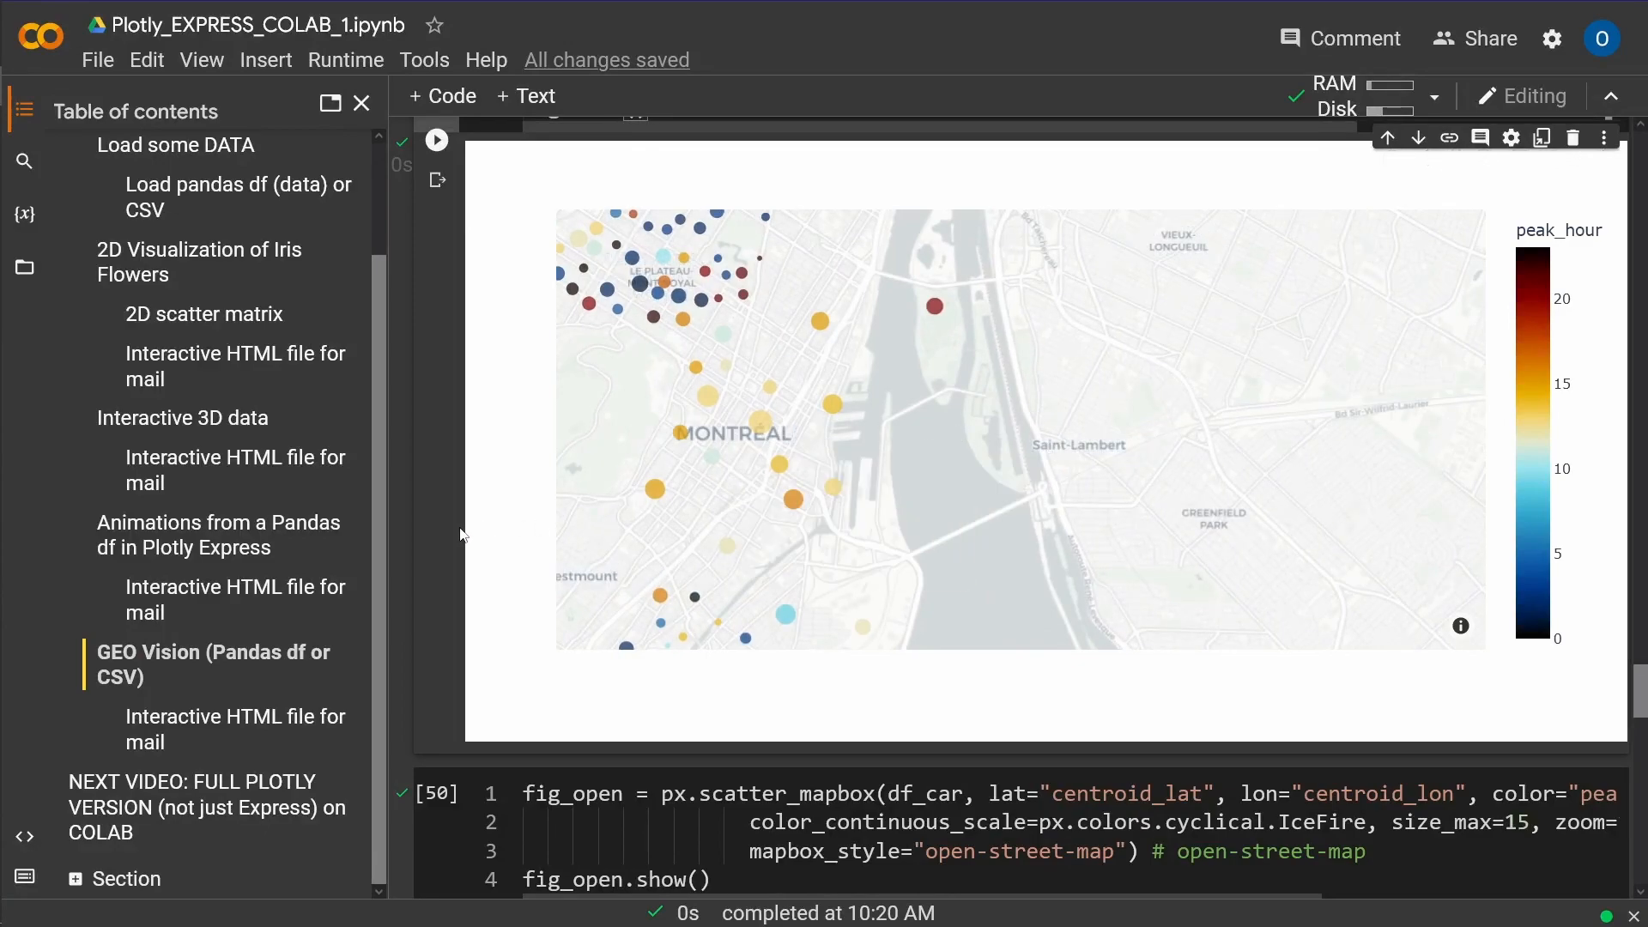
scroll(down, 3)
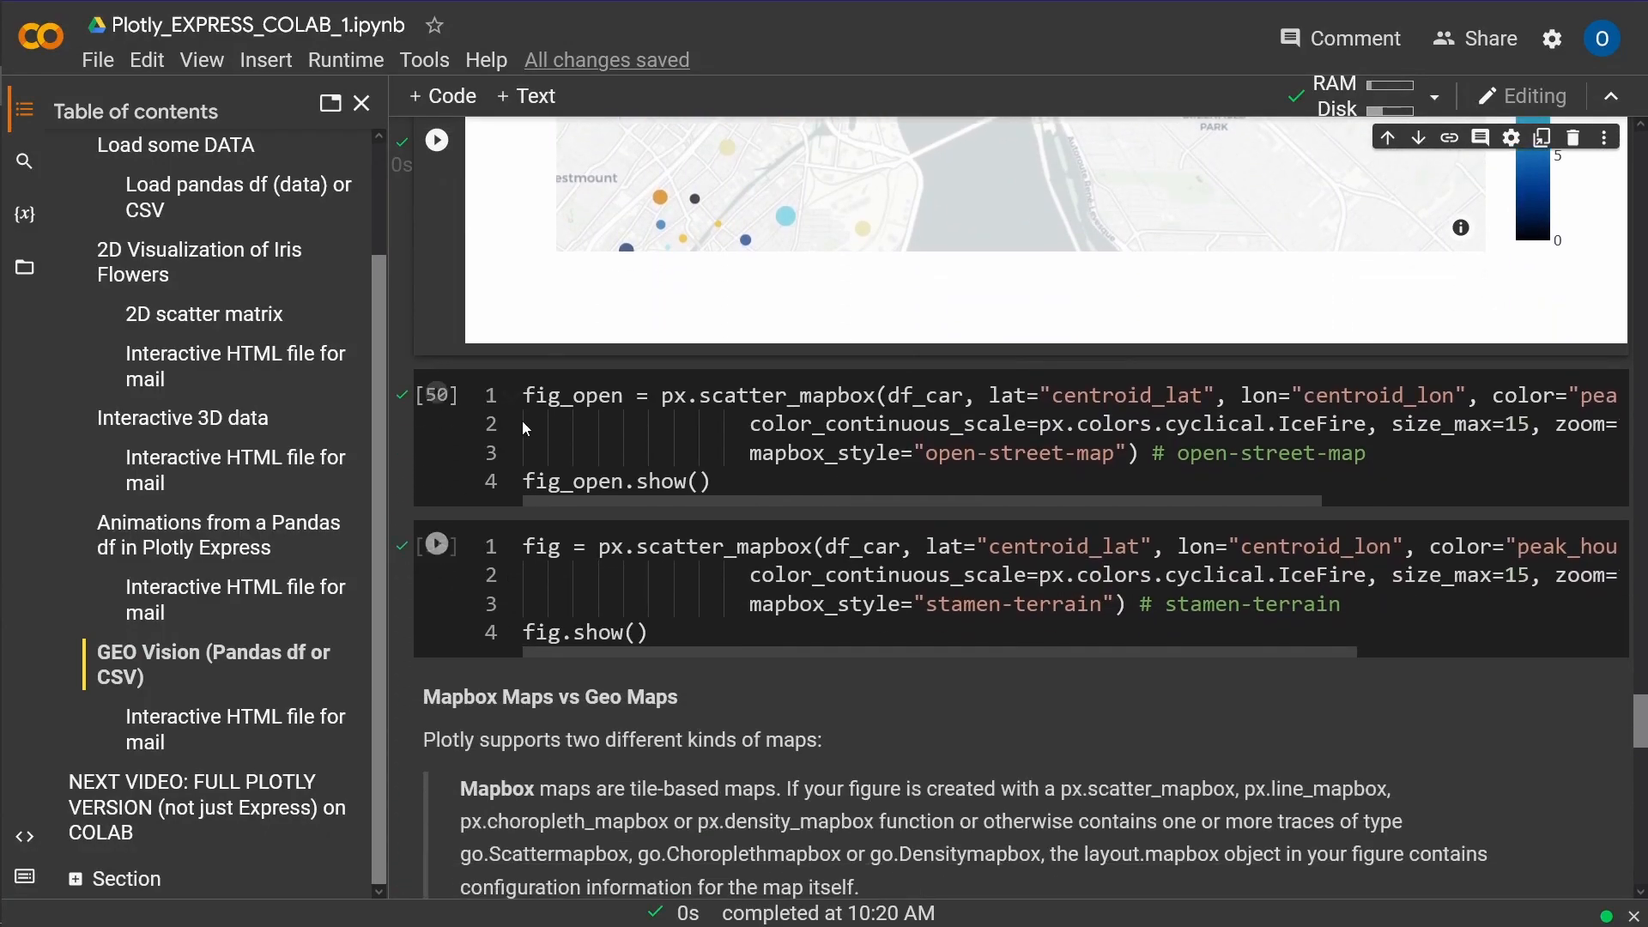
Step: Run the open-street-map scatter_mapbox cell to render the second Montreal carshare map
click(436, 543)
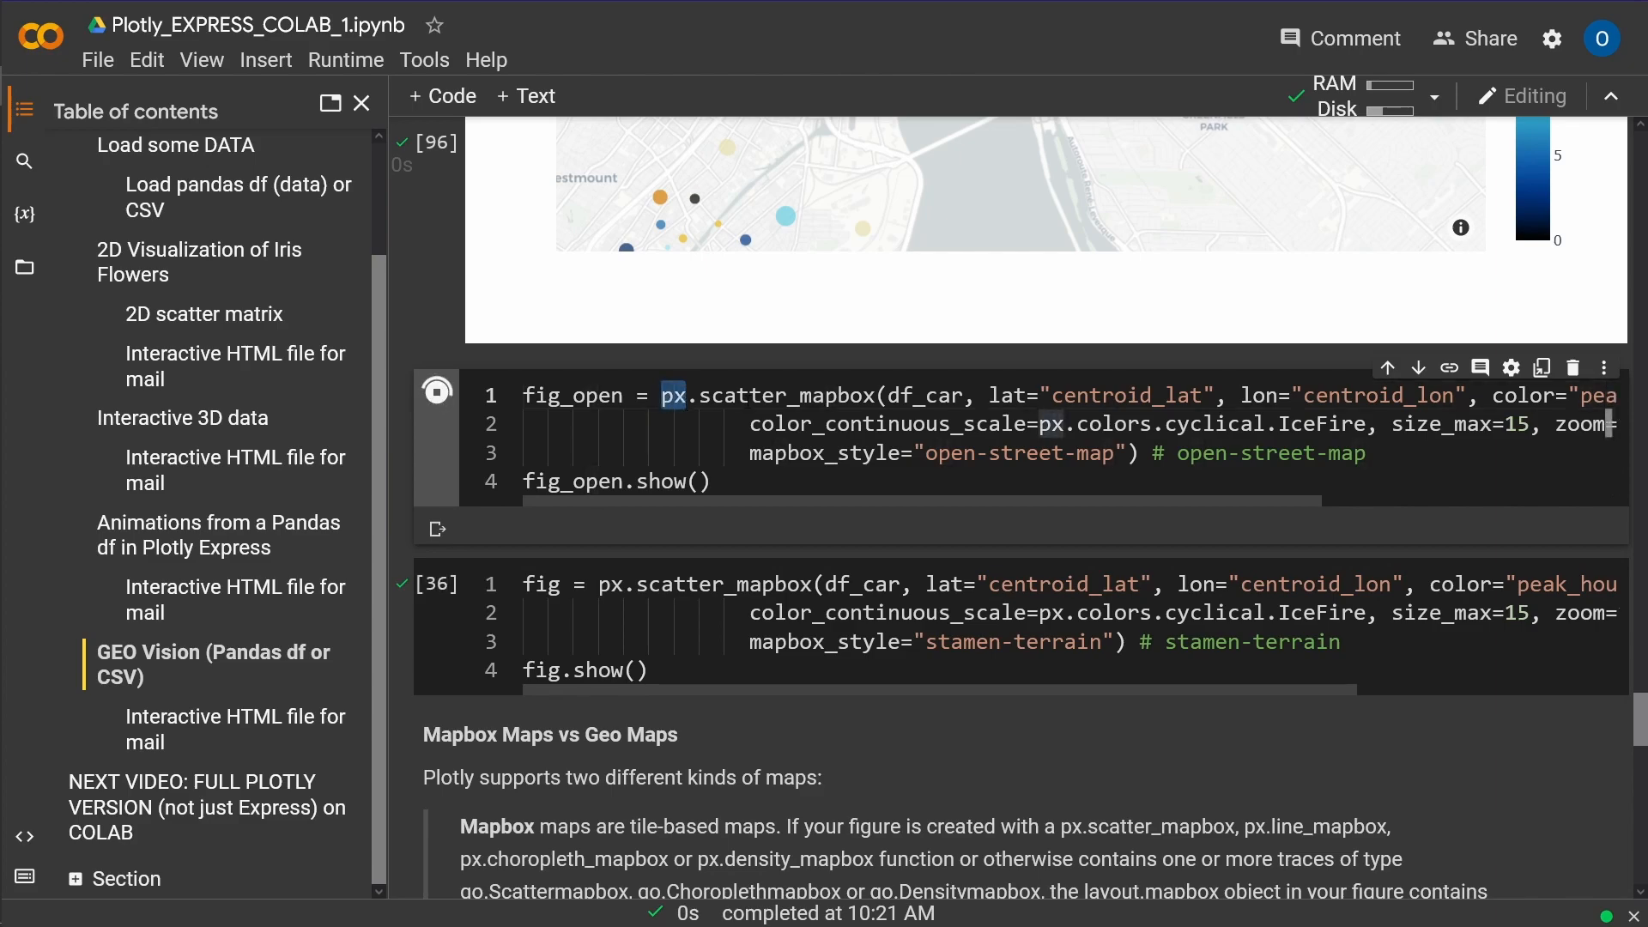
double_click(810, 394)
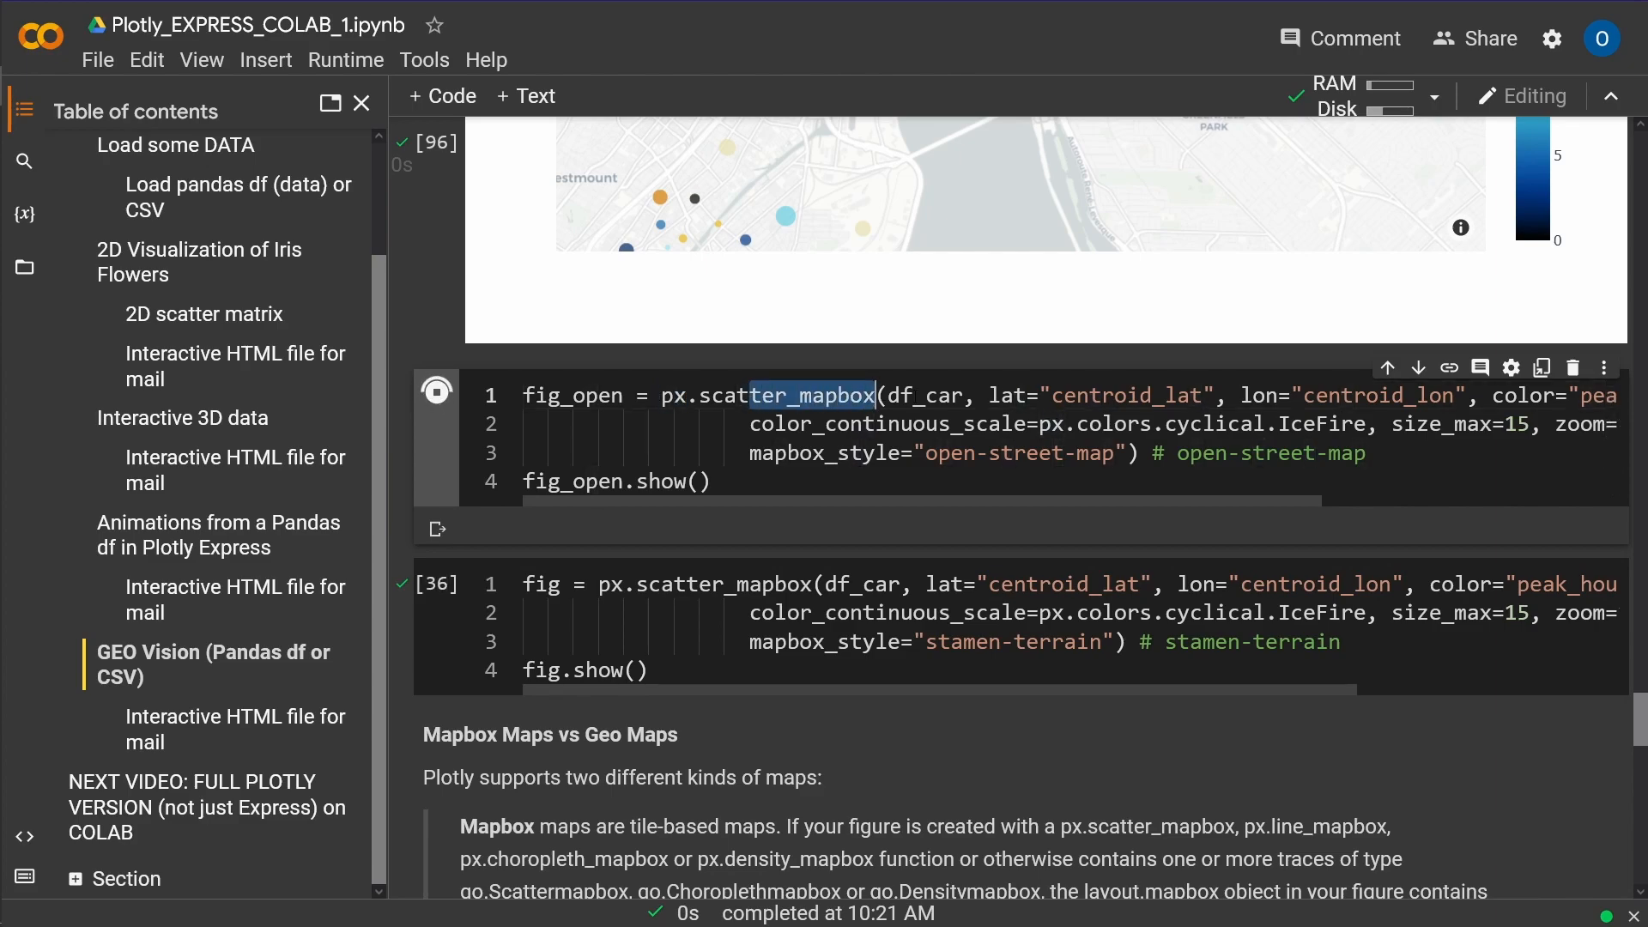
click(436, 394)
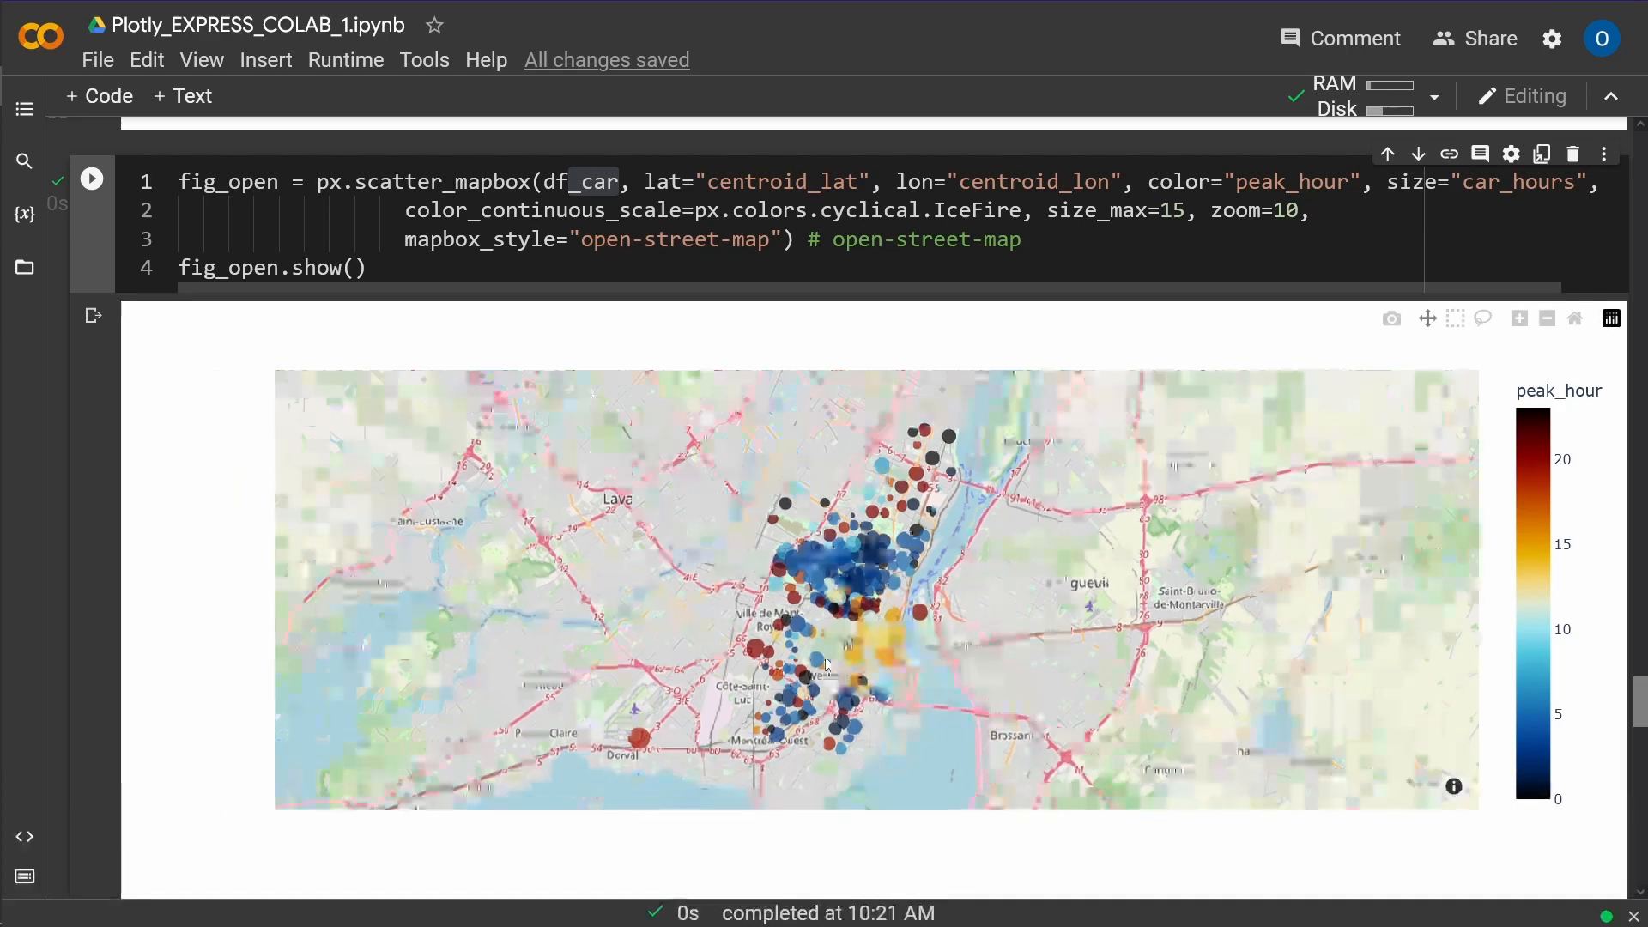
scroll(down, 3)
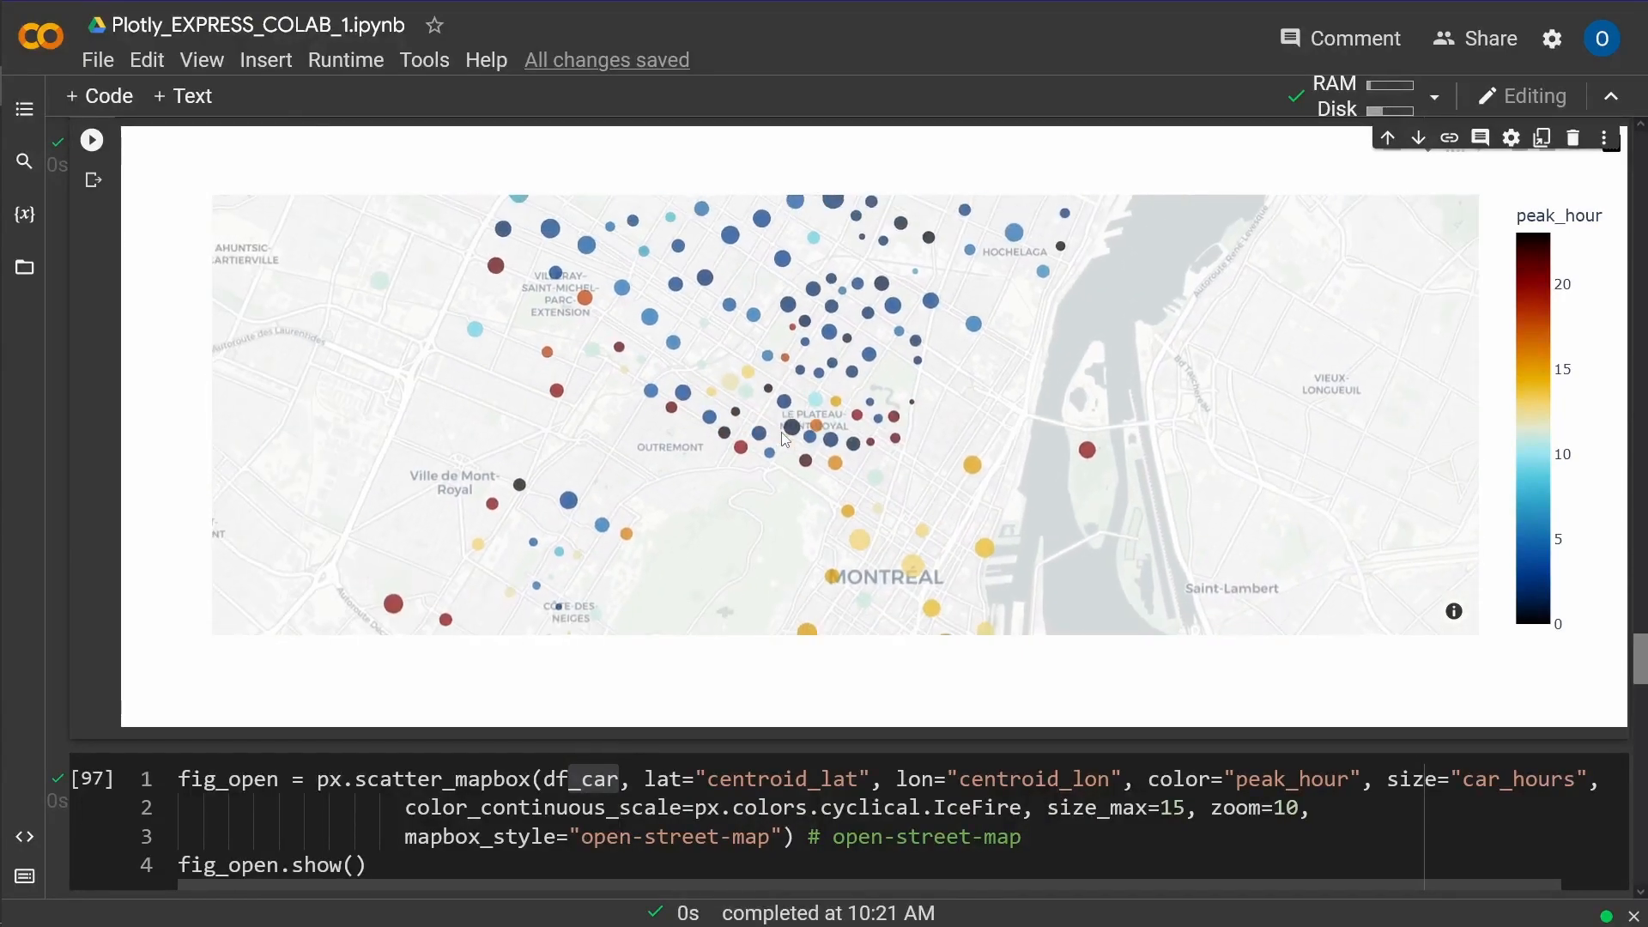
mouse_move(783, 434)
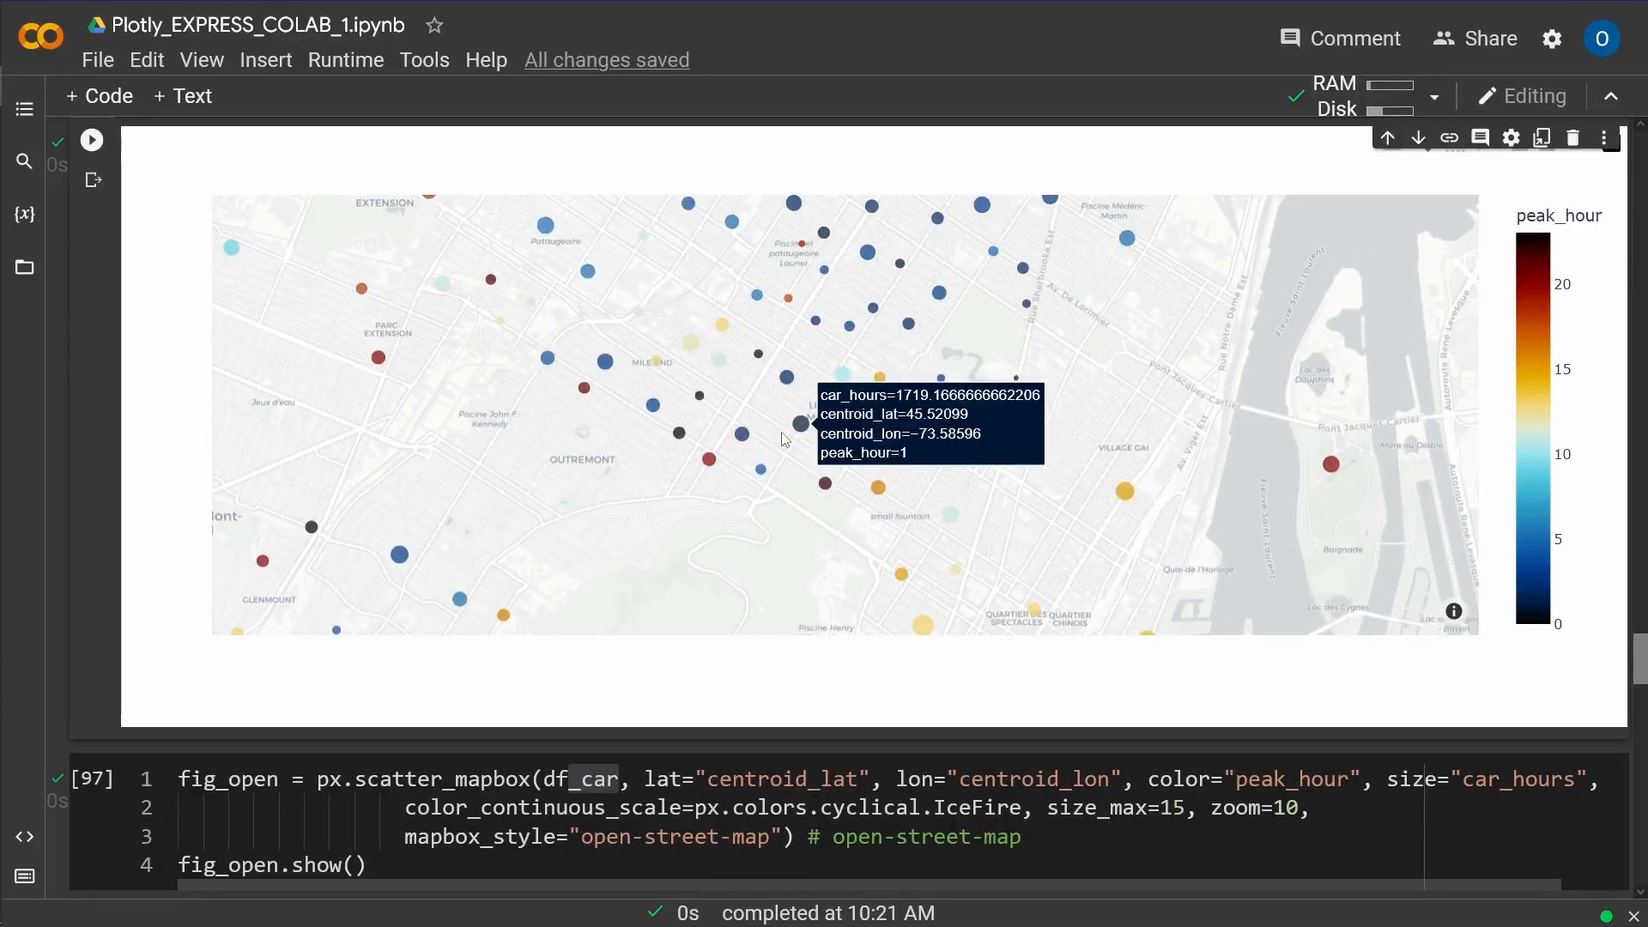
mouse_move(725, 542)
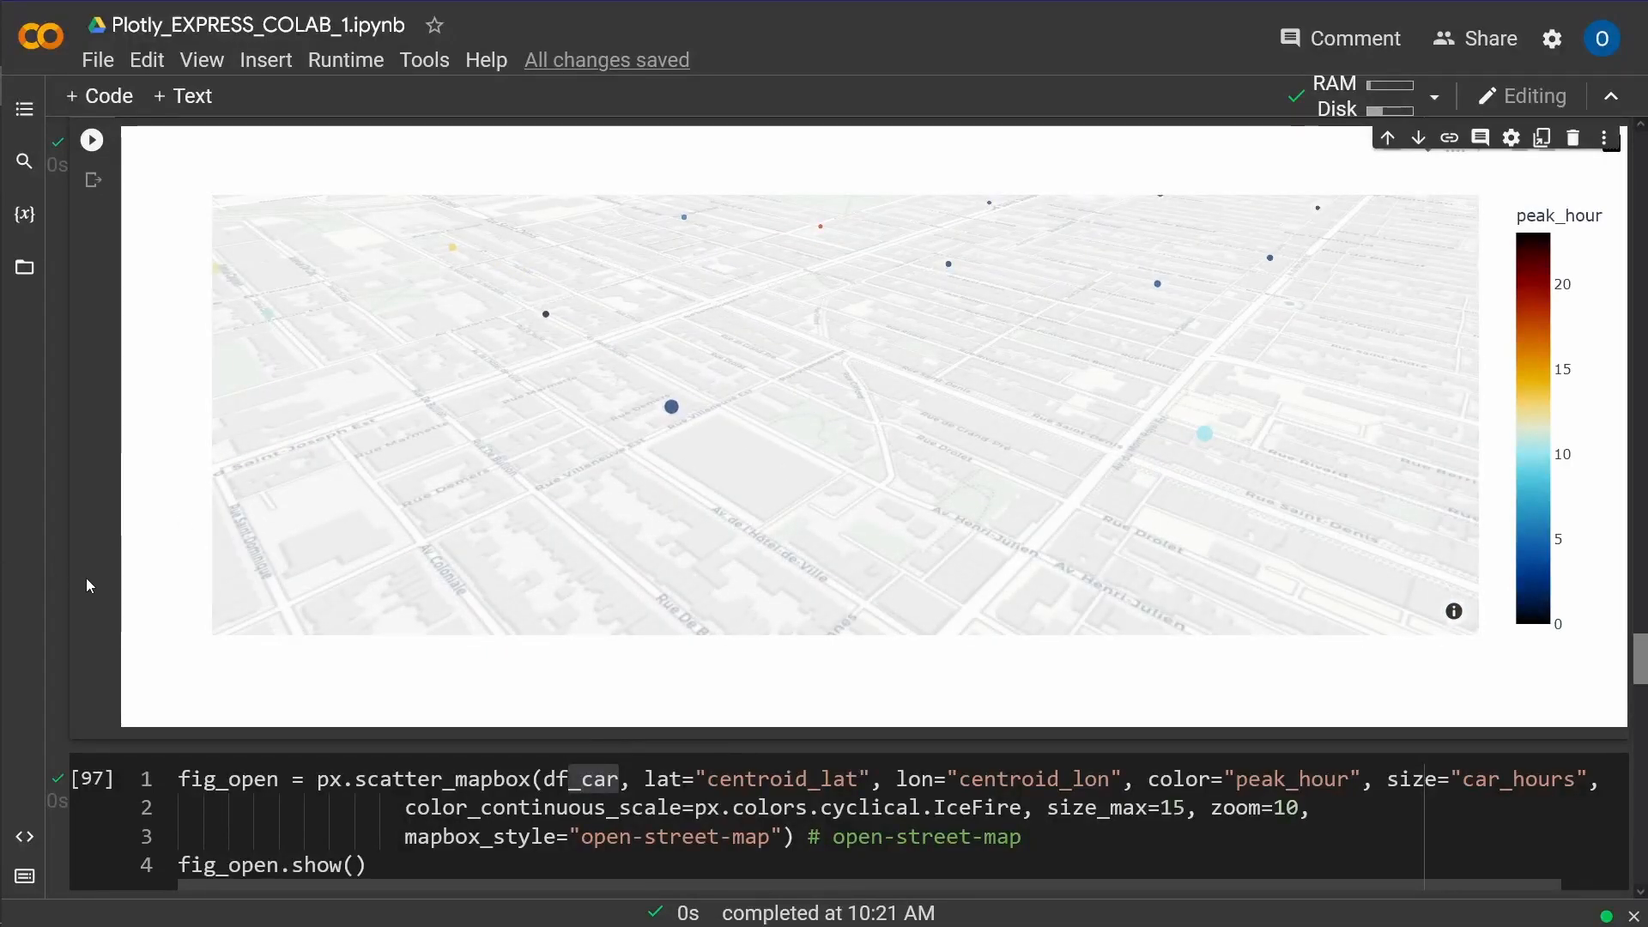
Step: Tilt the stamen-terrain Montreal carshare map into a 3D perspective
scroll(down, 3)
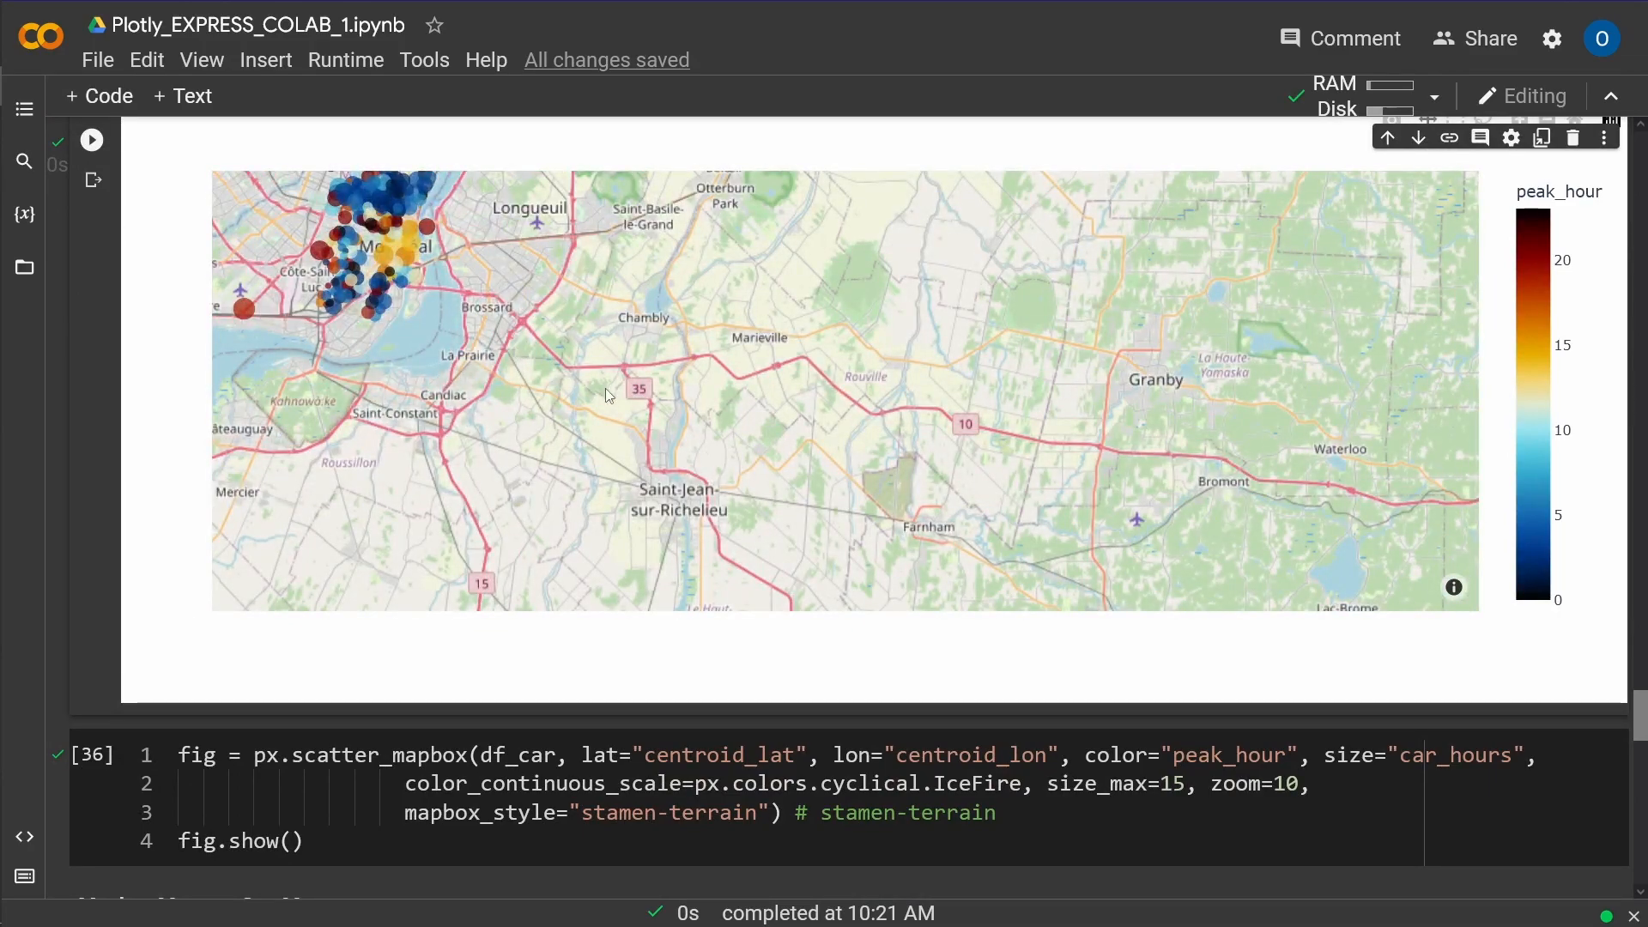
drag(604, 394, 978, 526)
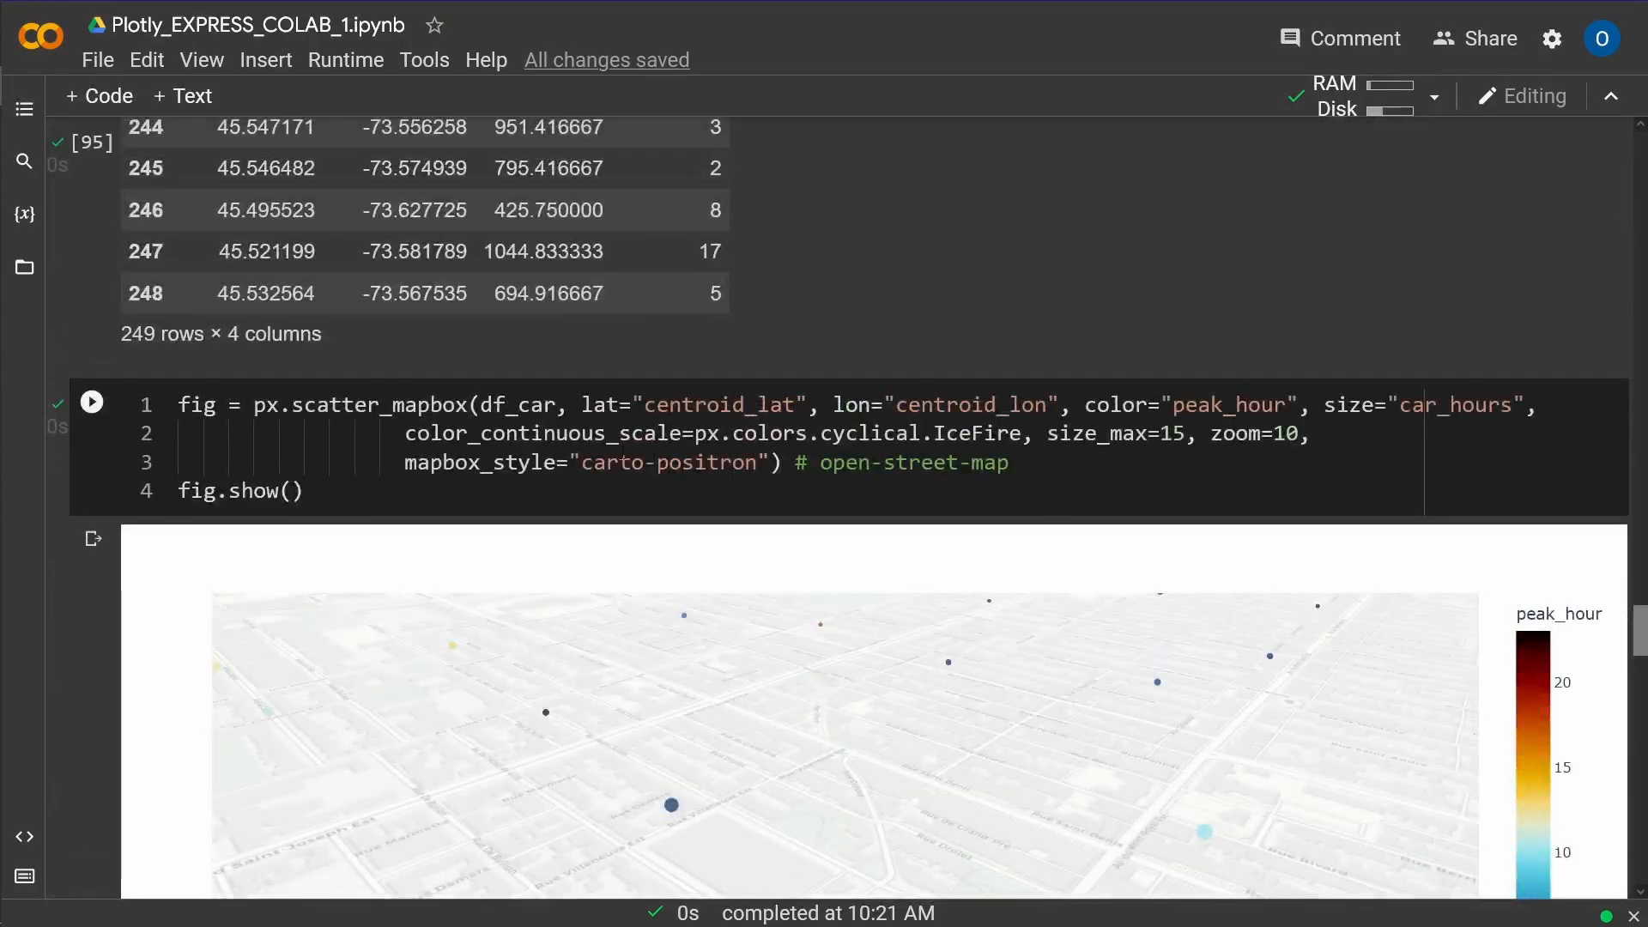
scroll(down, 3)
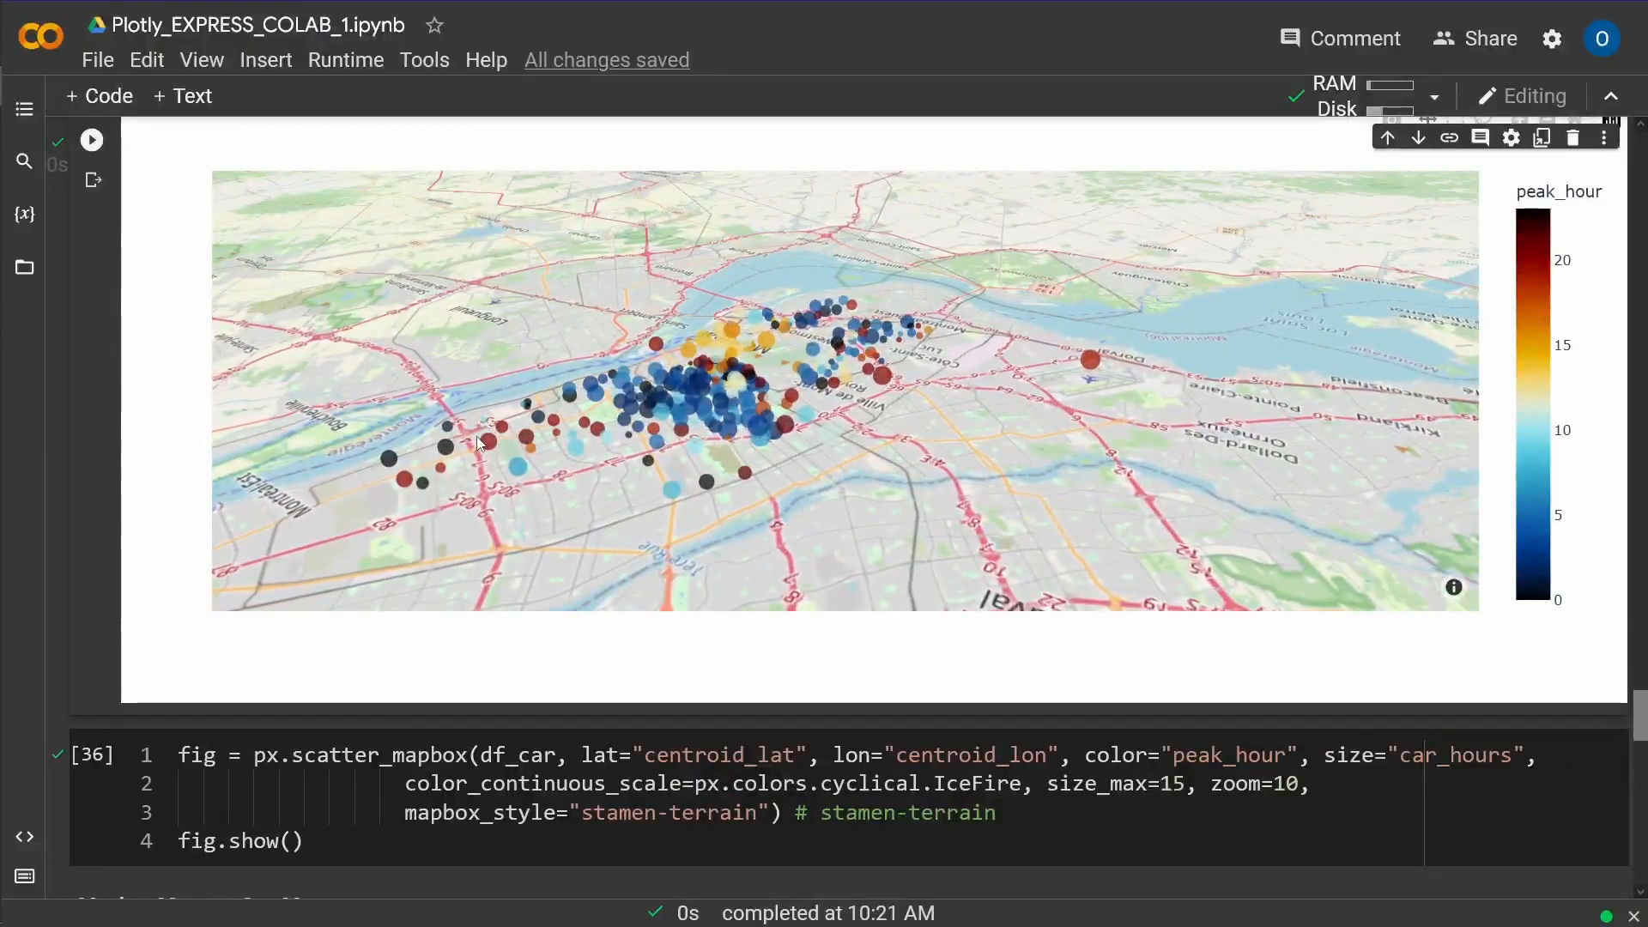
scroll(down, 3)
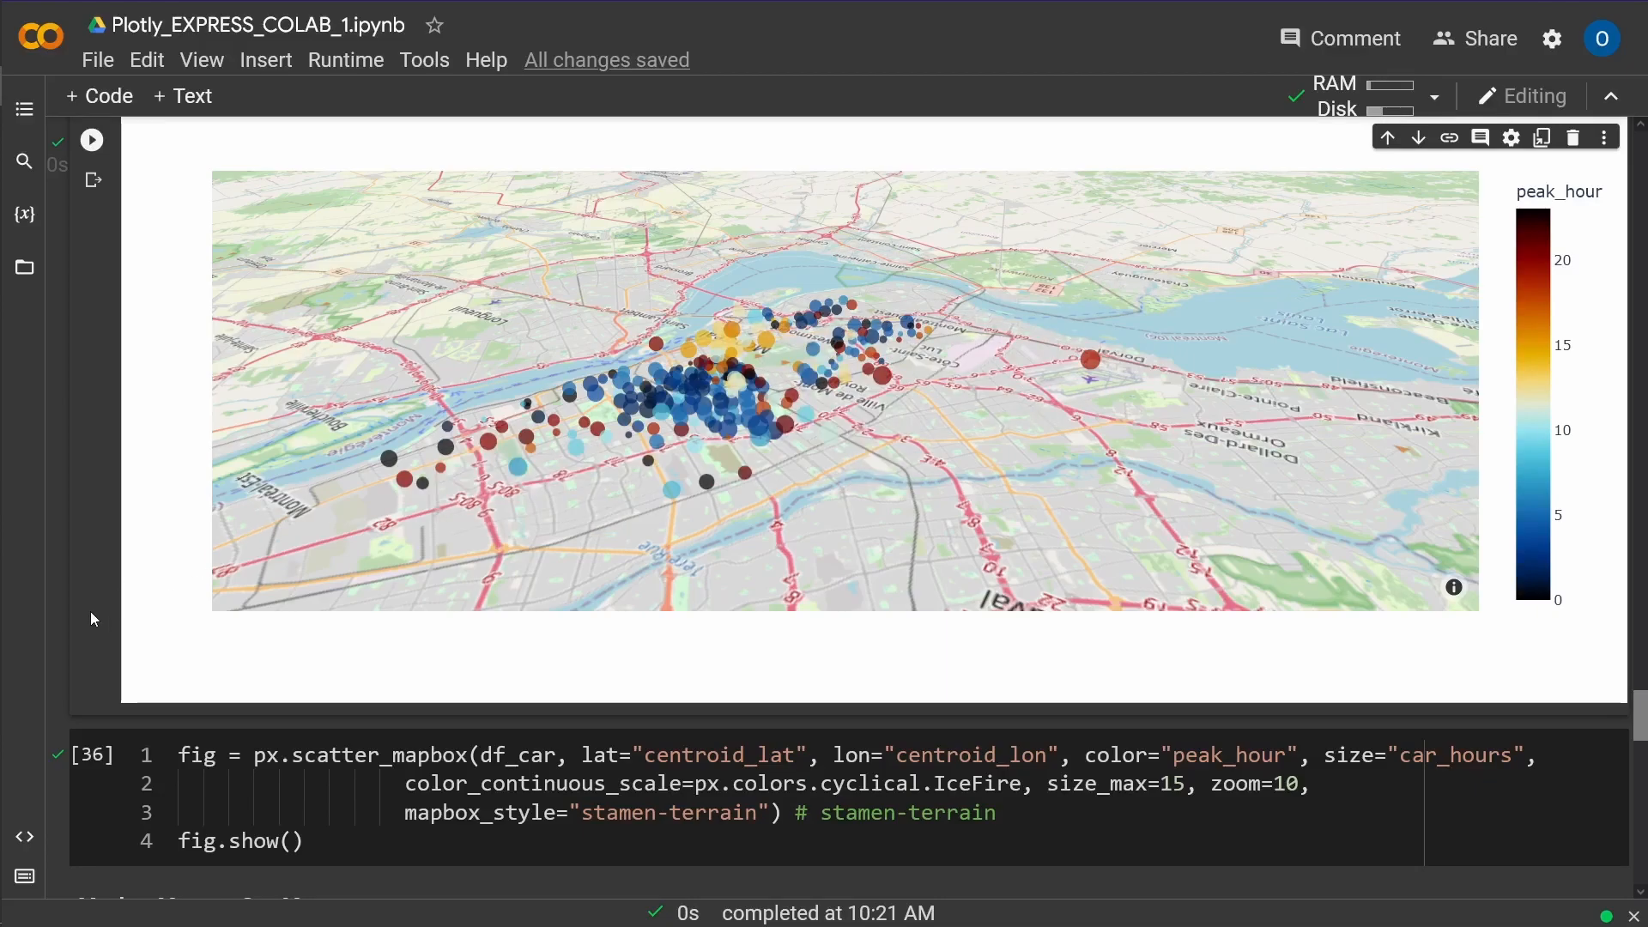
scroll(down, 3)
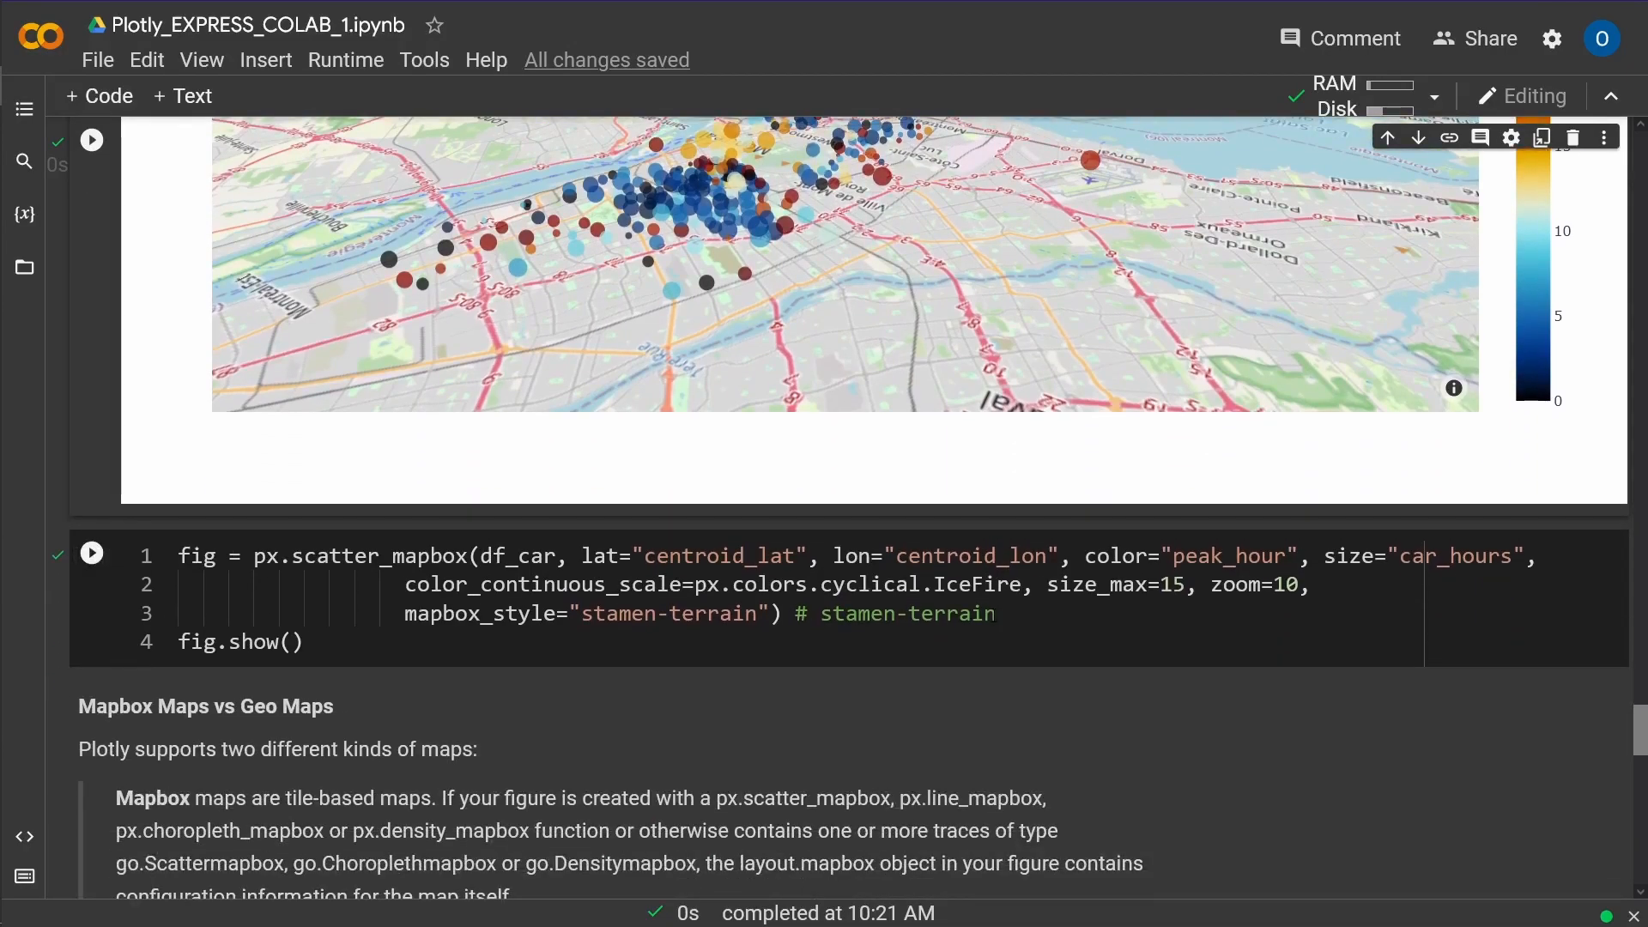
Step: Rerun the stamen-terrain map cell and continue to the Mapbox vs Geo maps explanation
double_click(668, 613)
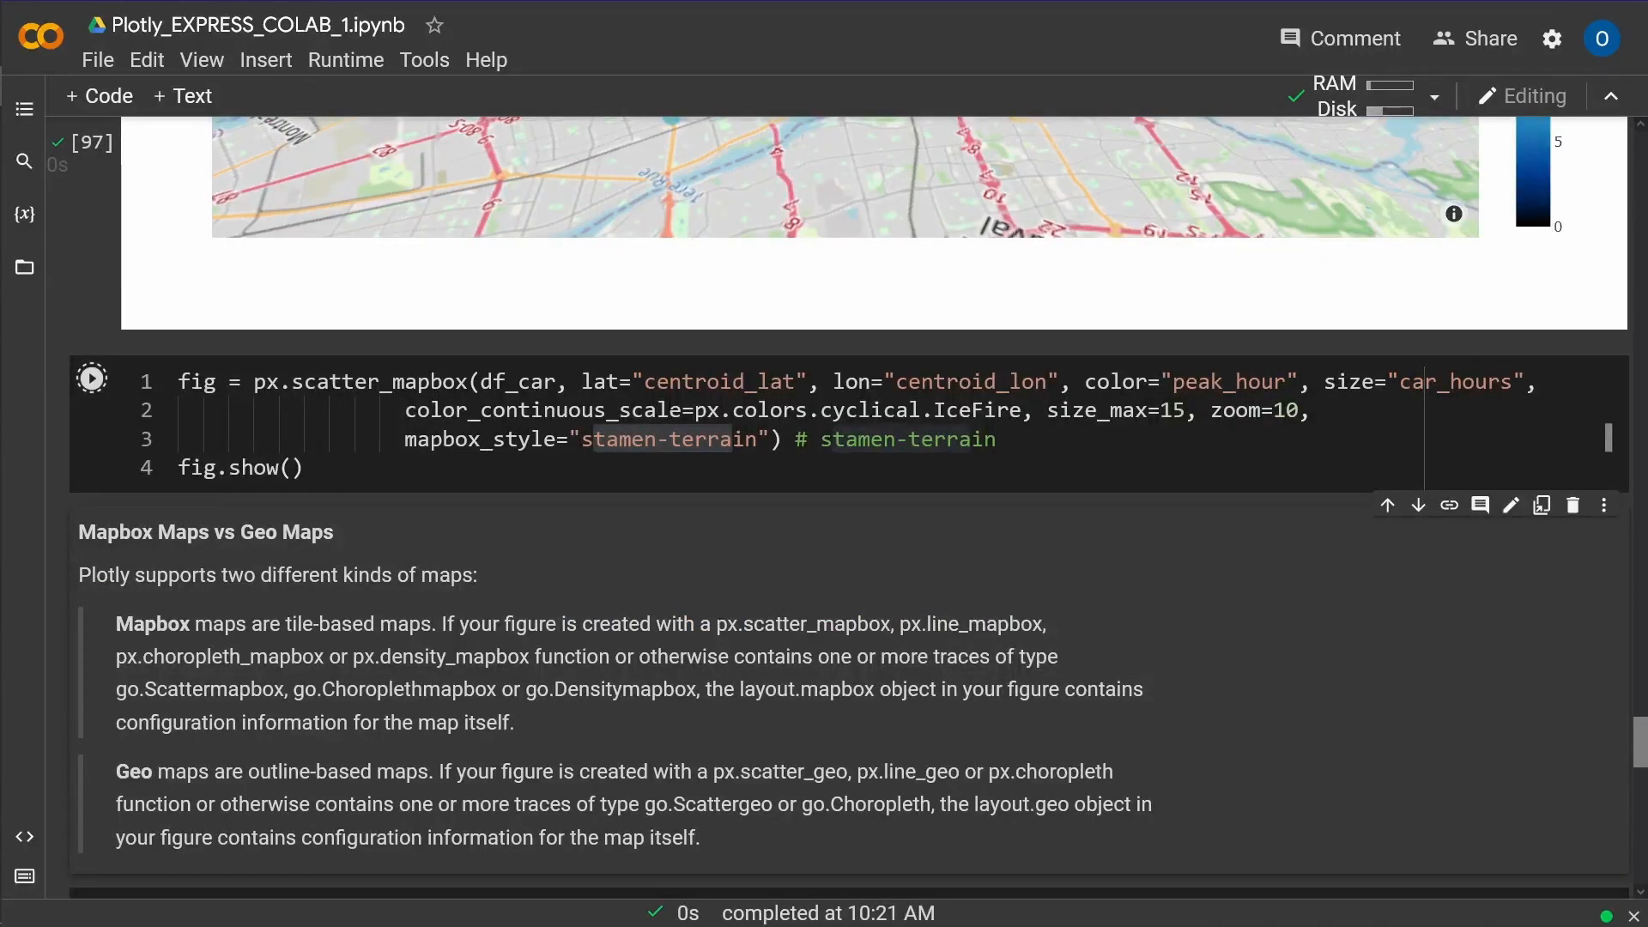
click(92, 378)
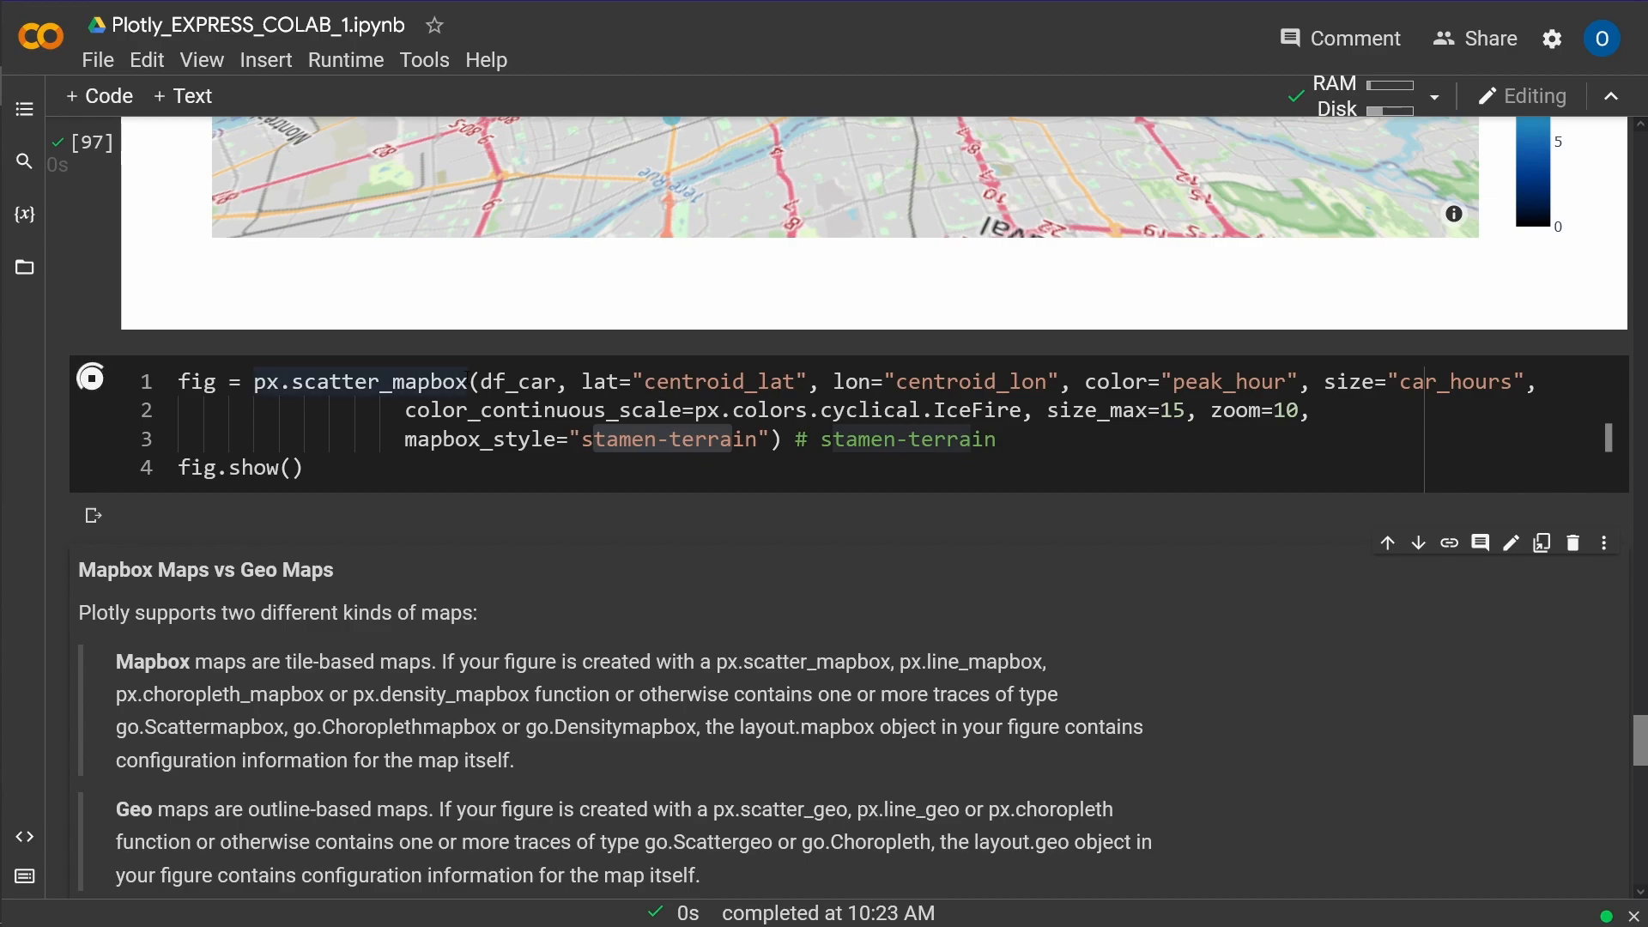
click(91, 140)
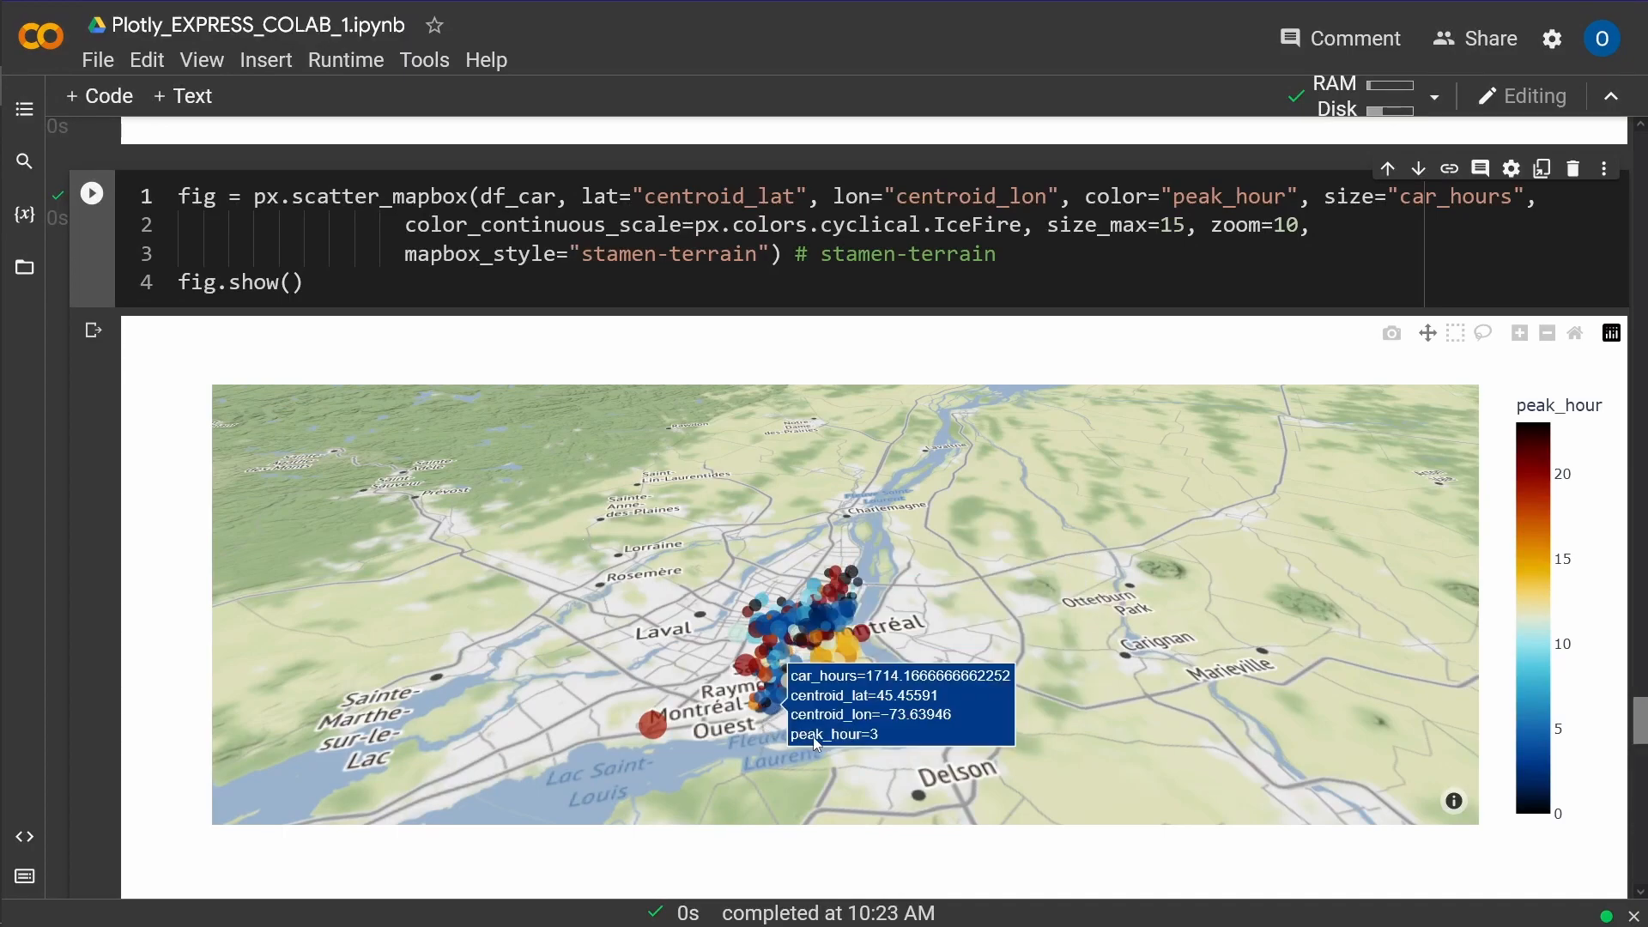
scroll(down, 3)
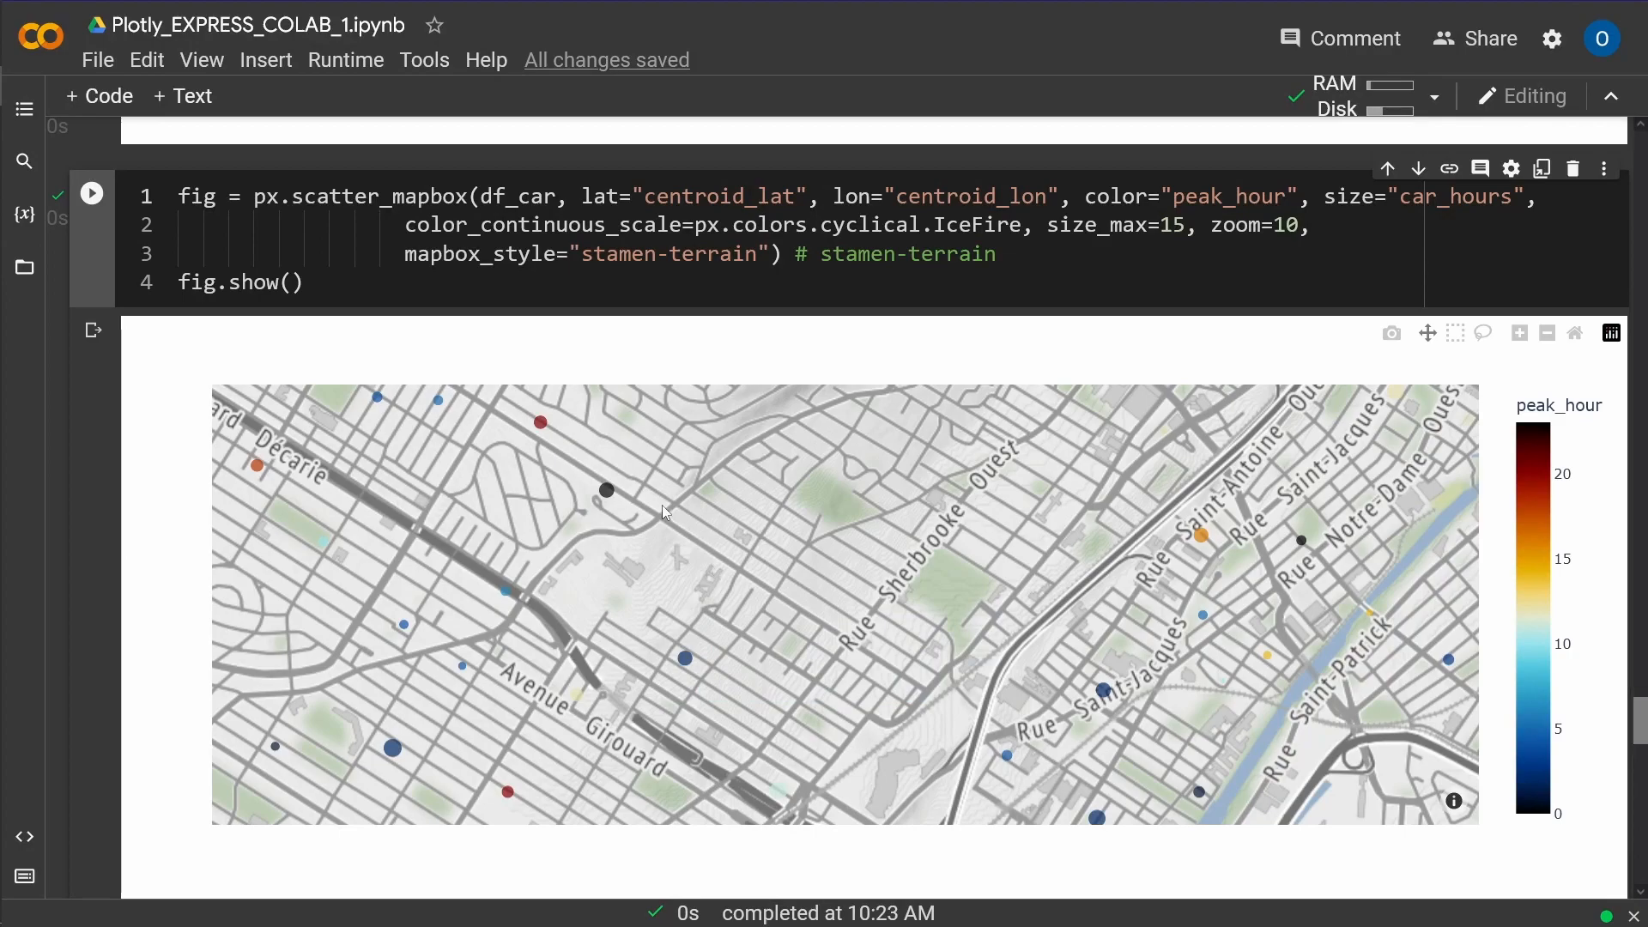
mouse_move(147, 716)
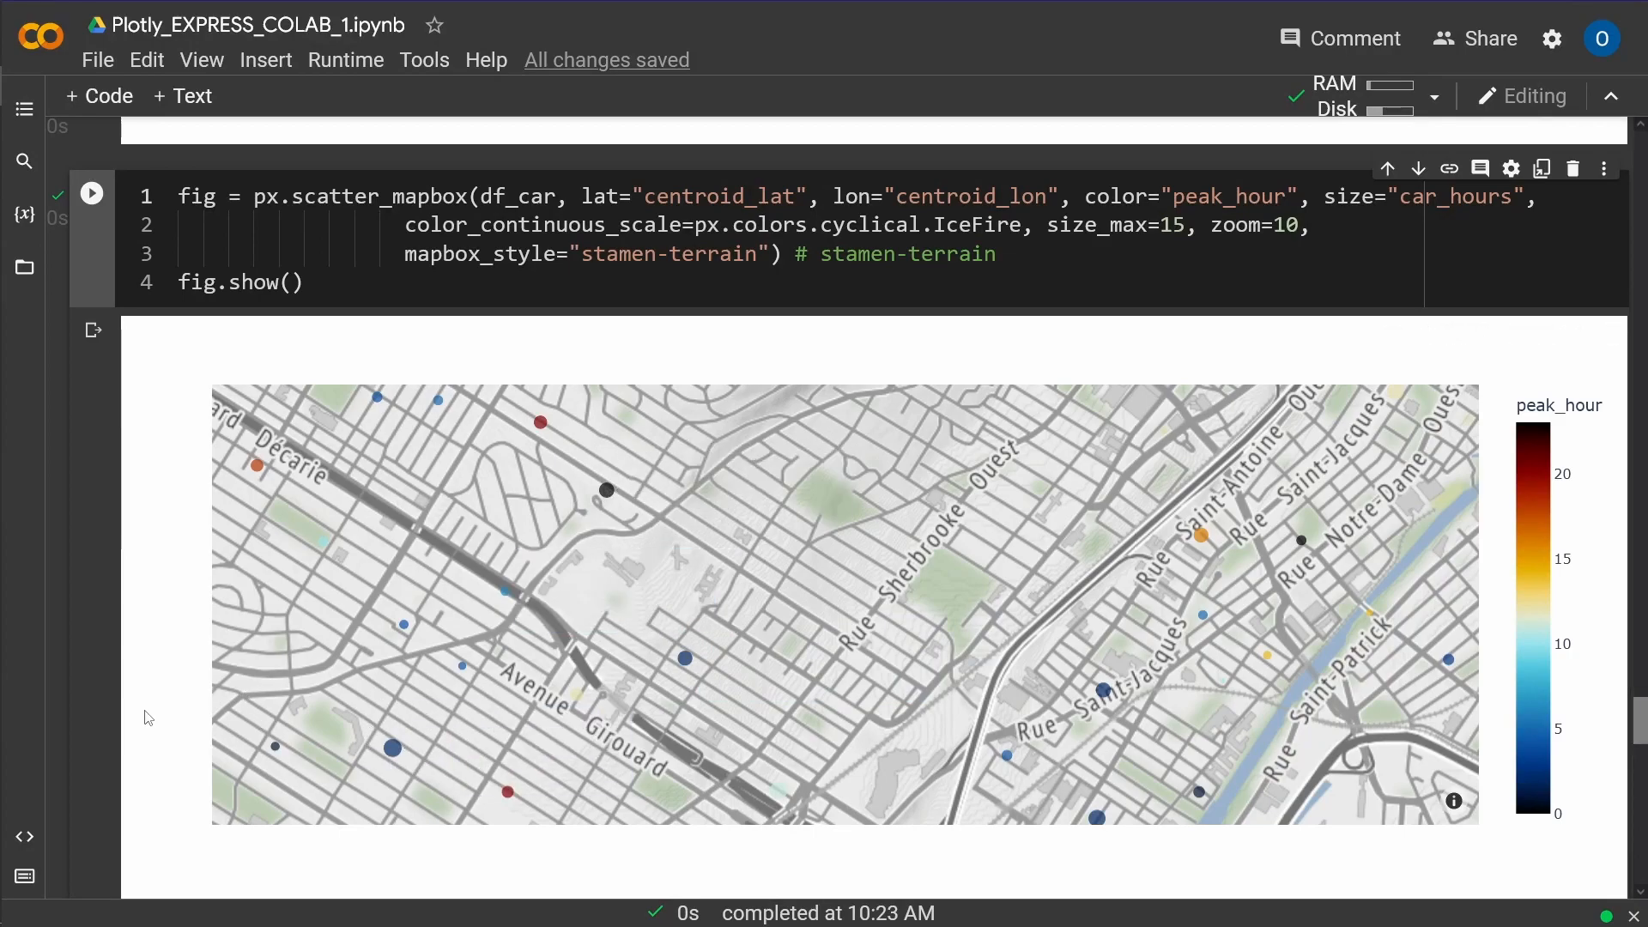
scroll(down, 3)
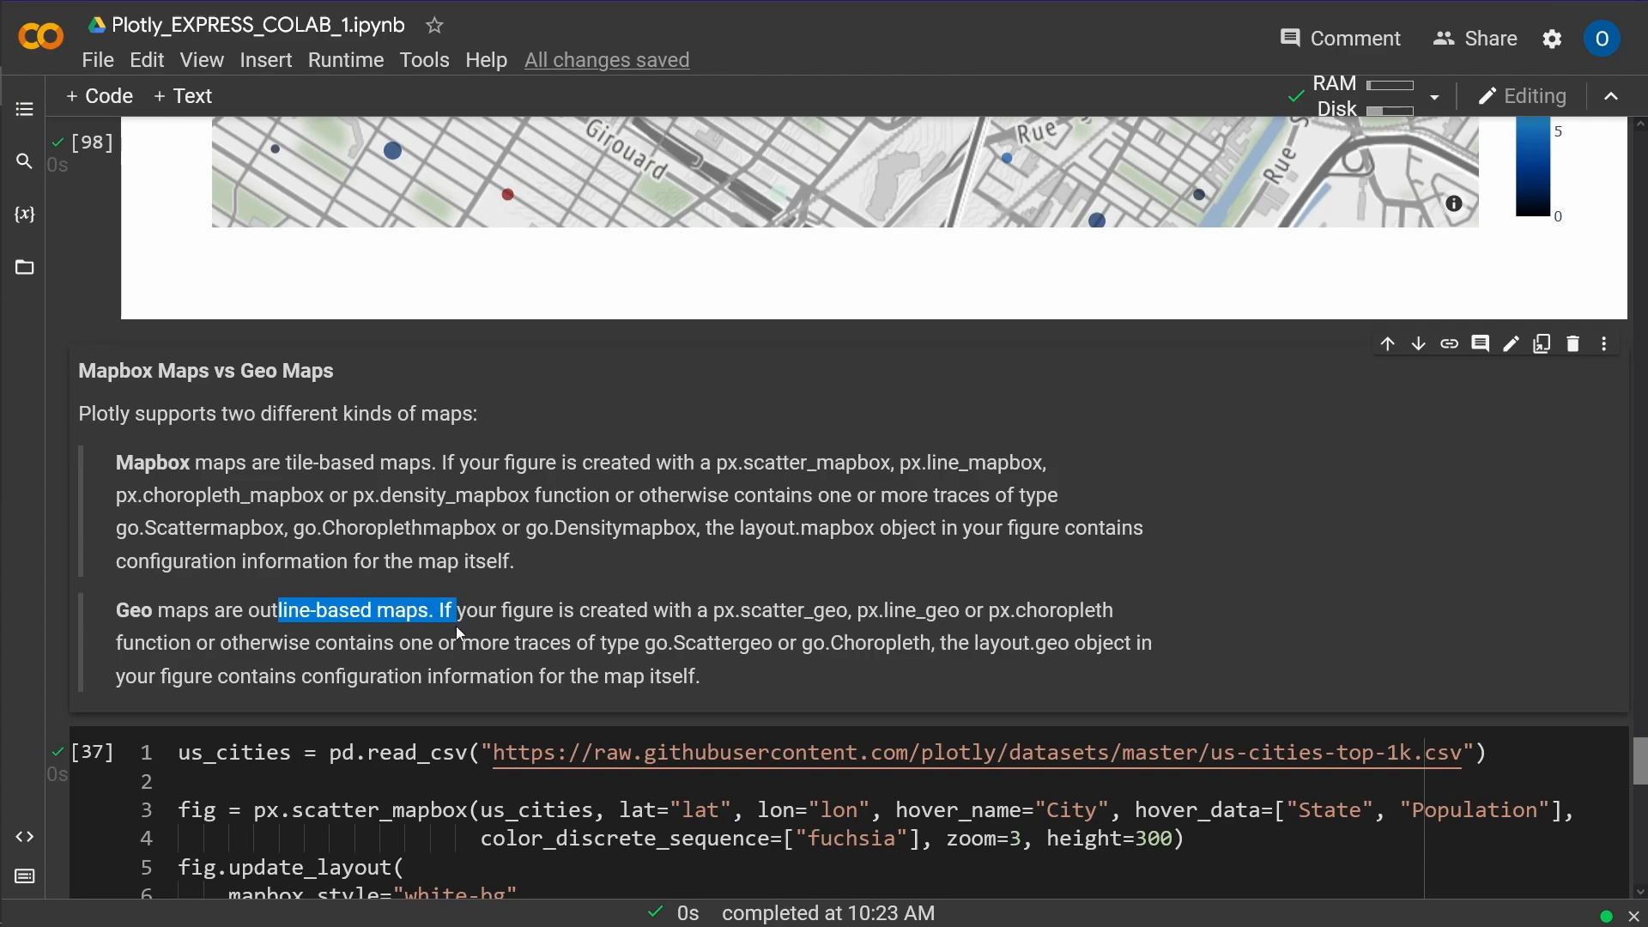
Step: Highlight us_cities, Population, the colour sequence and USGS tile source in the cities cell
scroll(down, 3)
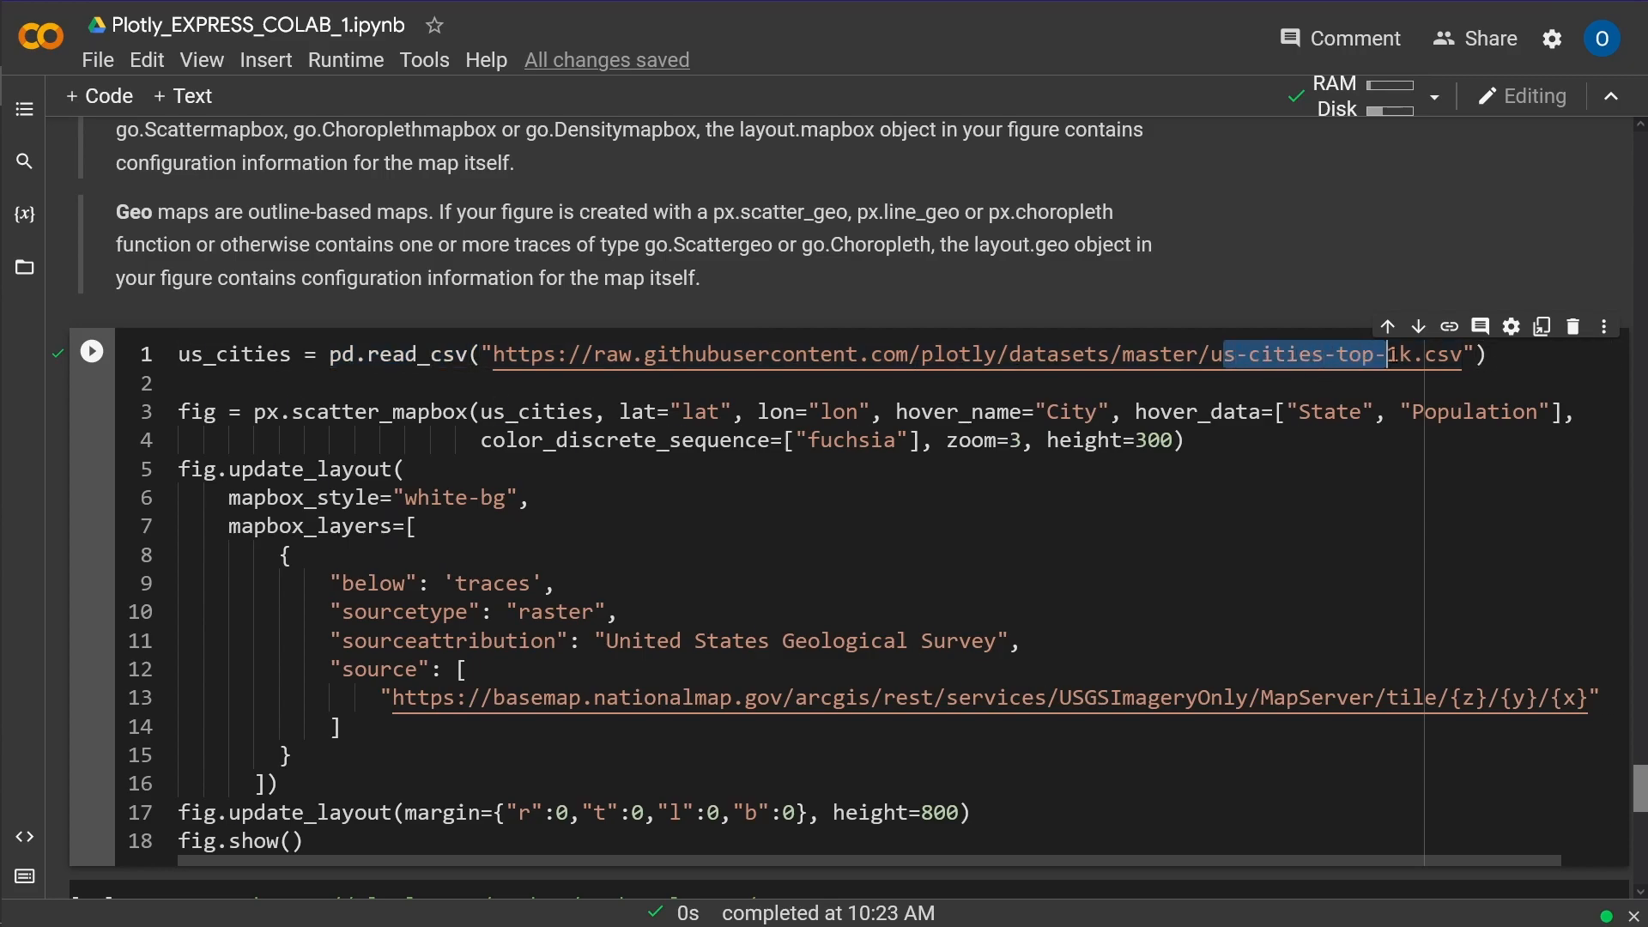
mouse_move(1398, 354)
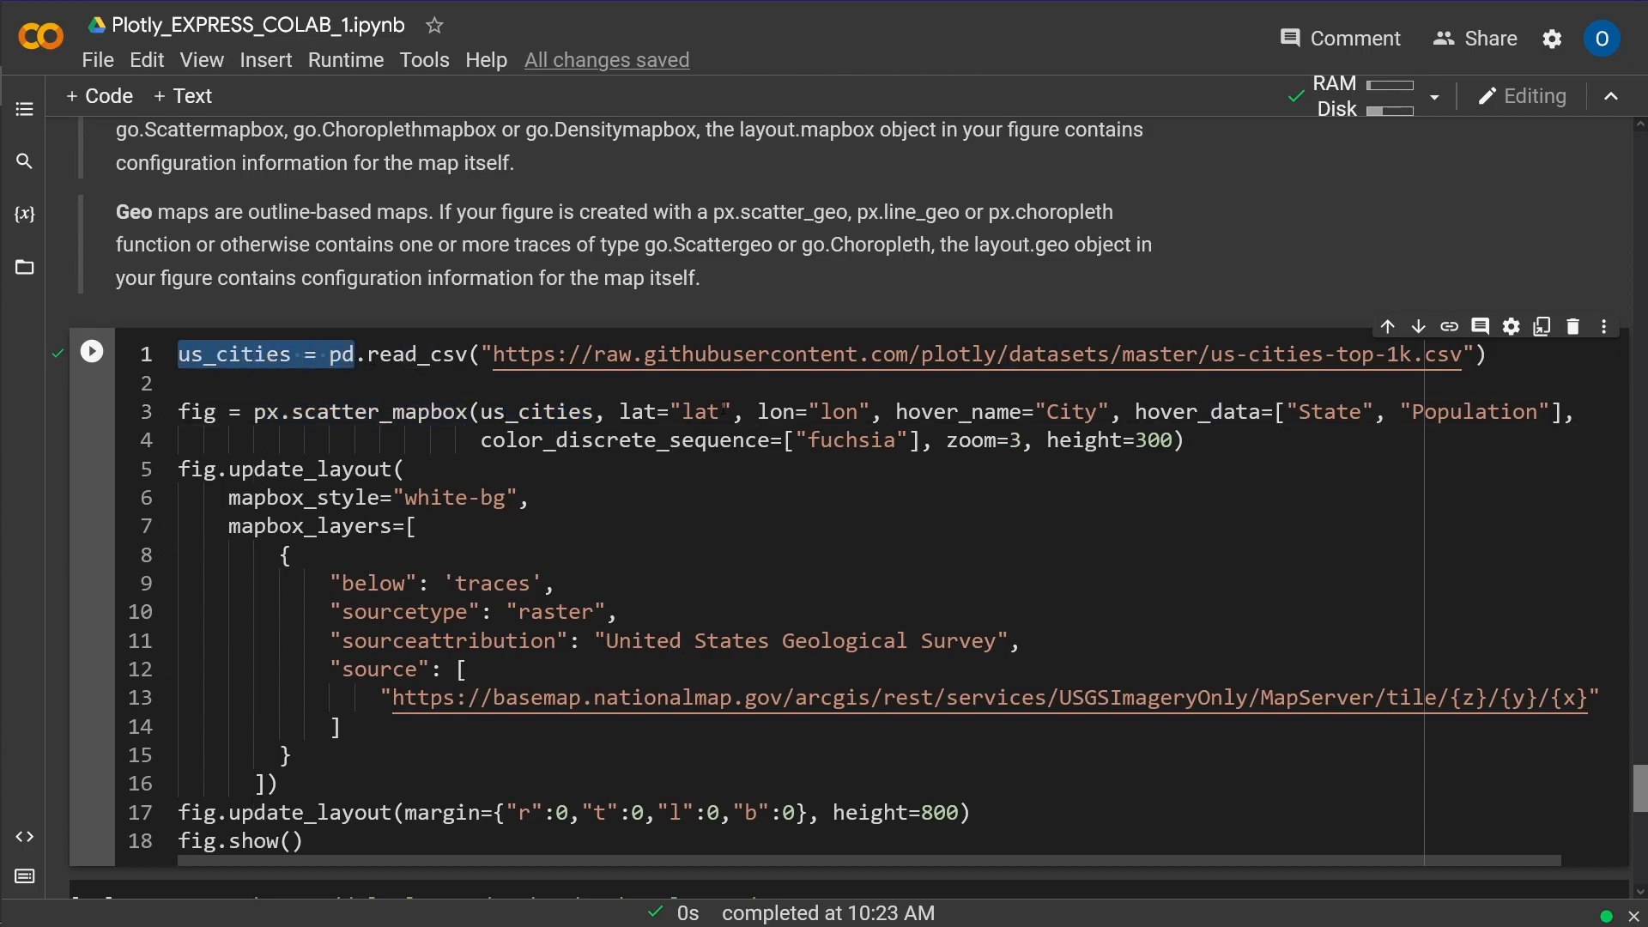
double_click(841, 411)
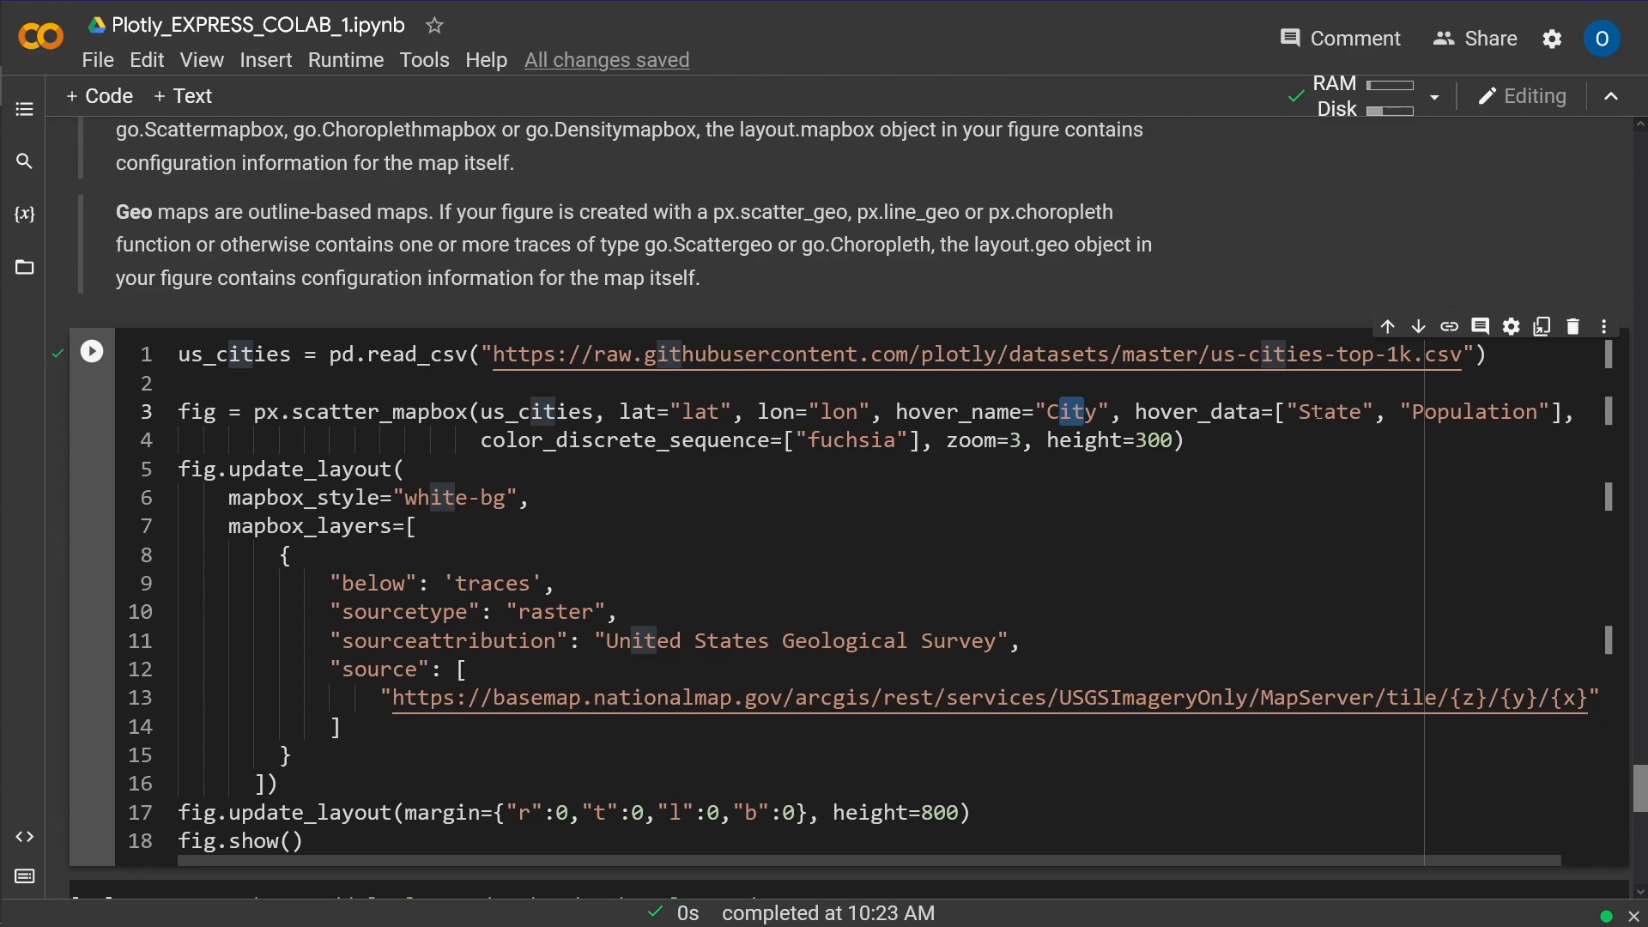
double_click(1469, 411)
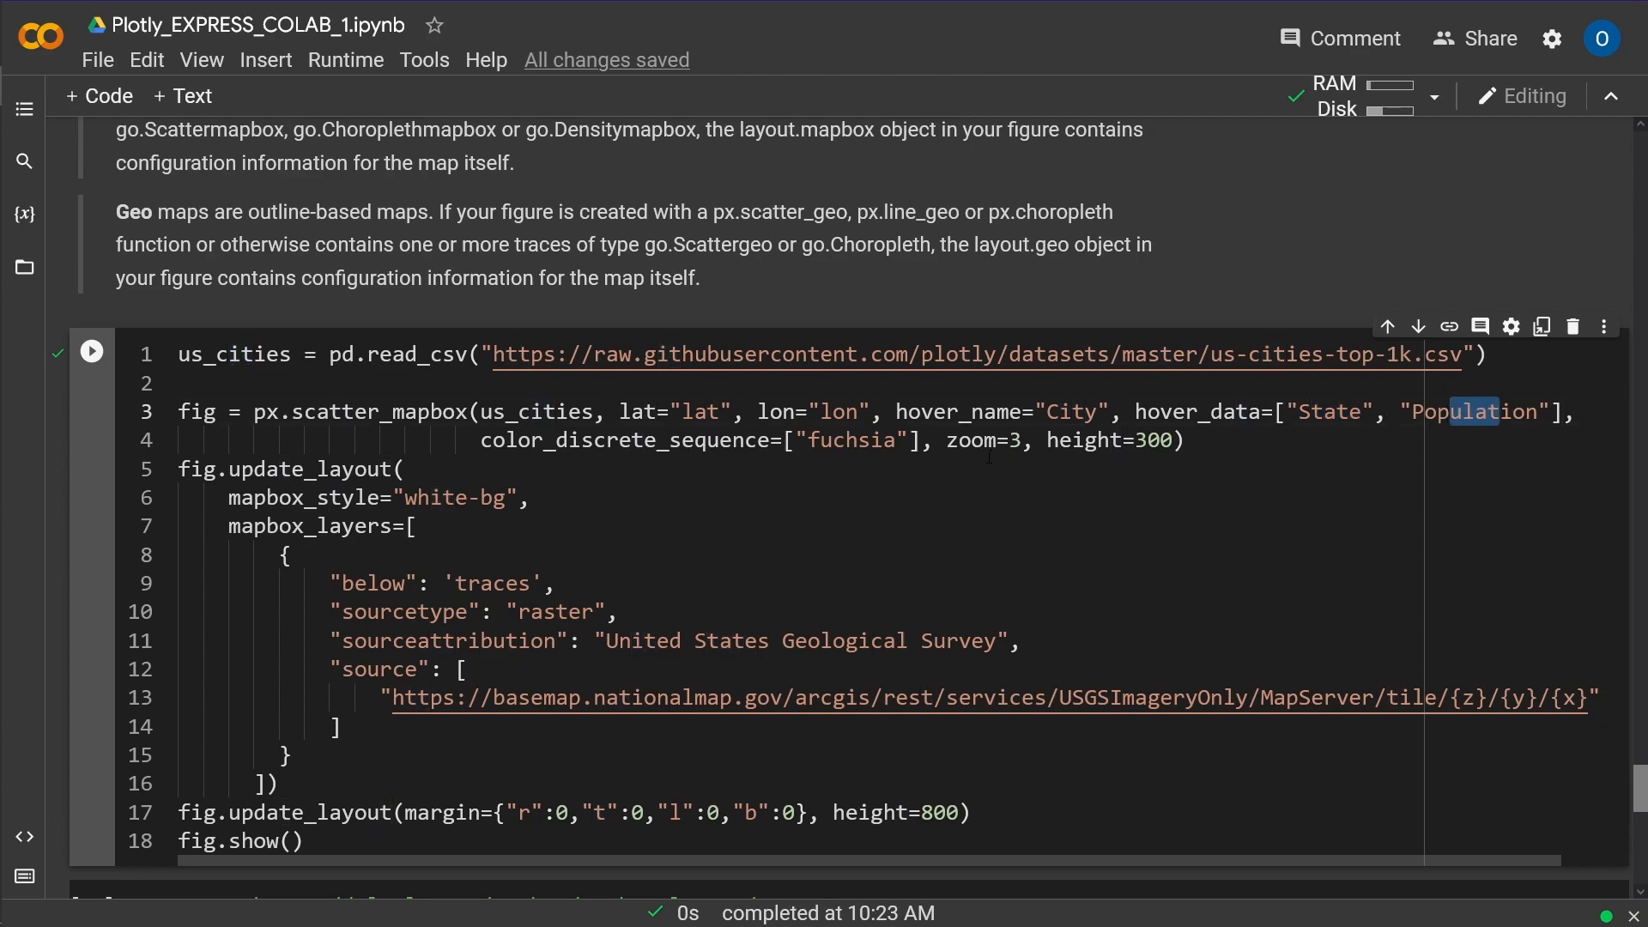
double_click(655, 440)
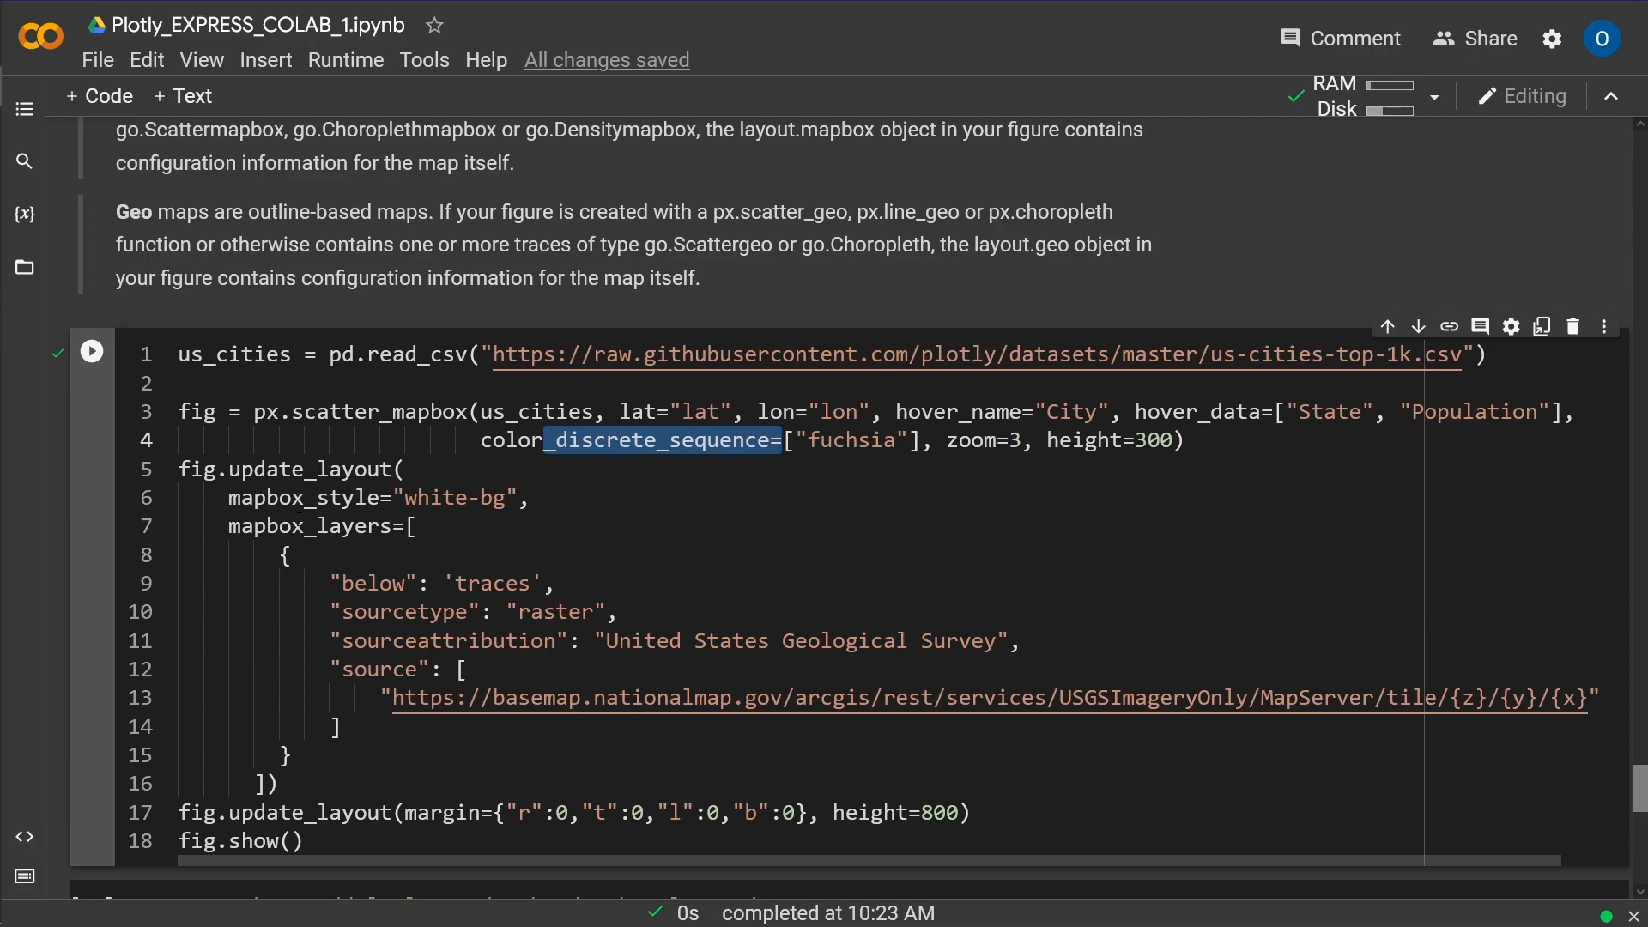
double_click(667, 697)
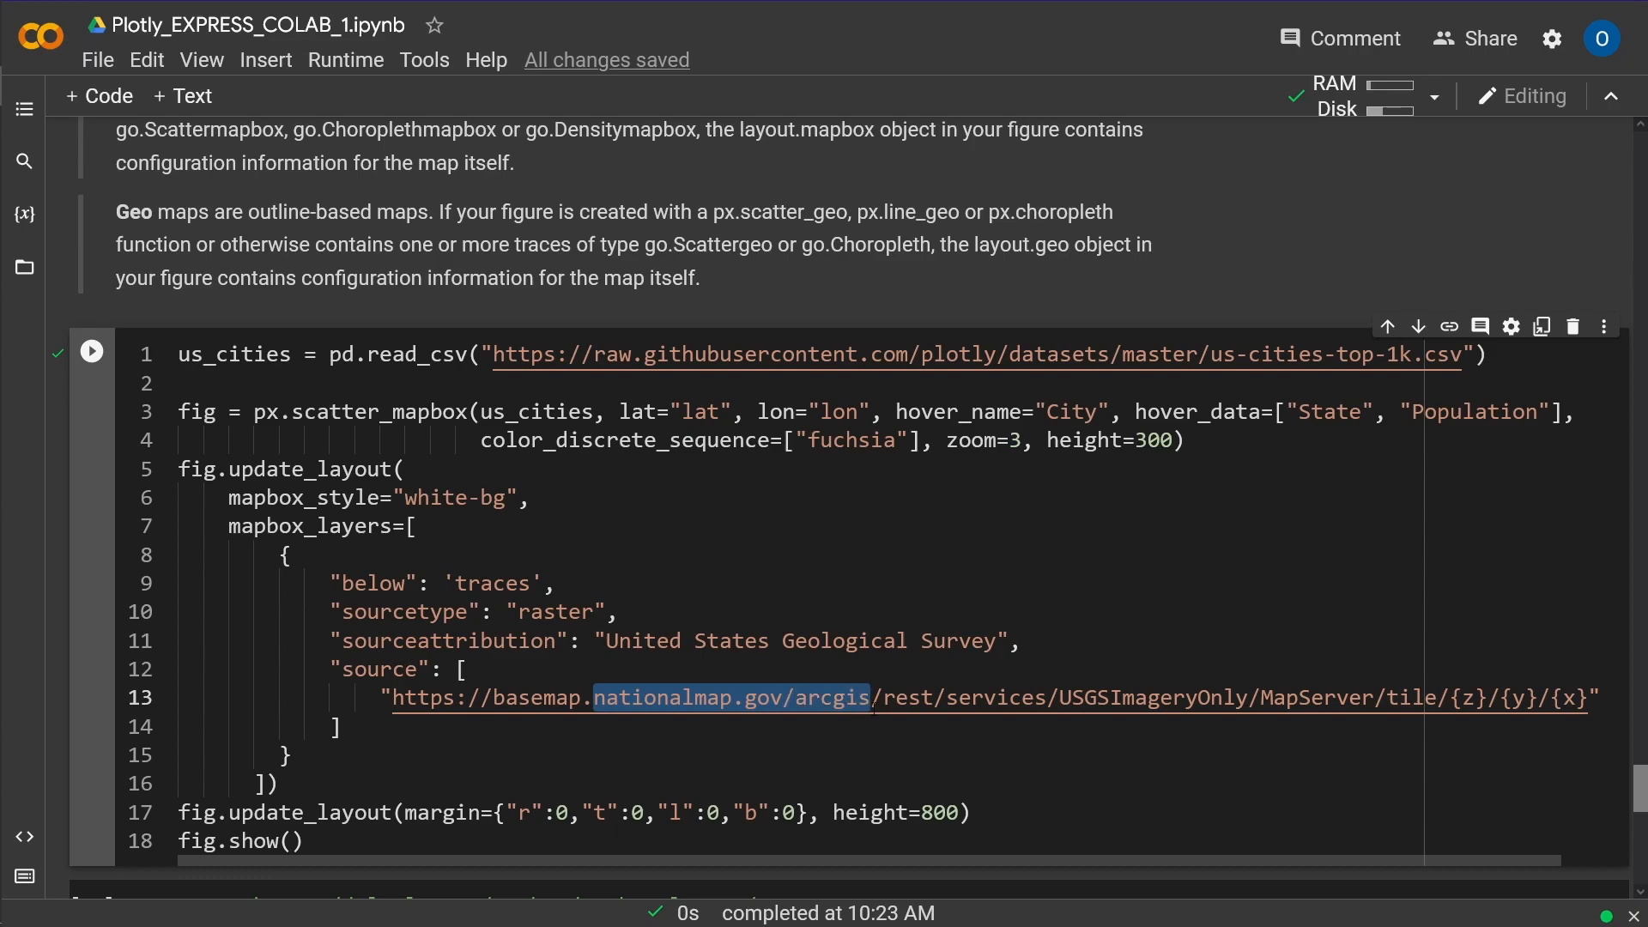
Step: Scroll down to the fuchsia US city points over USGS satellite imagery
scroll(down, 3)
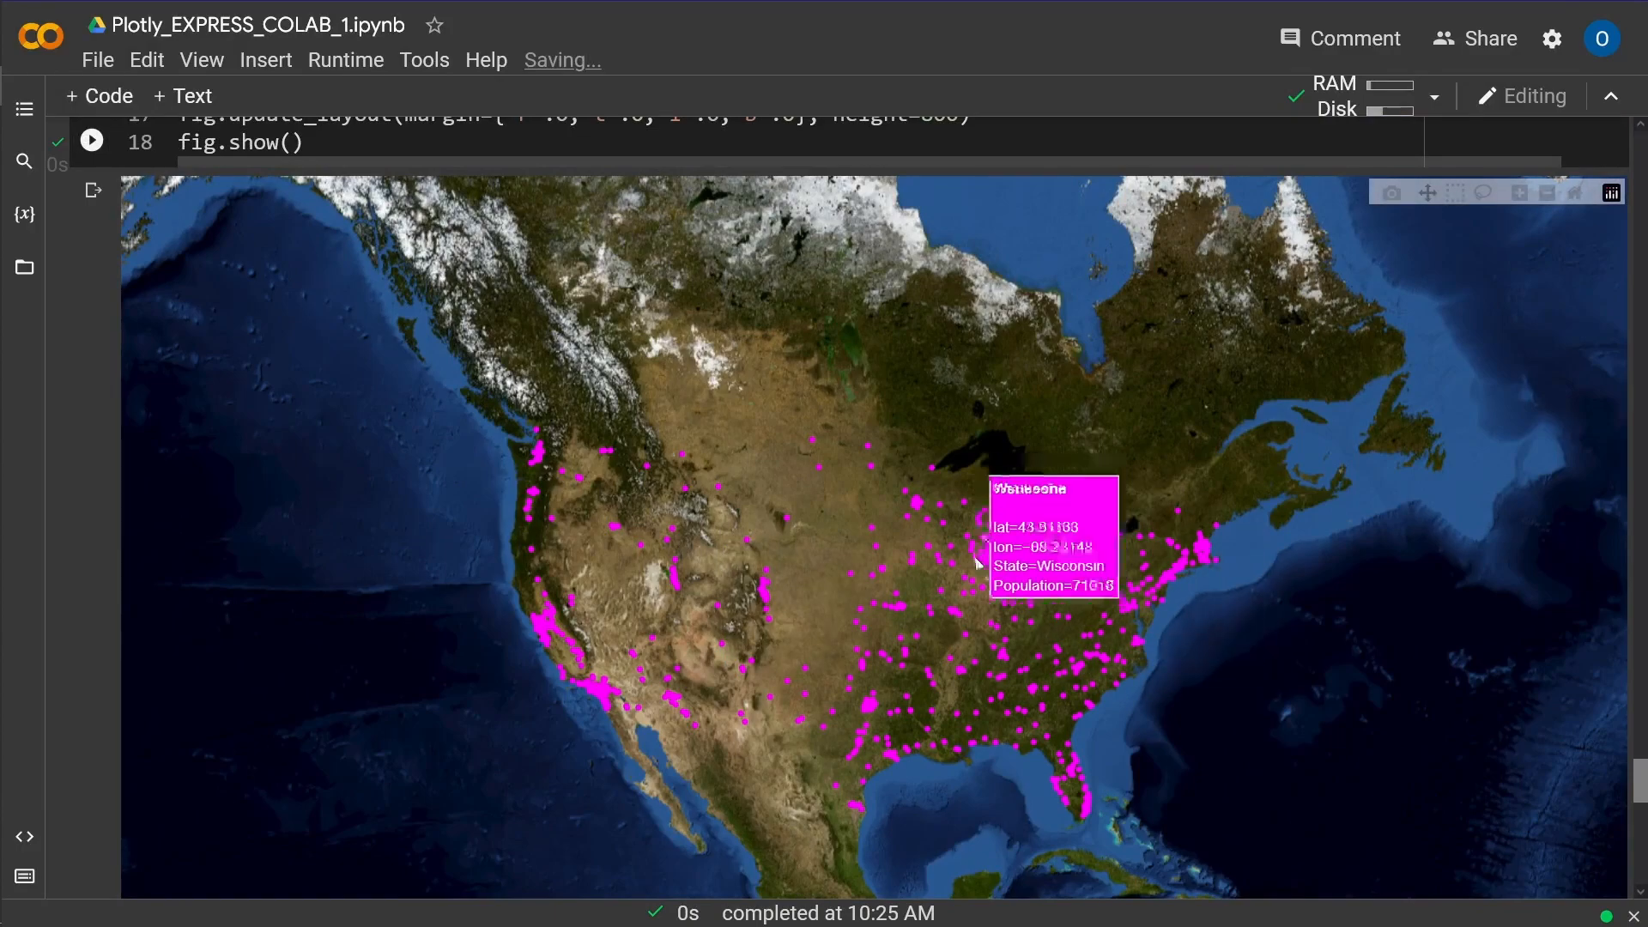
mouse_move(1130, 636)
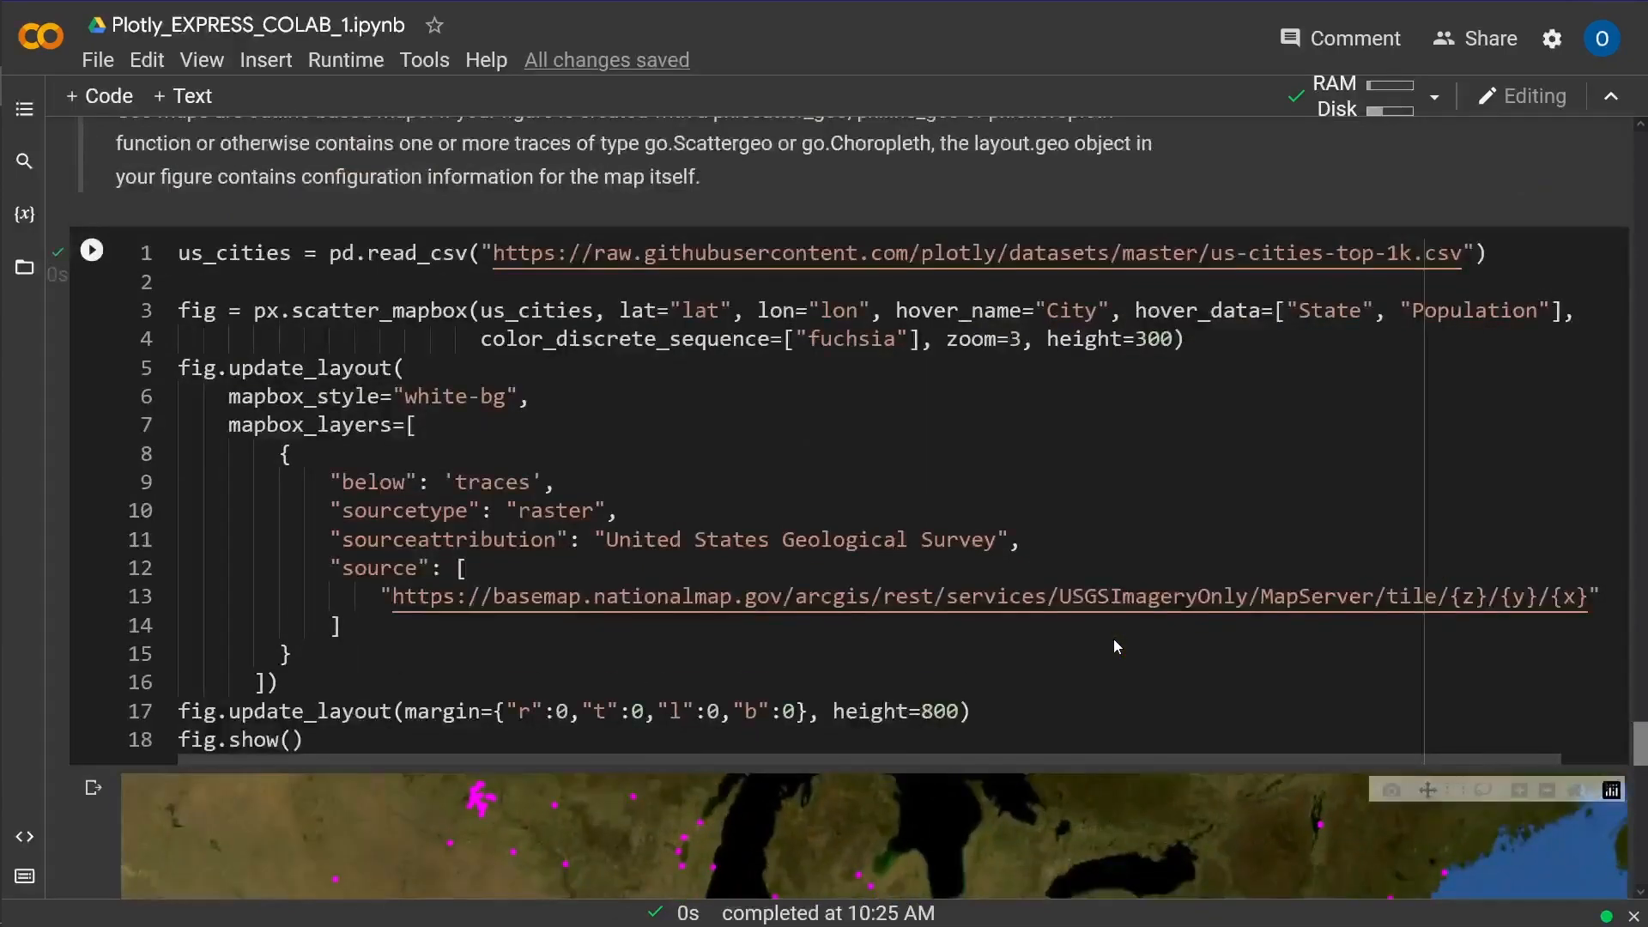
scroll(down, 3)
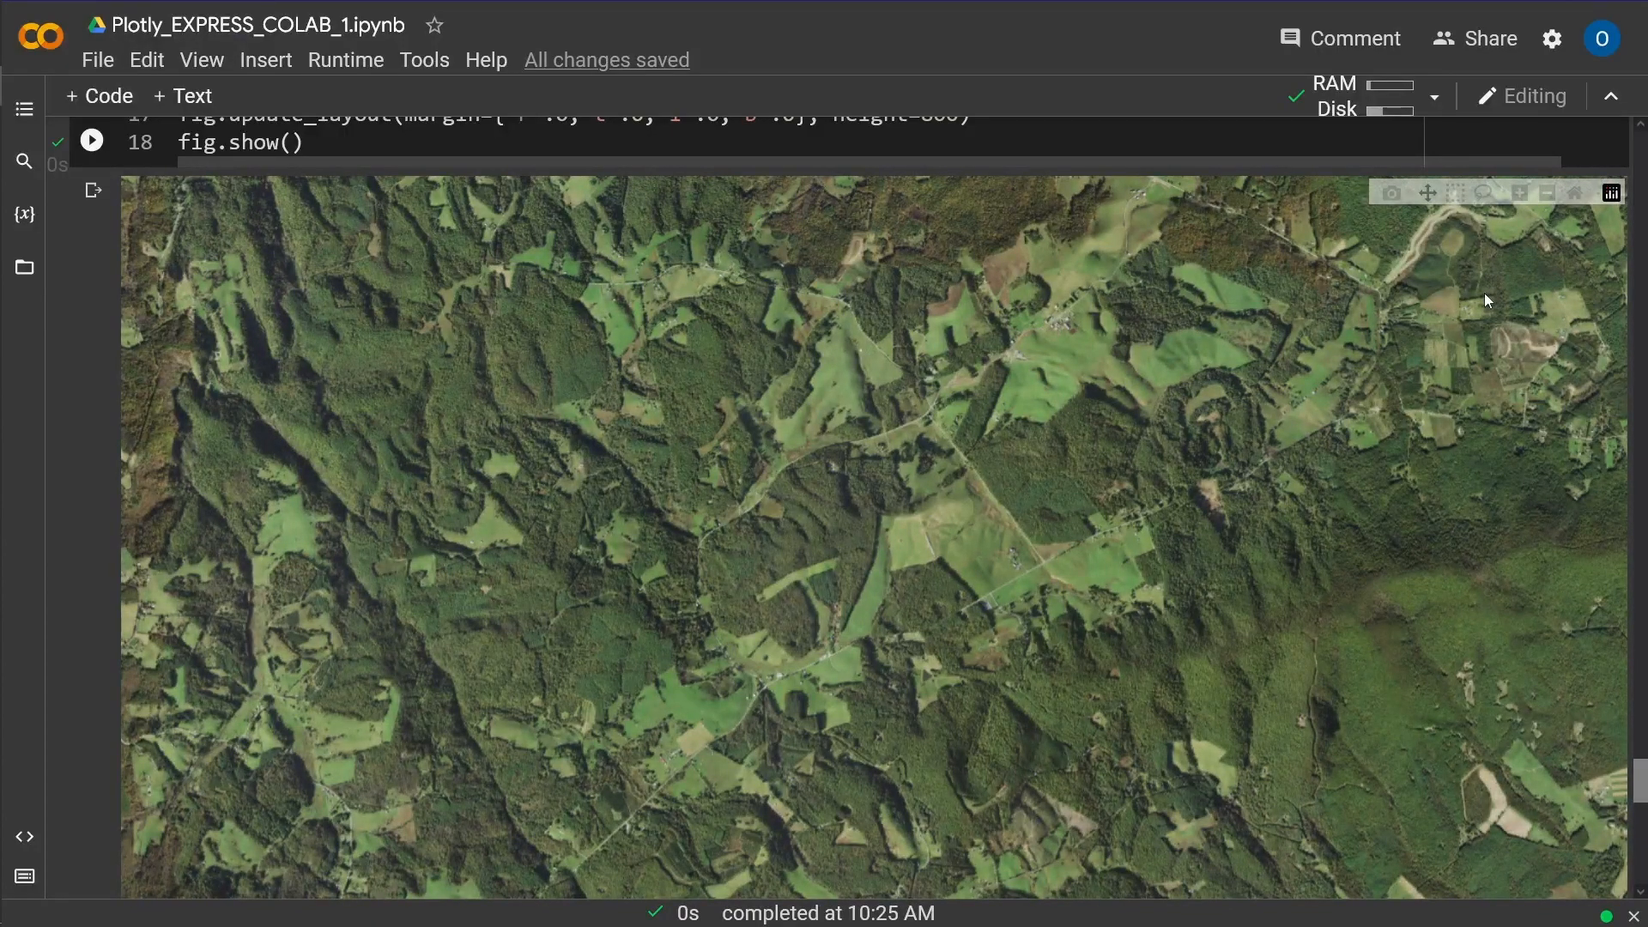
mouse_move(1454, 317)
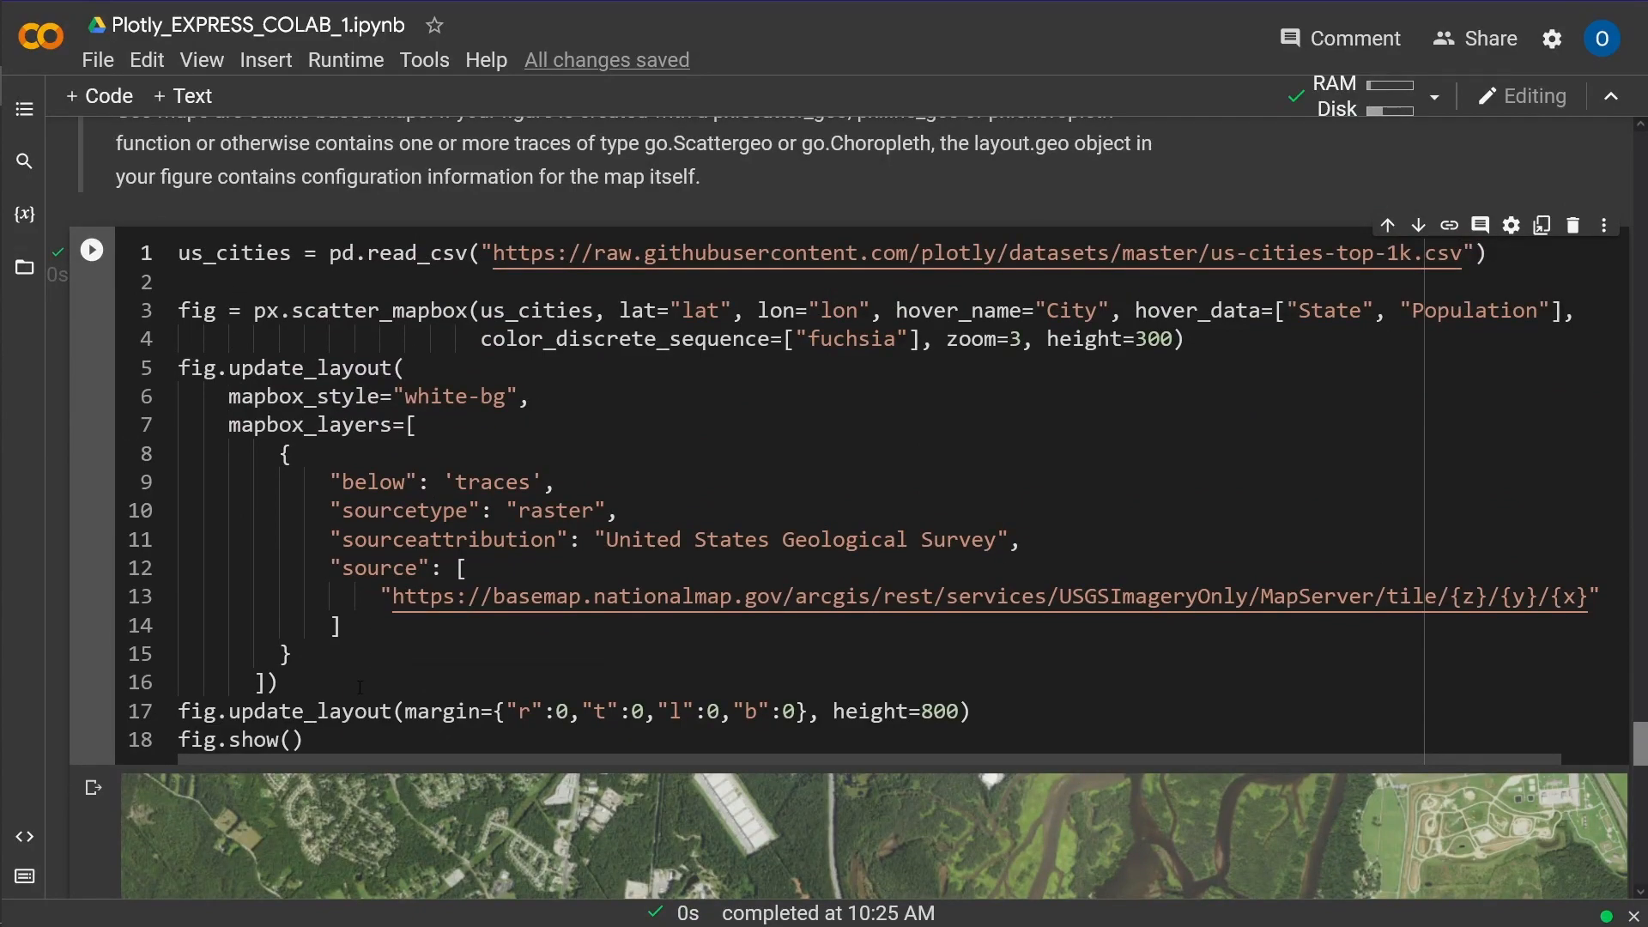
mouse_move(977, 253)
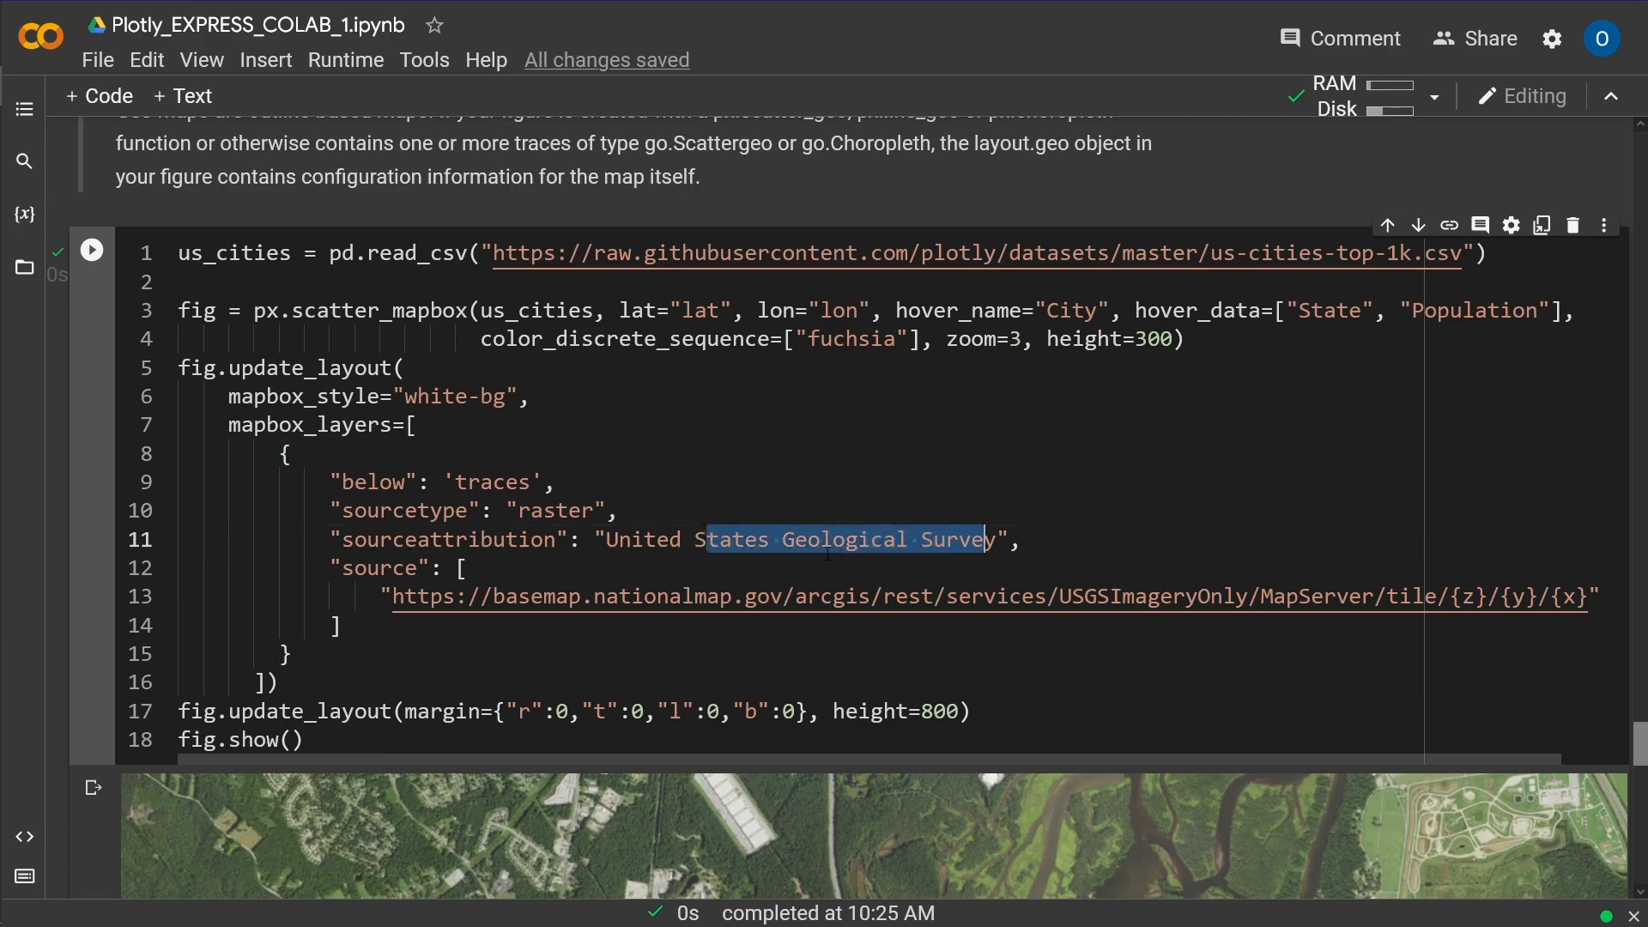
Step: Pan the USGS satellite city map across to the Hawaiian islands
scroll(down, 3)
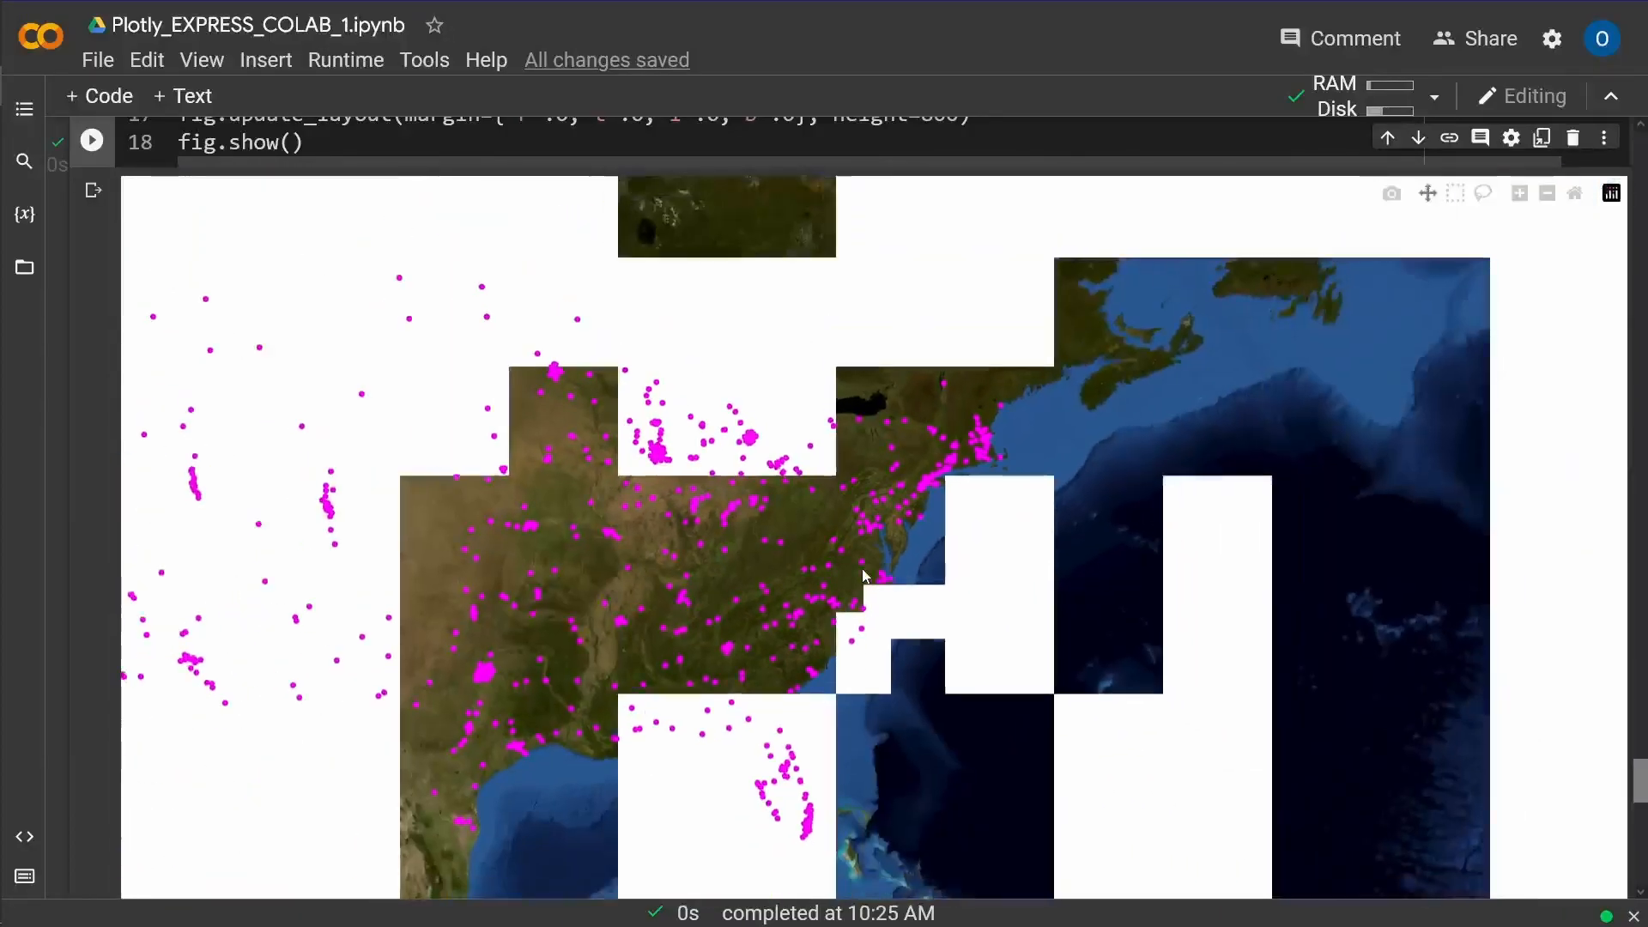
scroll(down, 3)
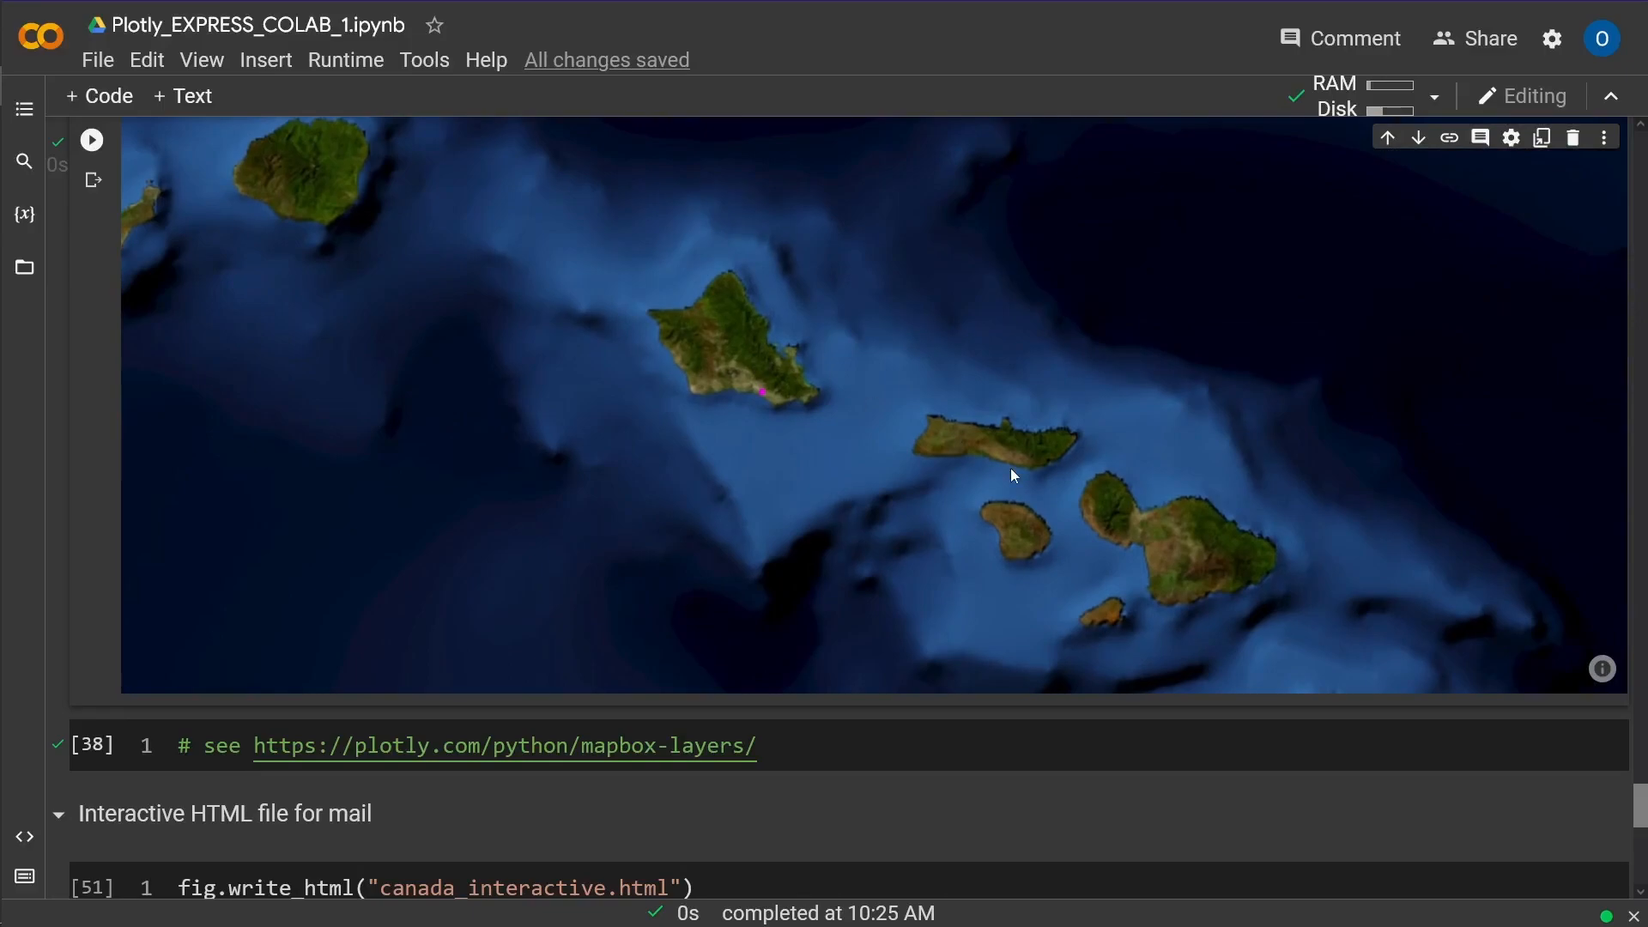
drag(1011, 475, 776, 458)
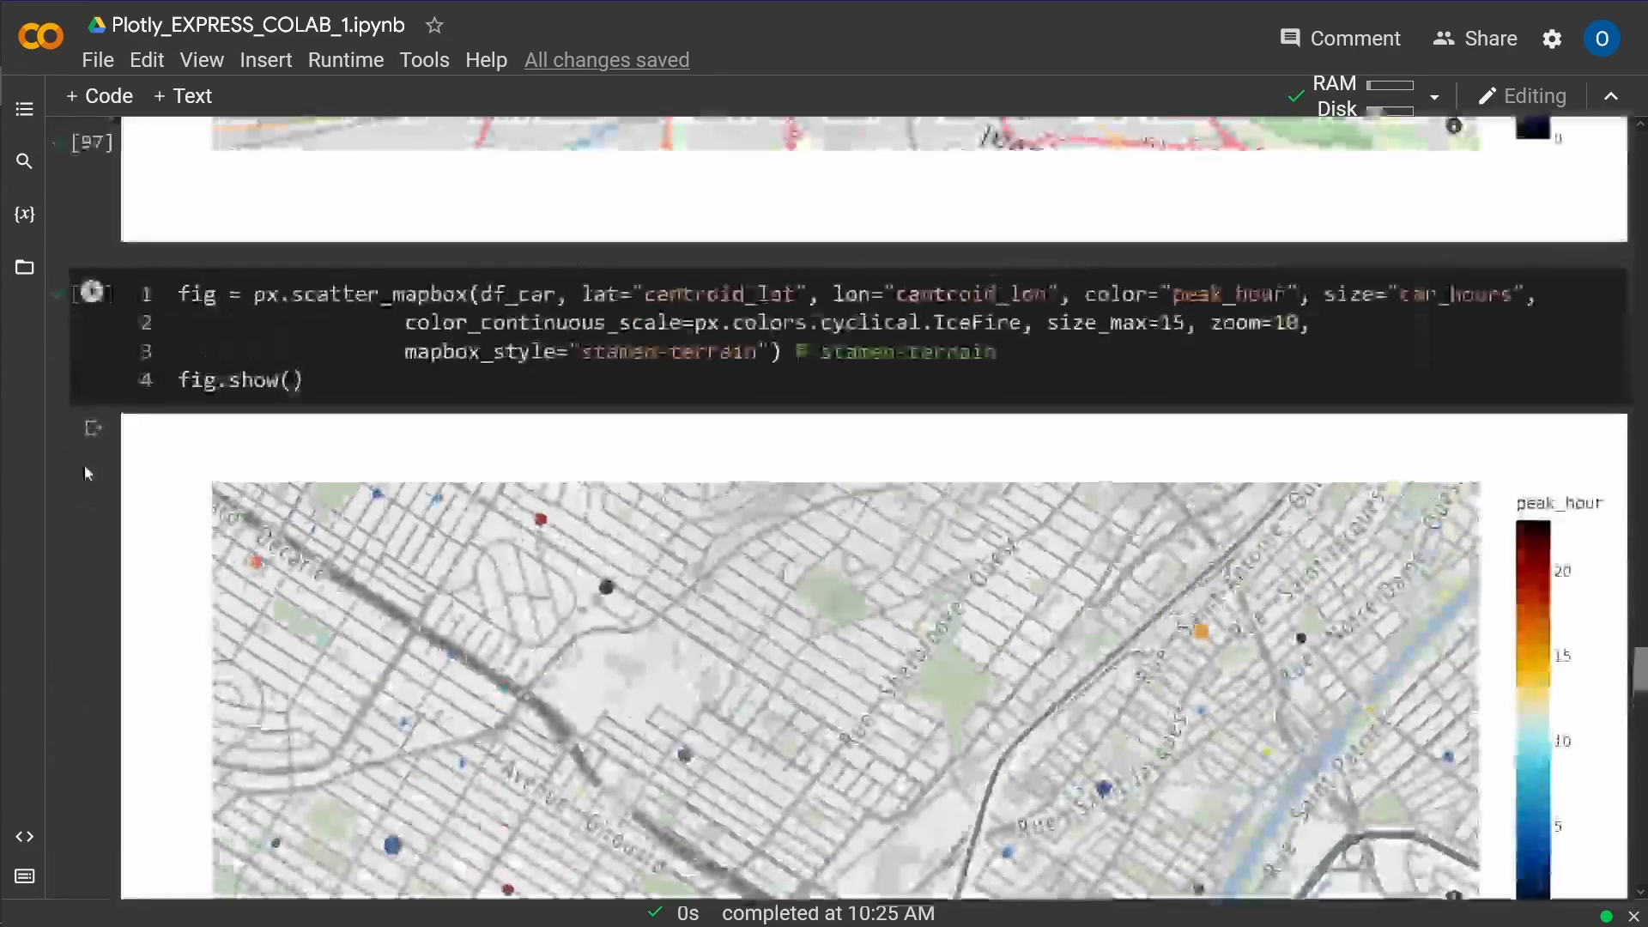
Step: Review the fig_open scatter_mapbox cell and select the fig_open variable name
click(91, 235)
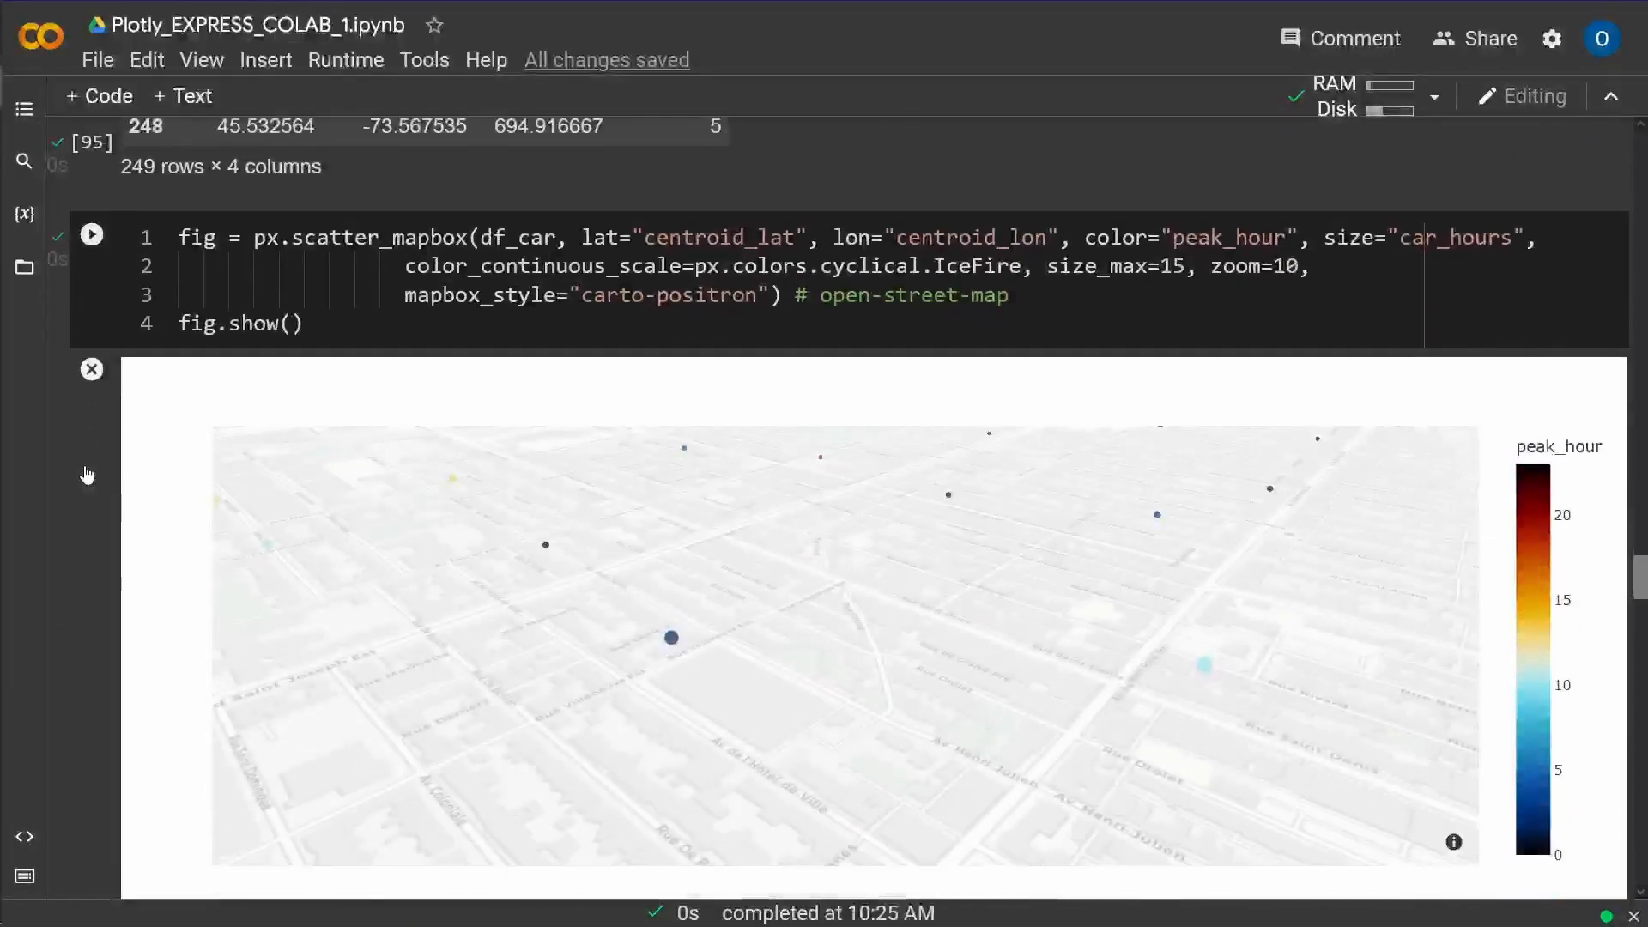
click(92, 315)
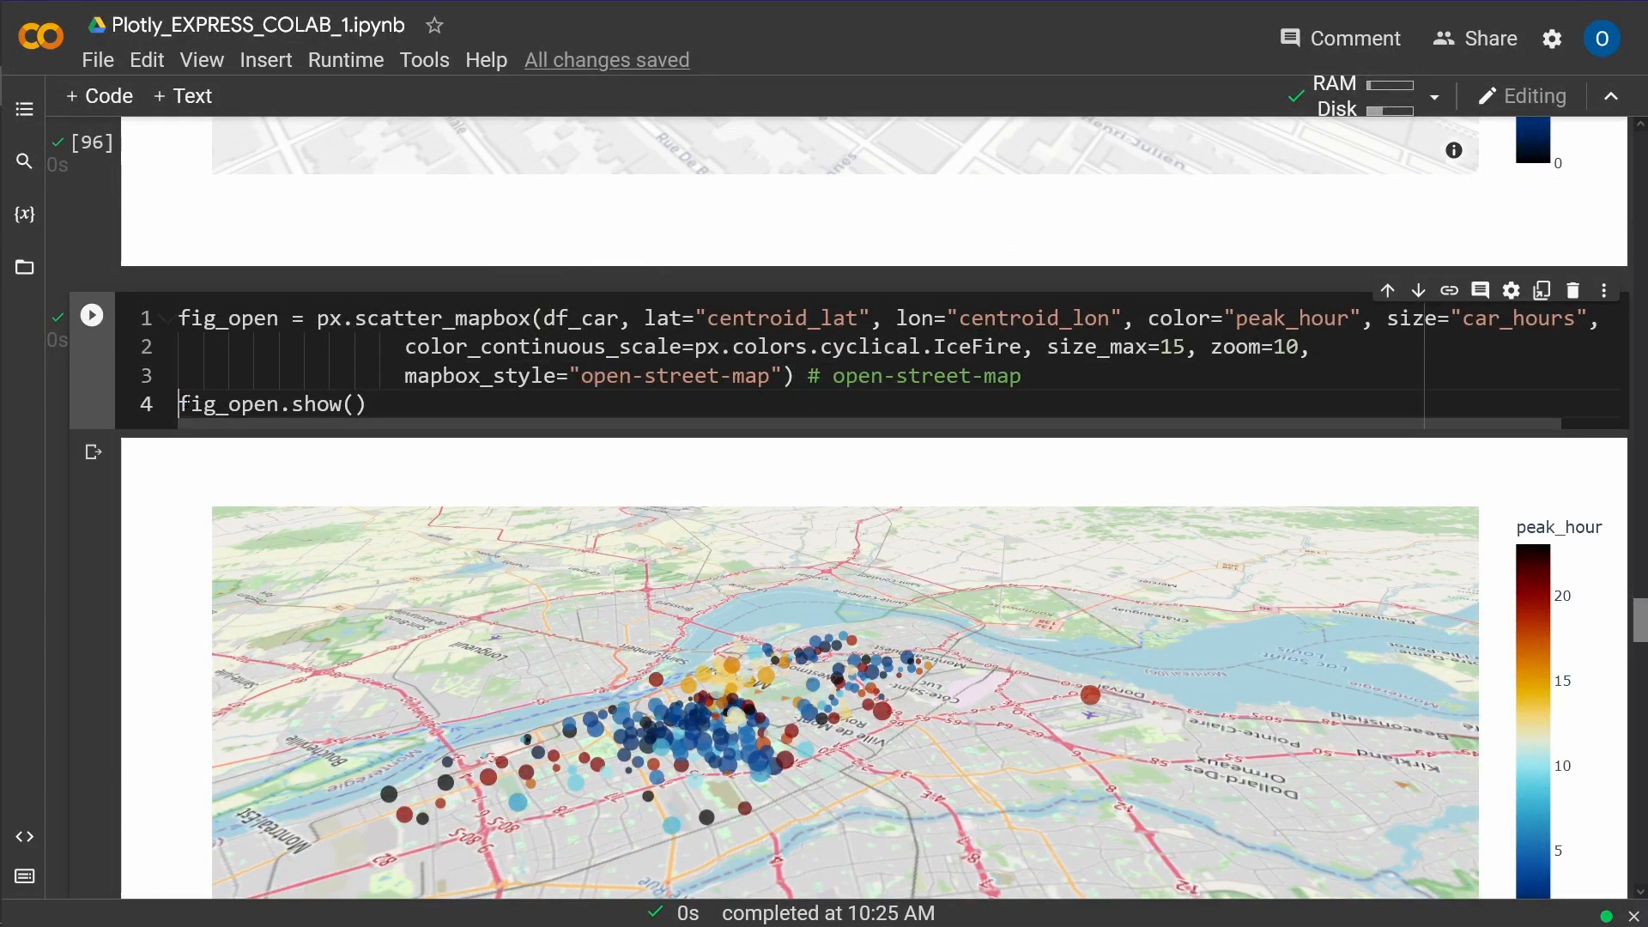
click(267, 404)
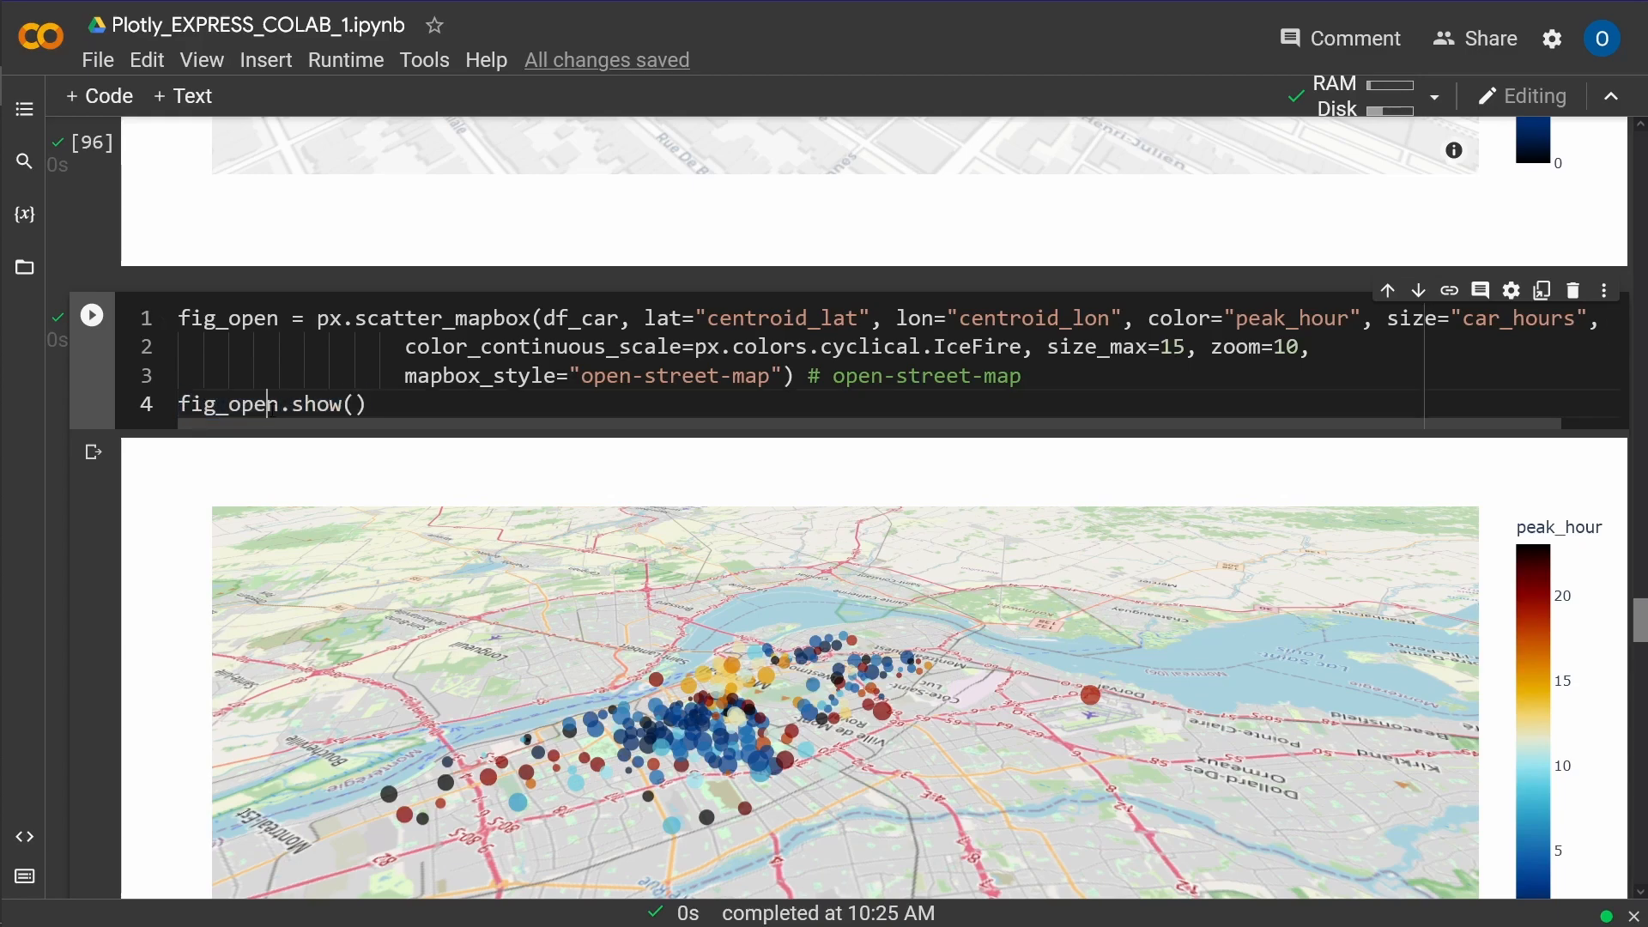
double_click(225, 403)
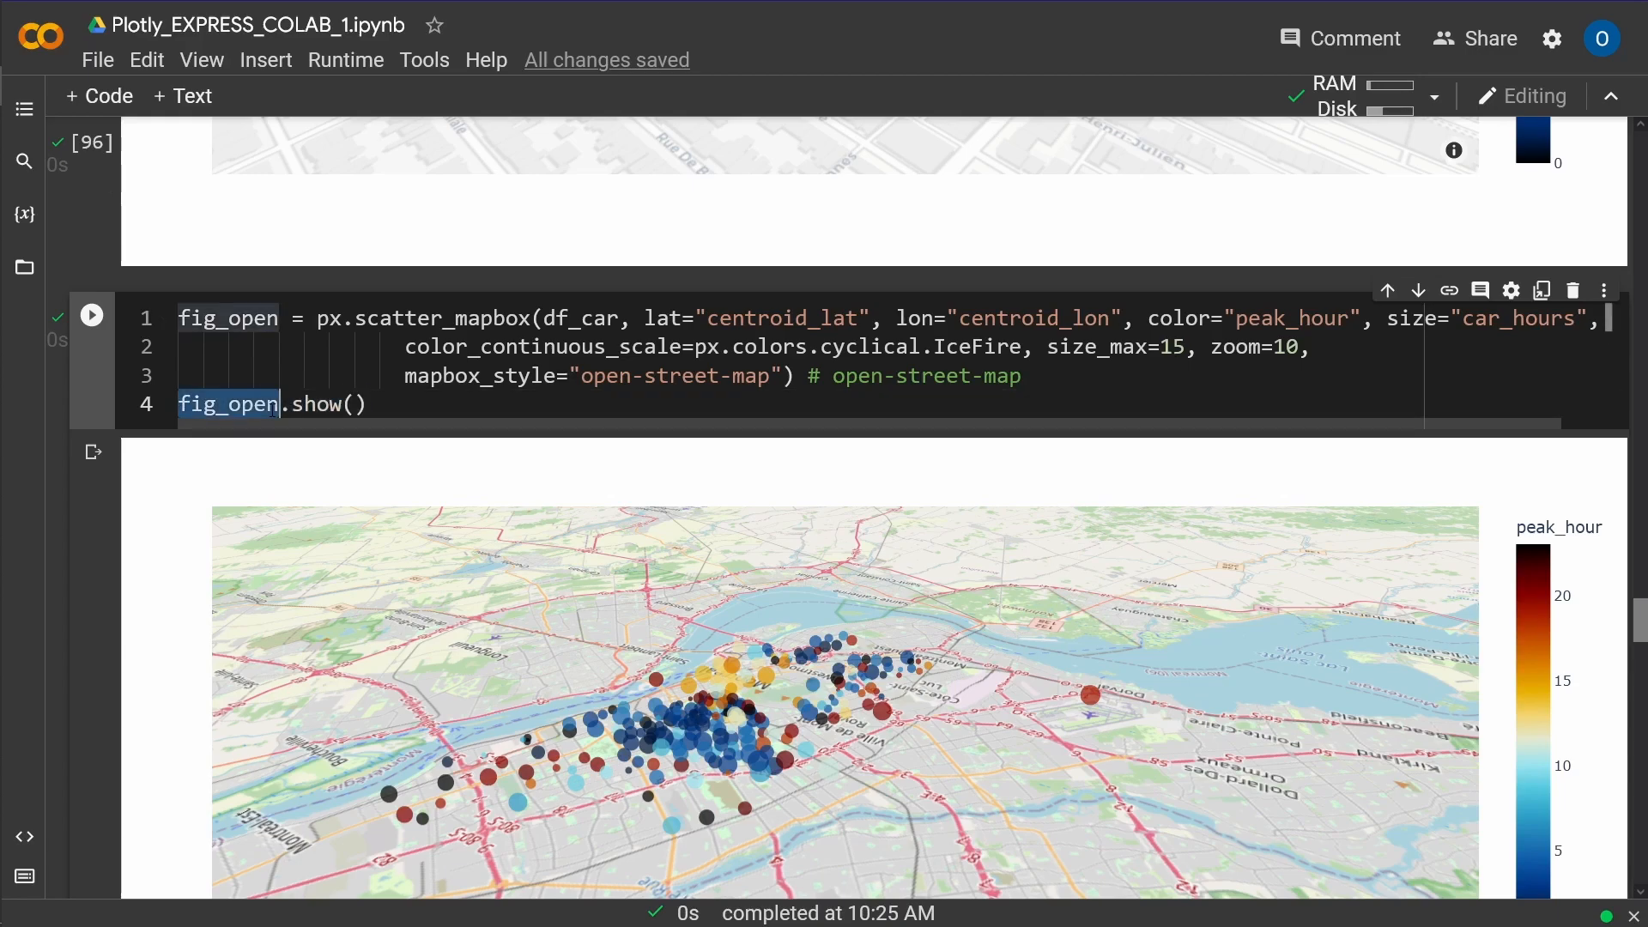
Step: Scroll to the 'Interactive HTML file for mail' write_html cell and select fig_open there
scroll(down, 3)
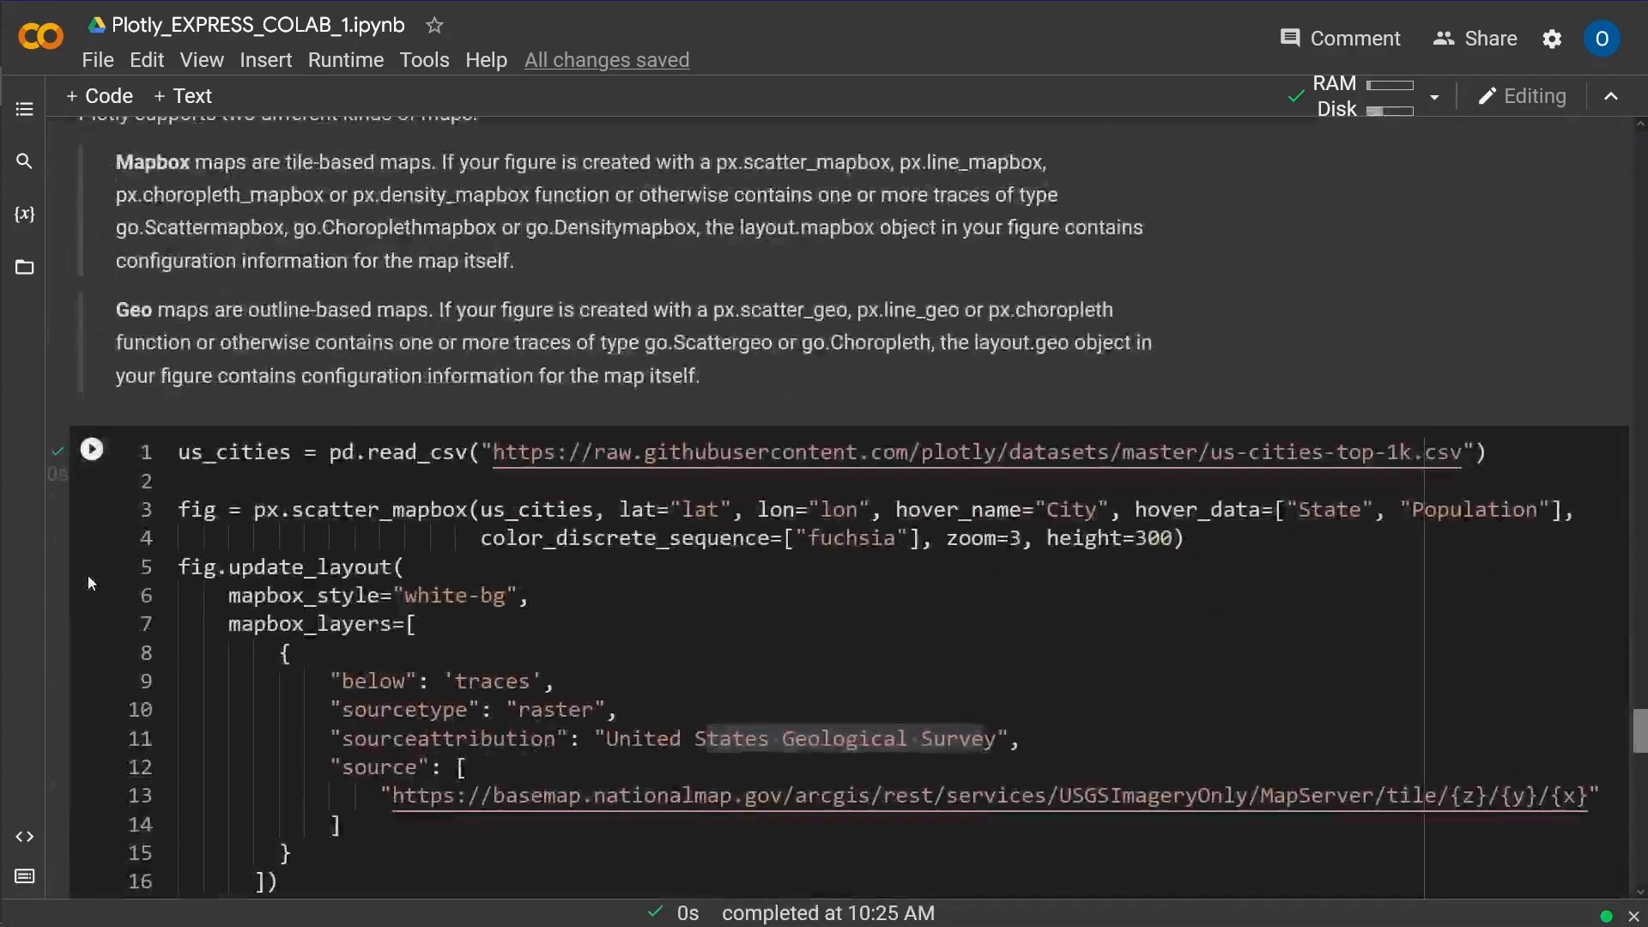
scroll(down, 3)
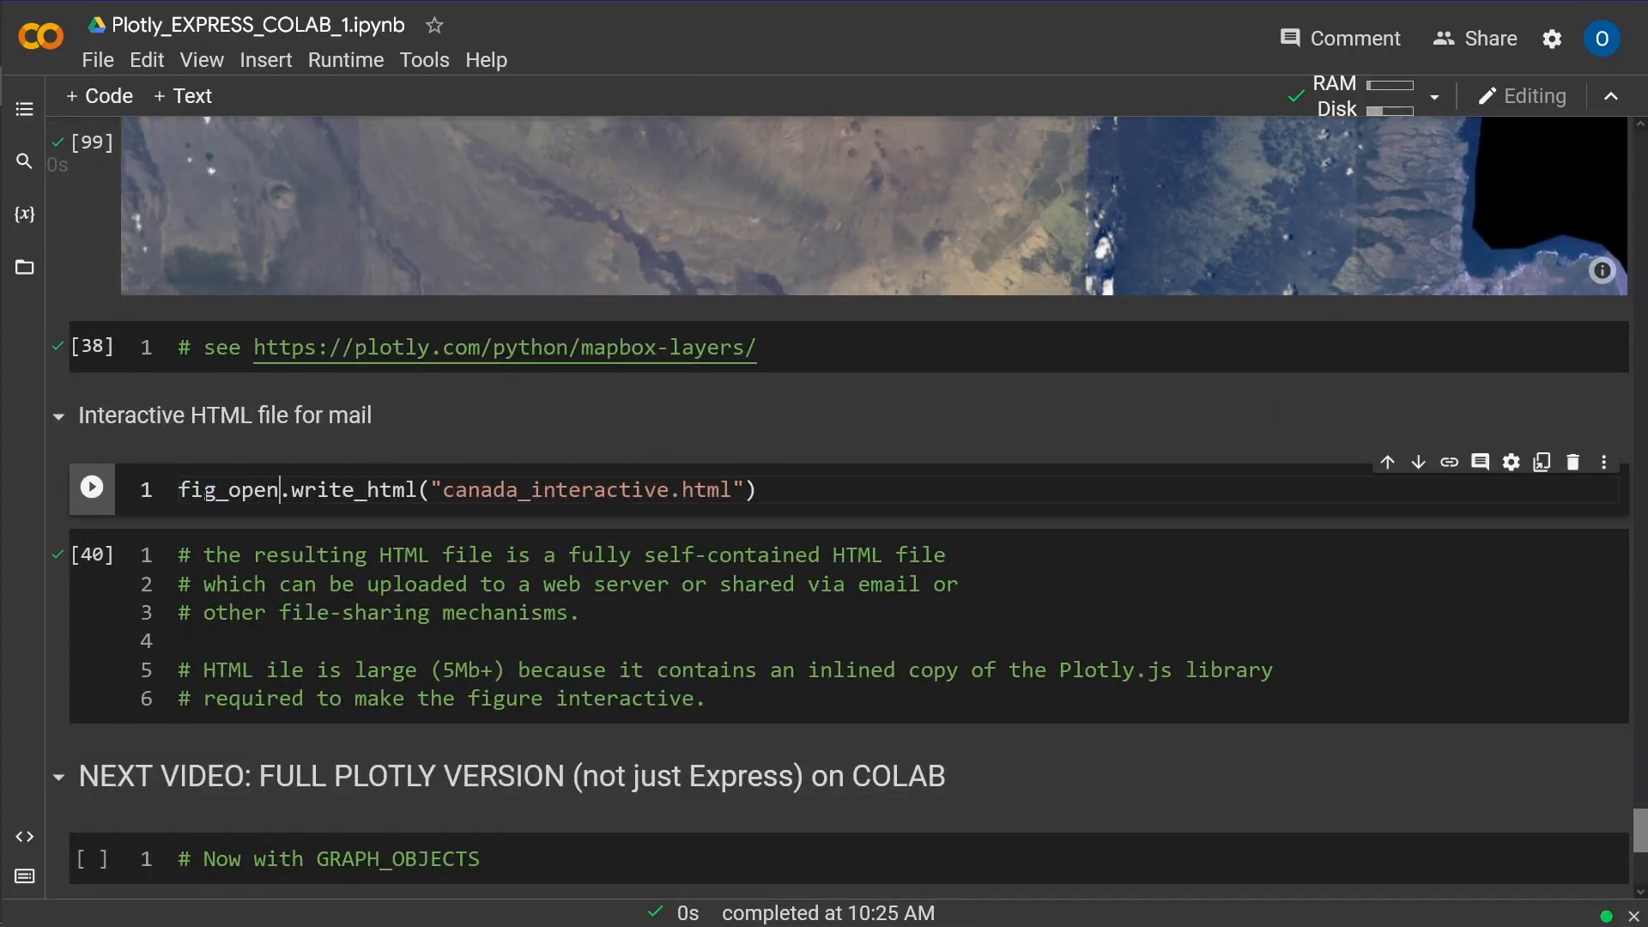
double_click(226, 490)
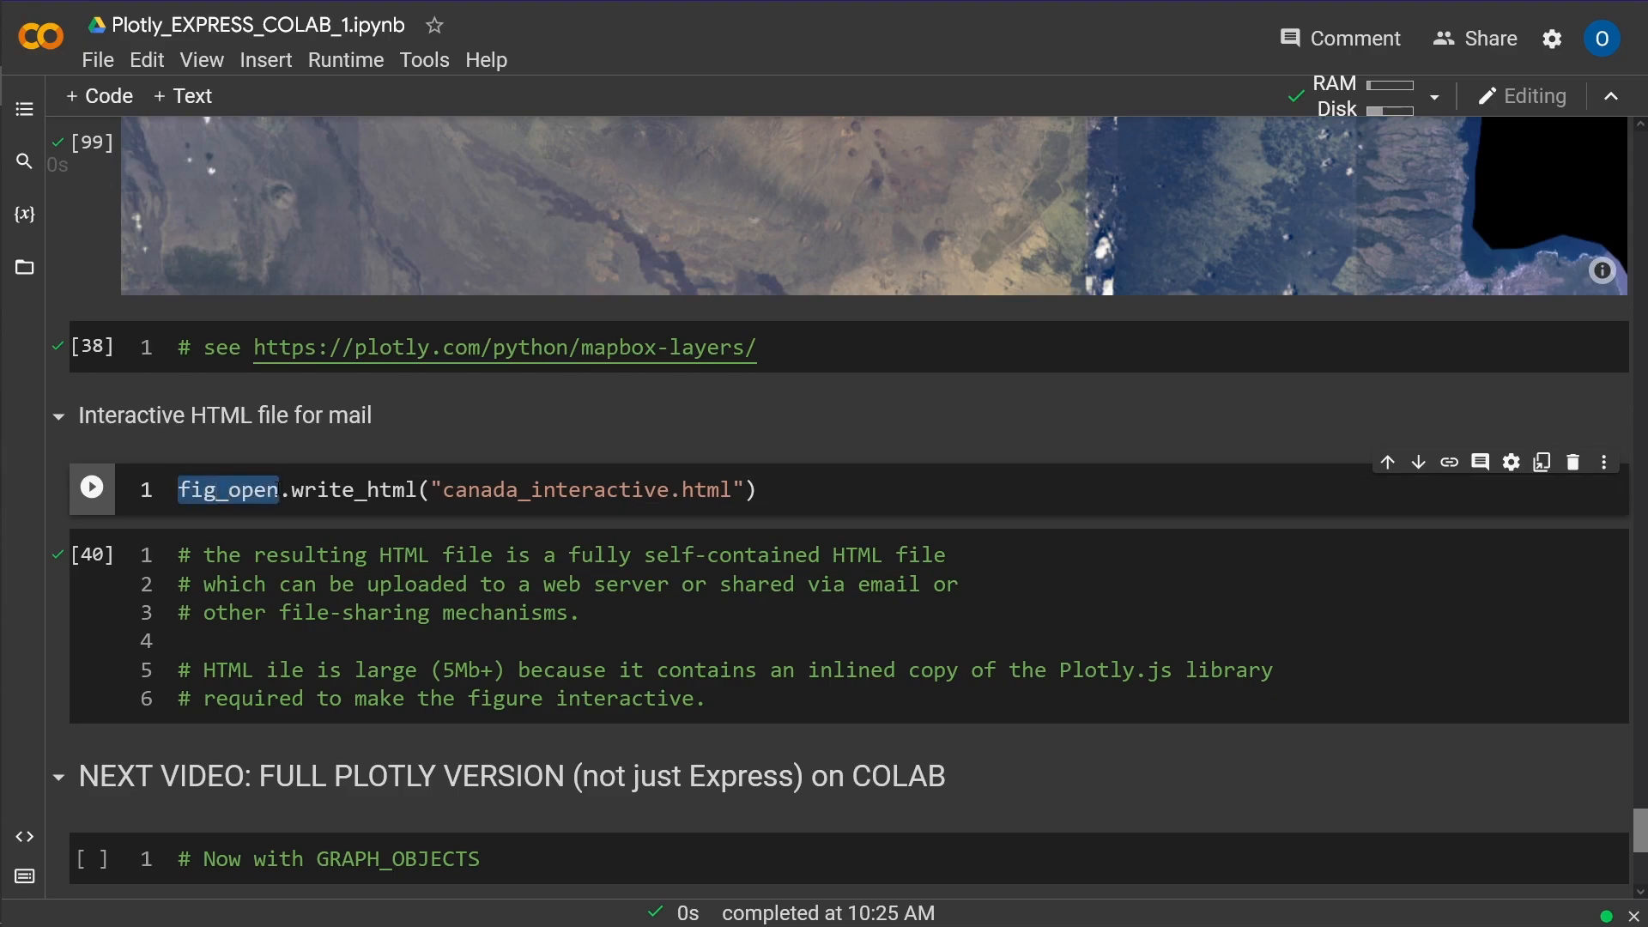
double_click(365, 490)
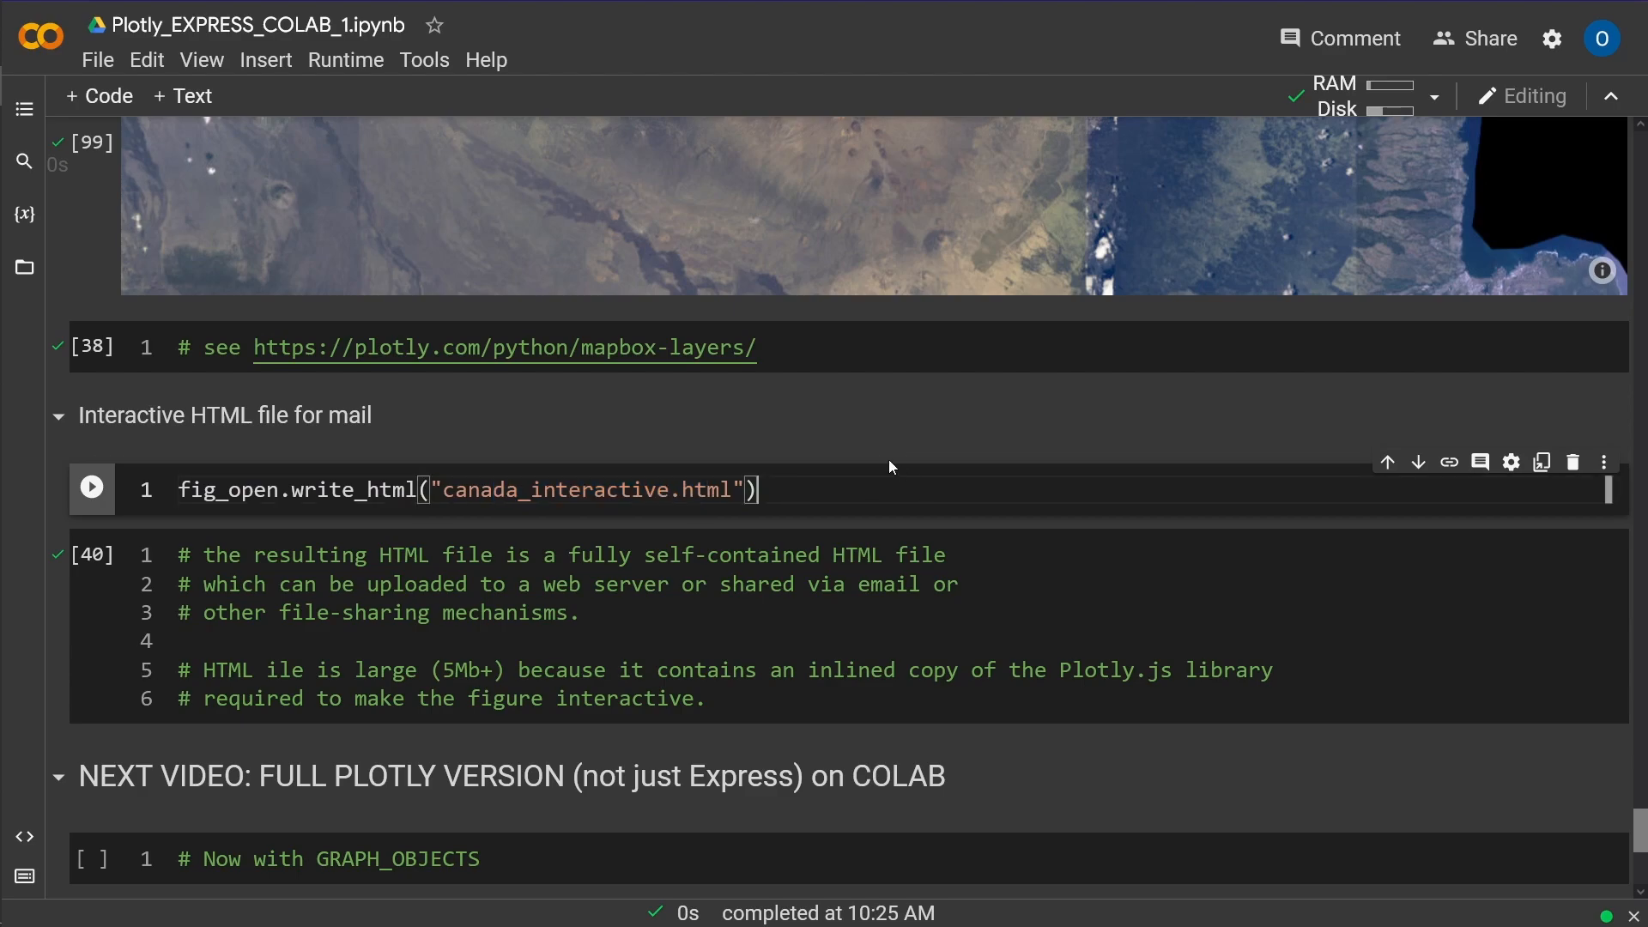
Step: Run the write_html cell creating canada_interactive.html and show the session's files
click(92, 487)
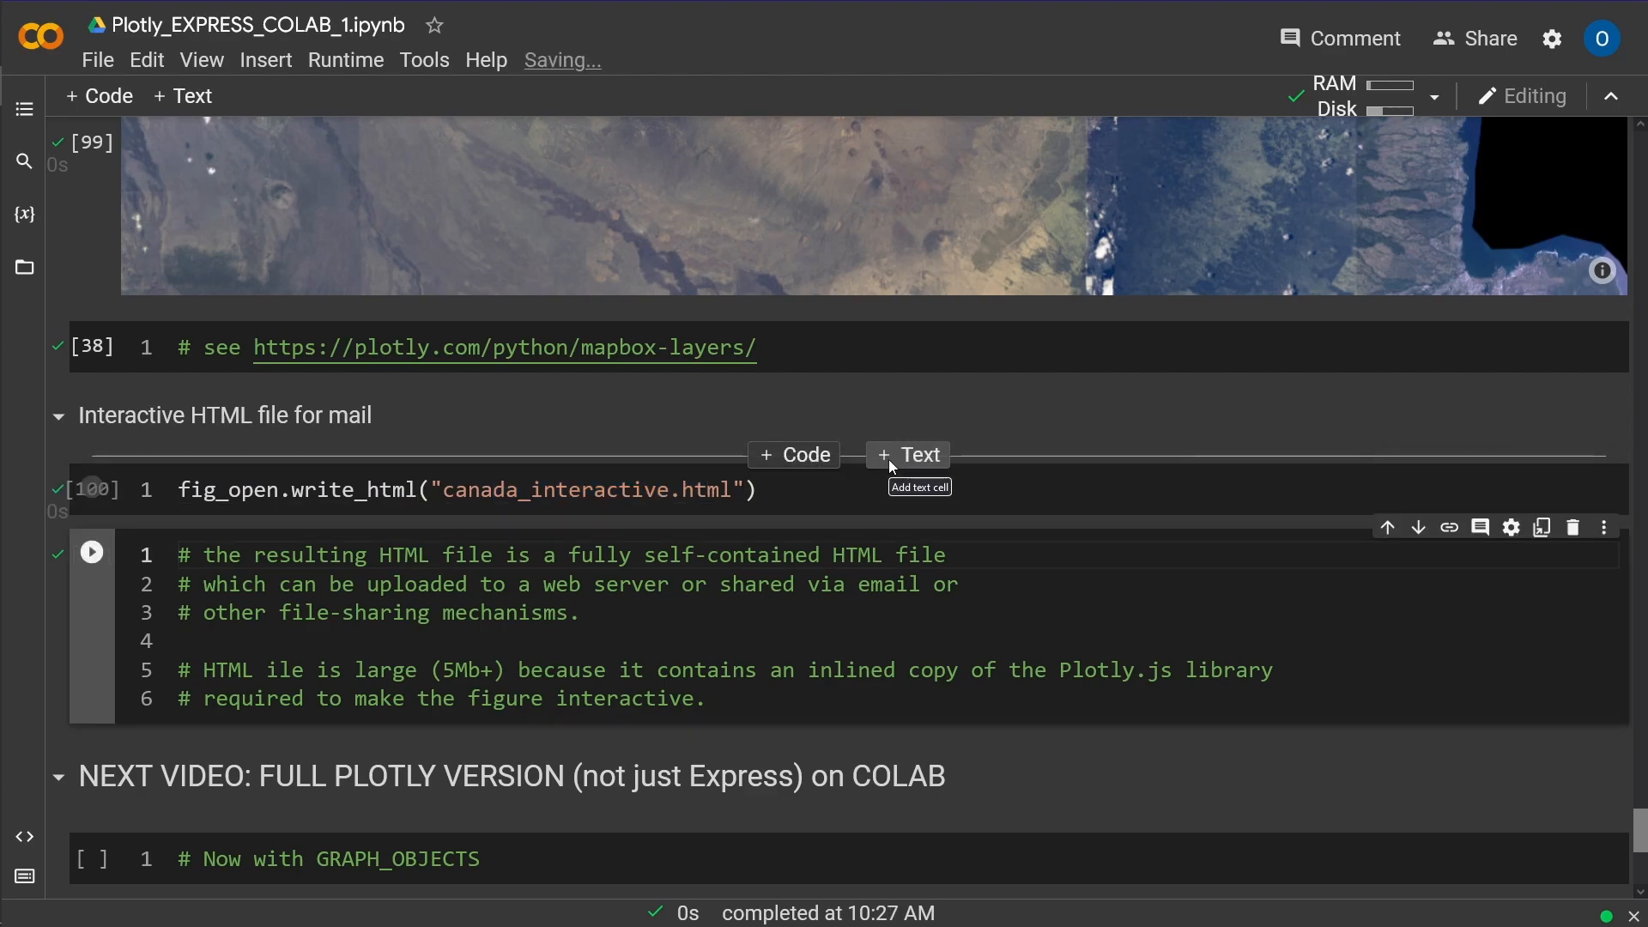
click(23, 267)
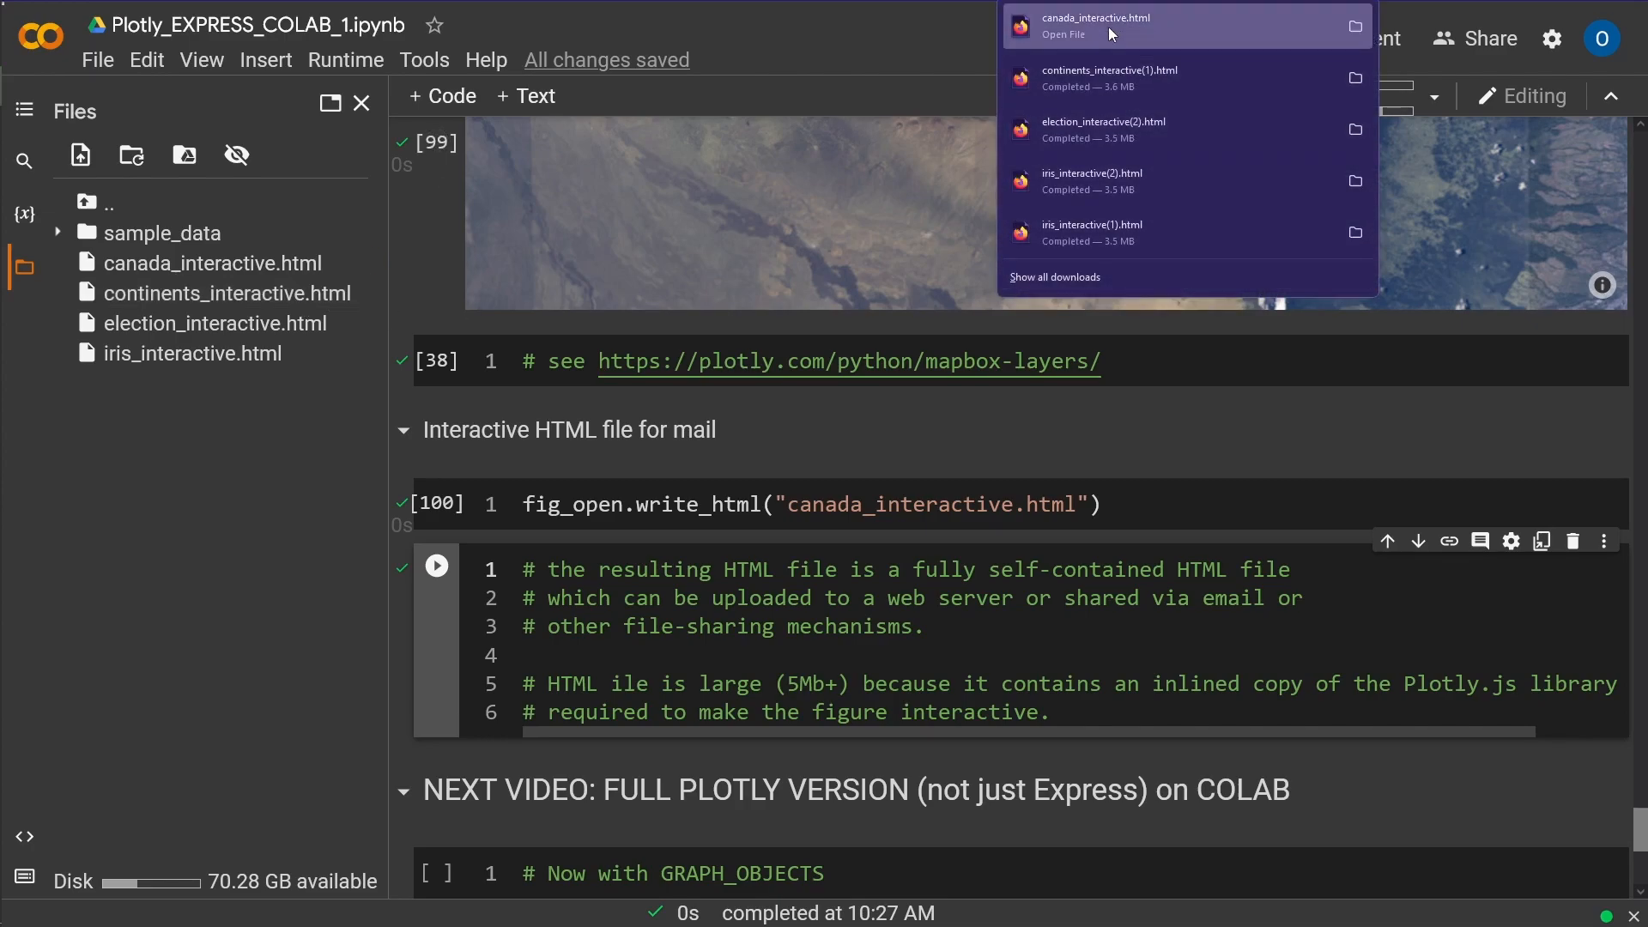
click(1096, 24)
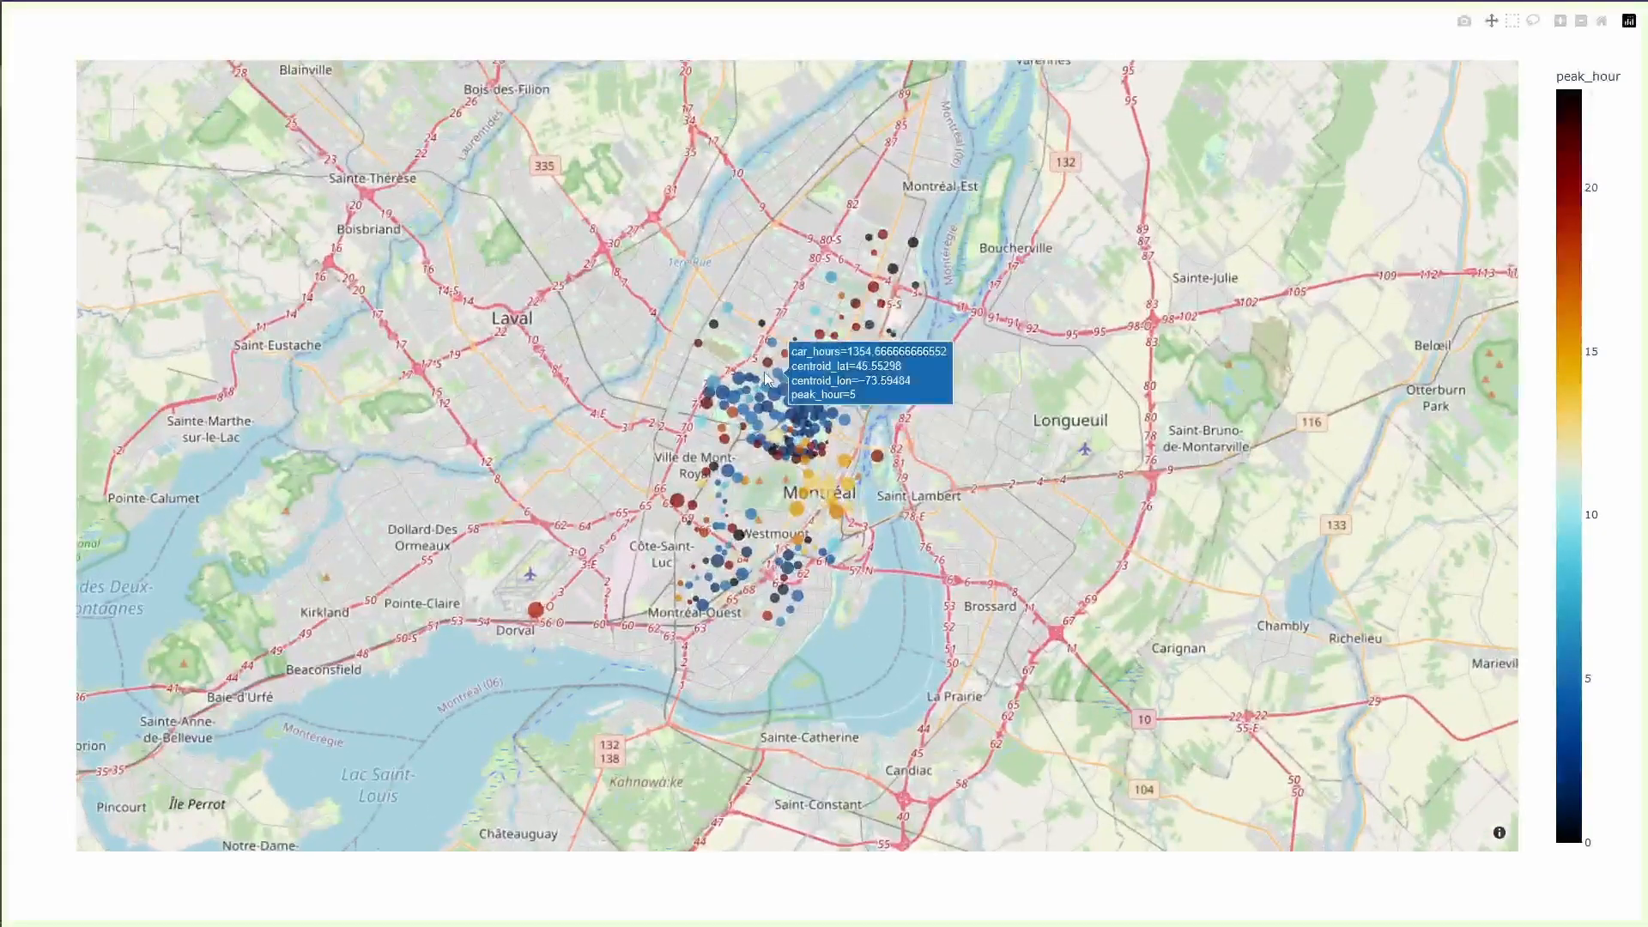
mouse_move(769, 651)
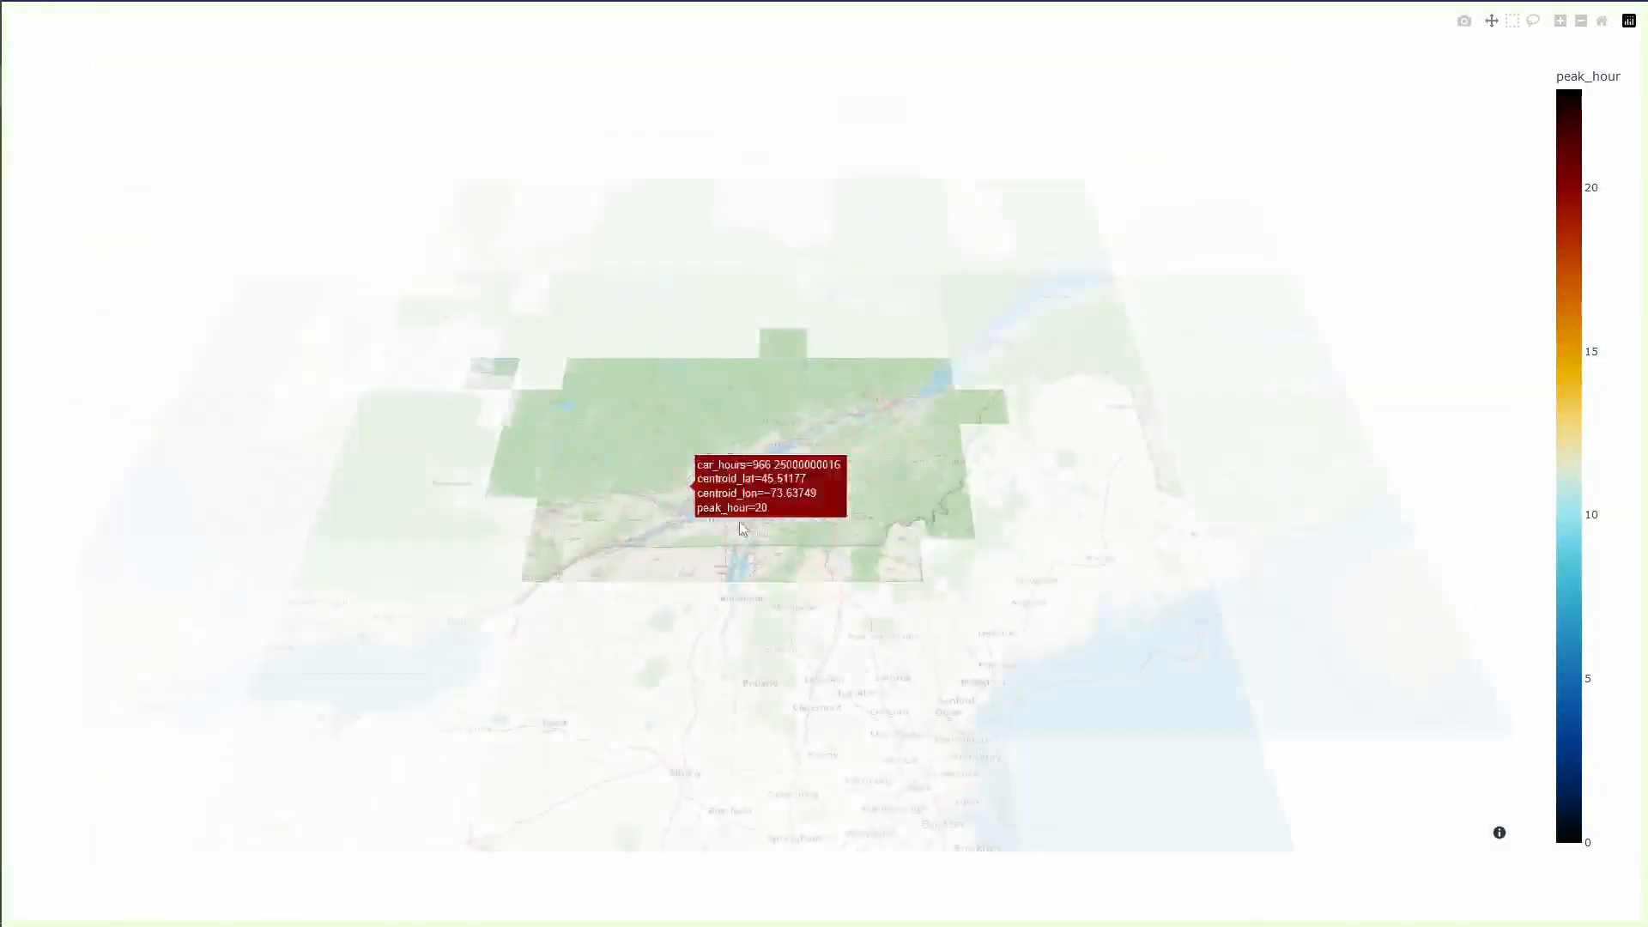
scroll(down, 3)
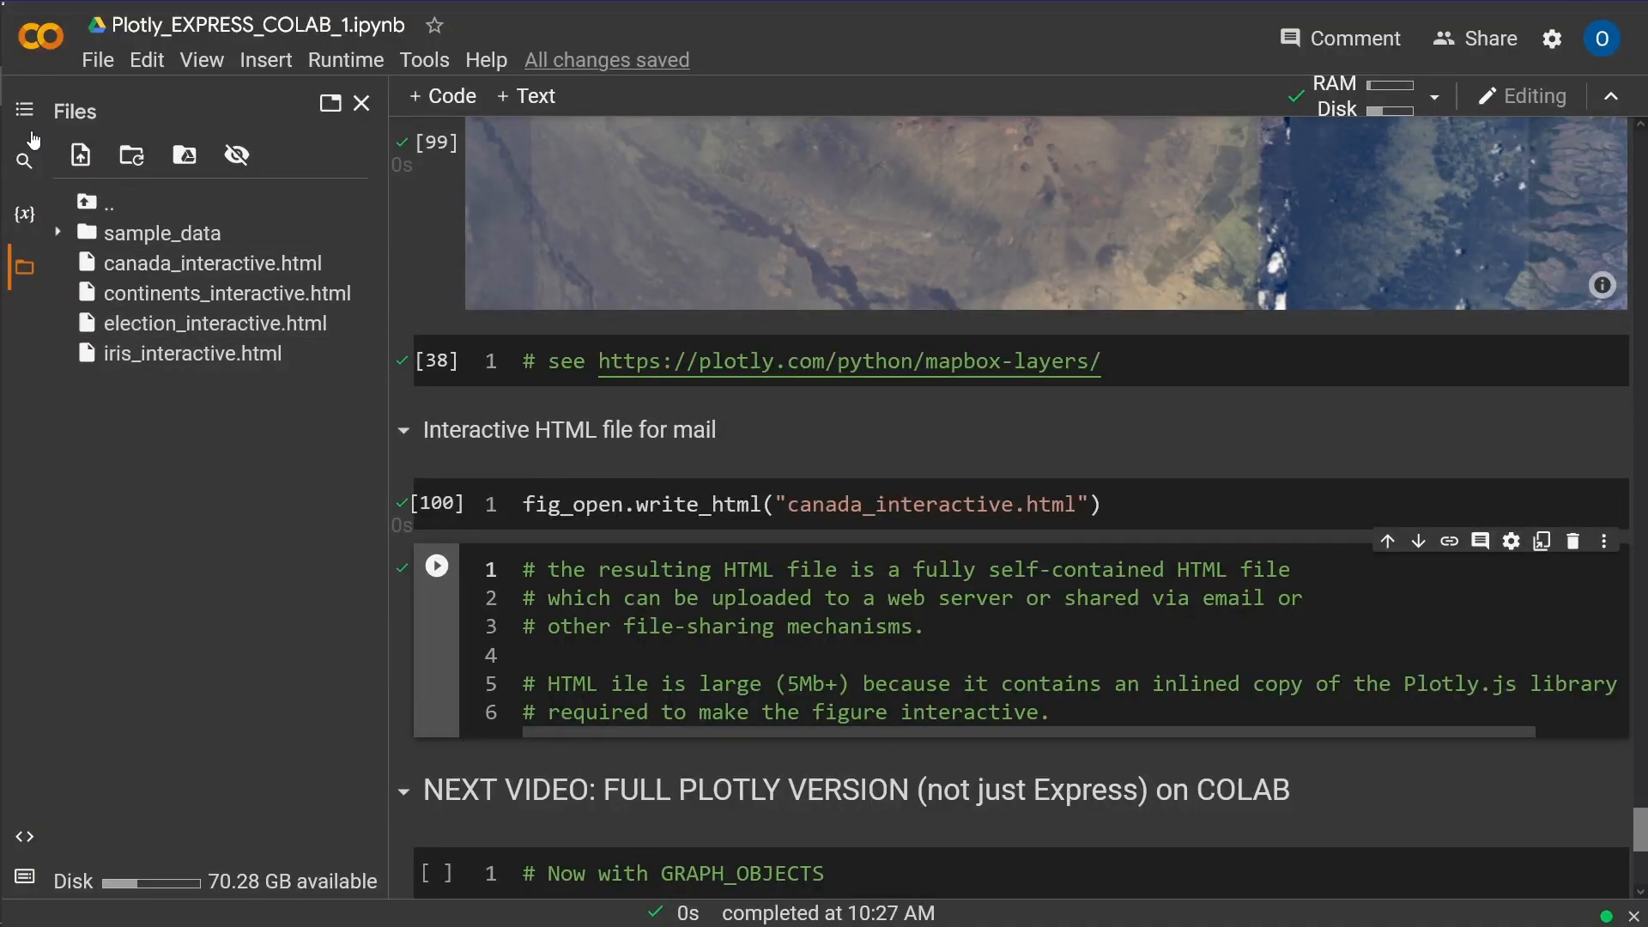
Step: Switch the sidebar to the table of contents and browse headings down to the Graph Objects cell
click(23, 109)
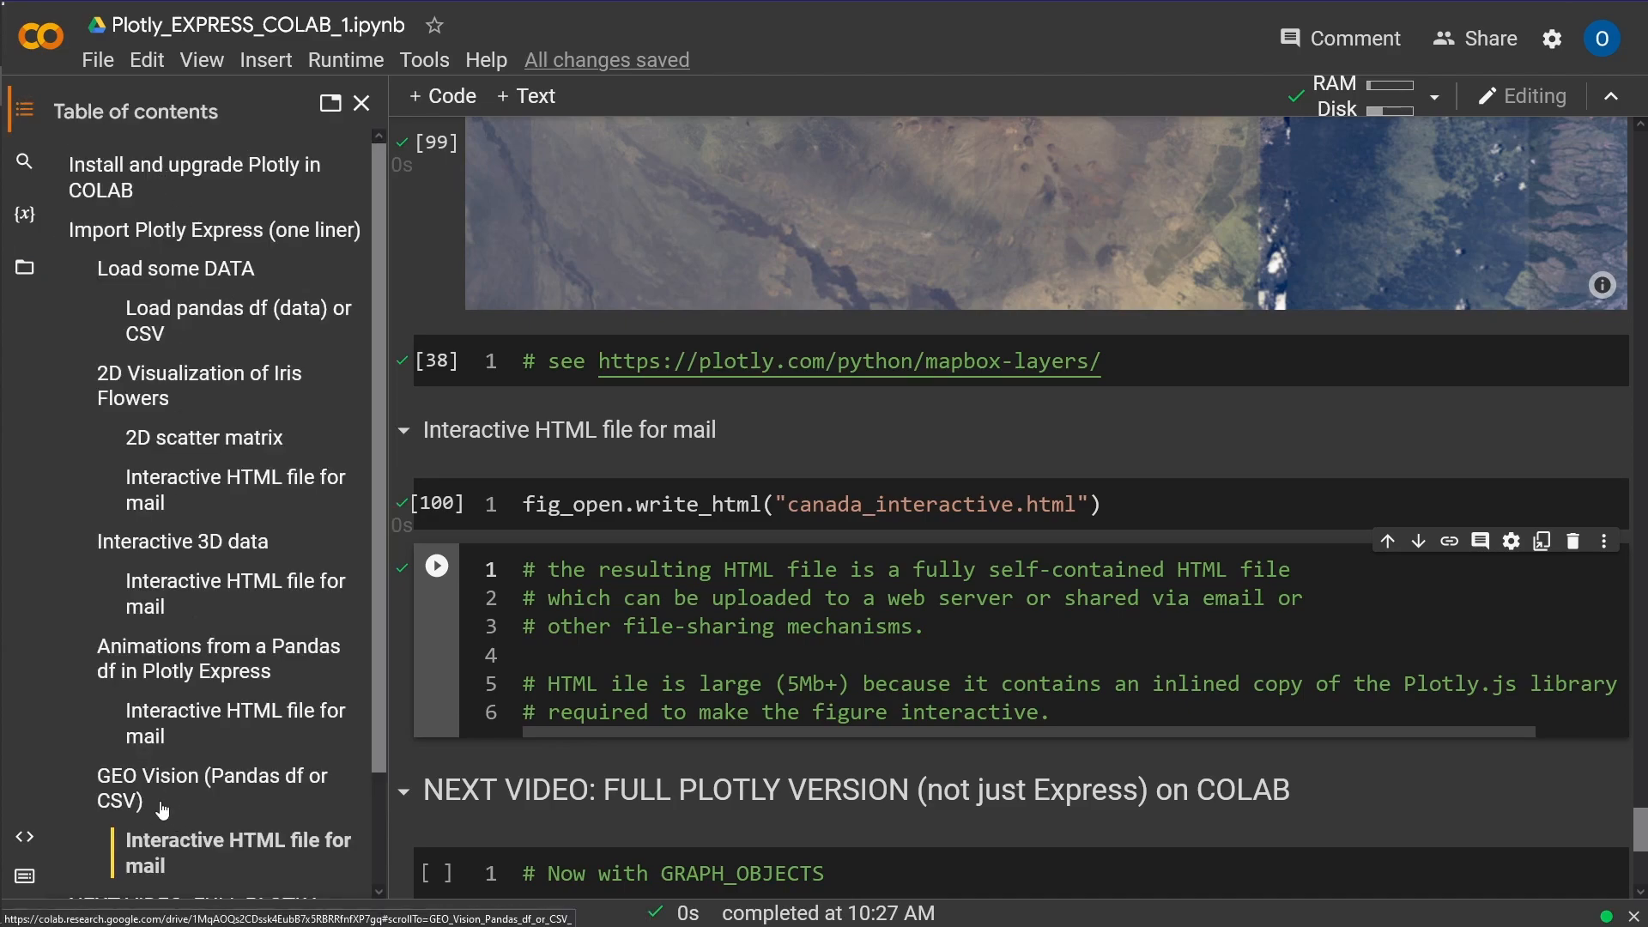
click(216, 229)
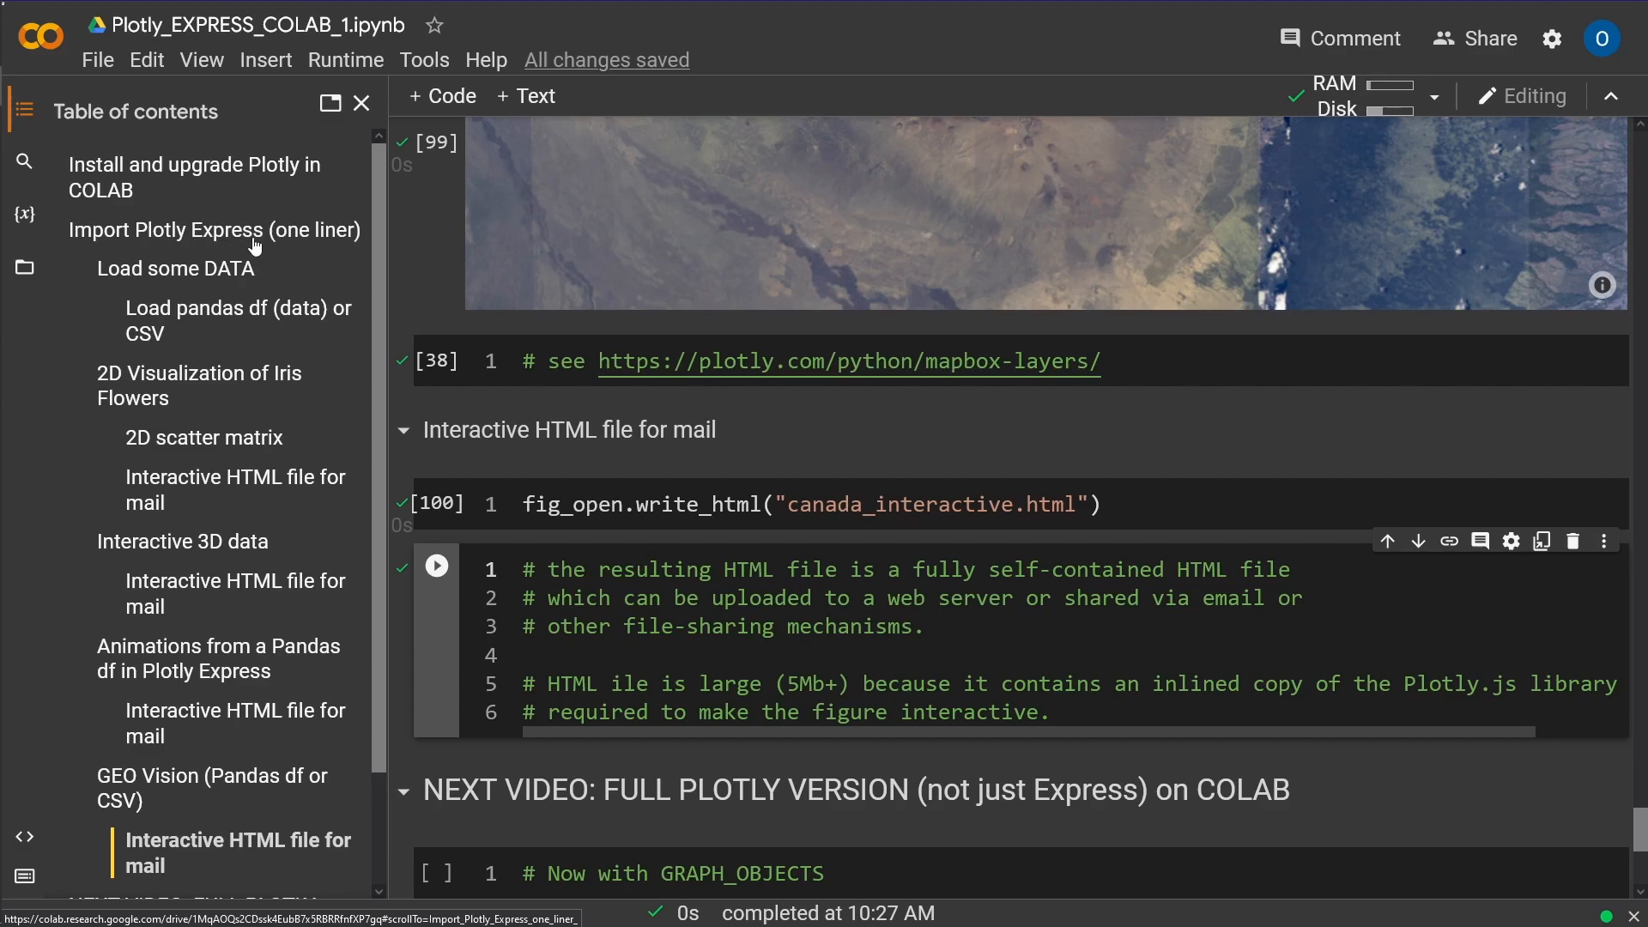
click(200, 385)
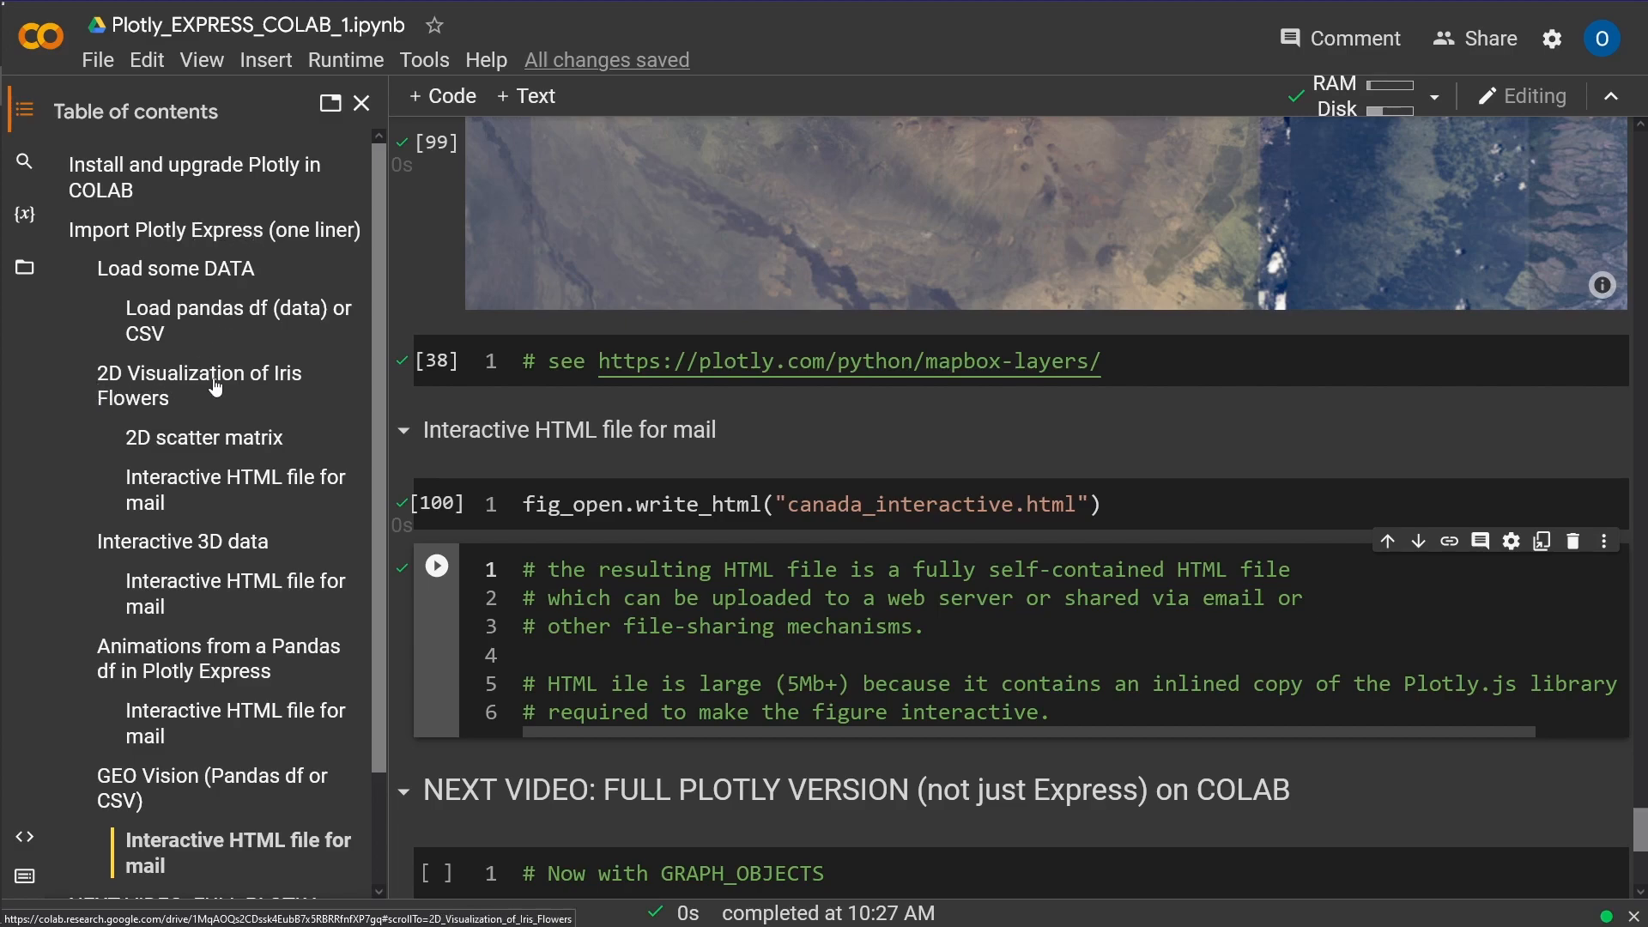
mouse_move(110, 553)
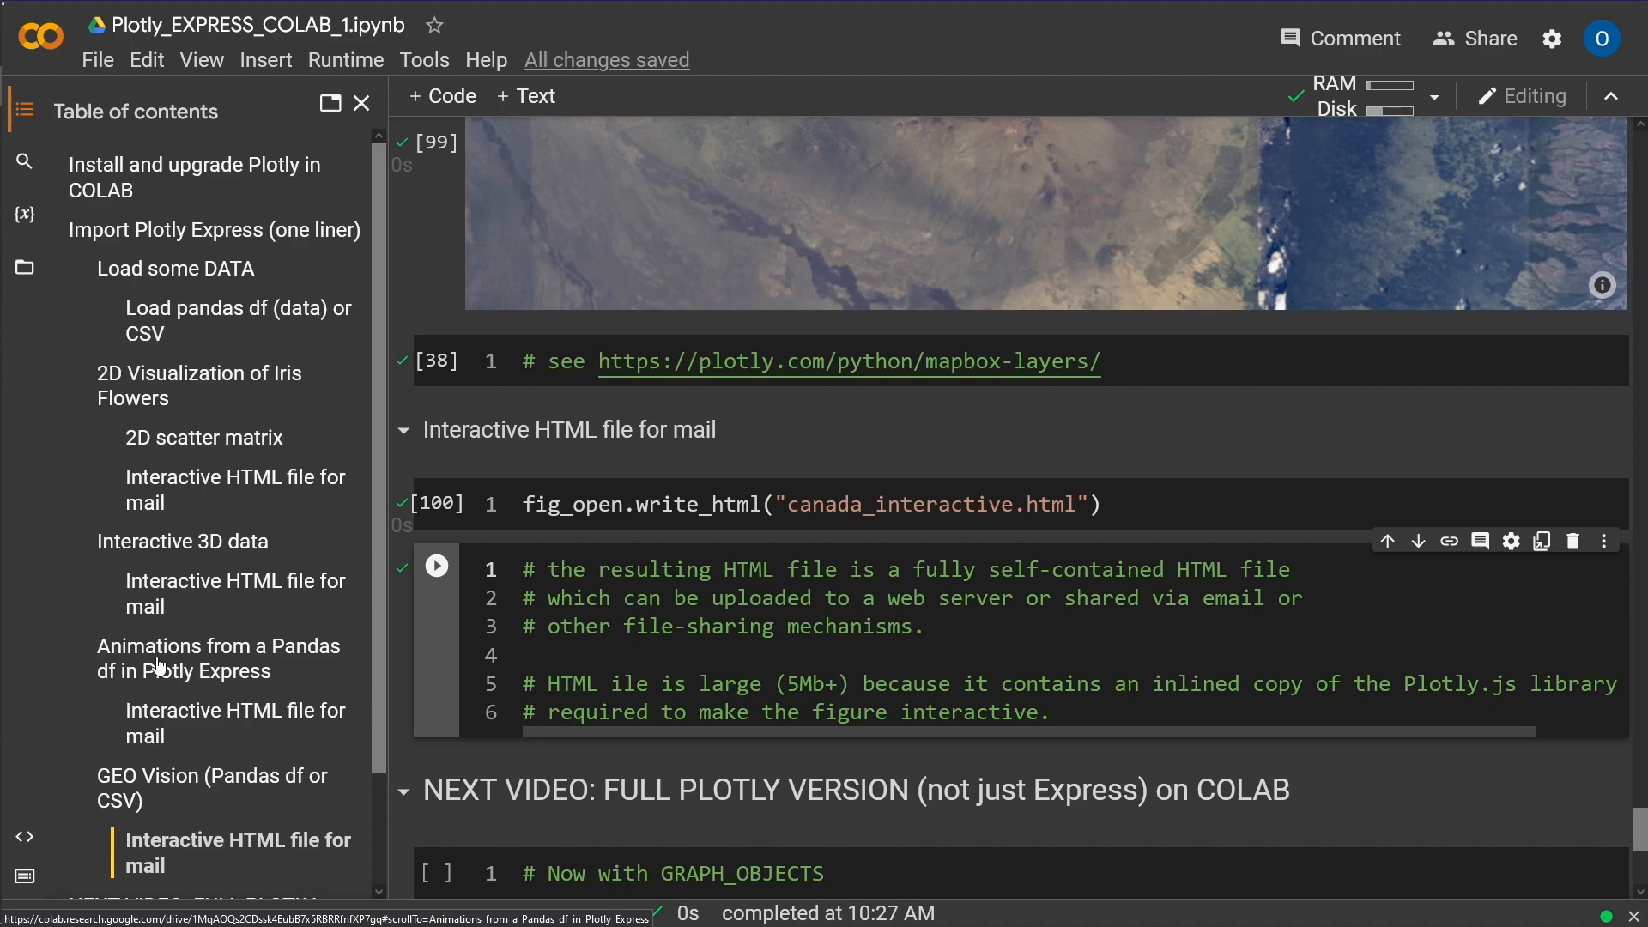
scroll(down, 3)
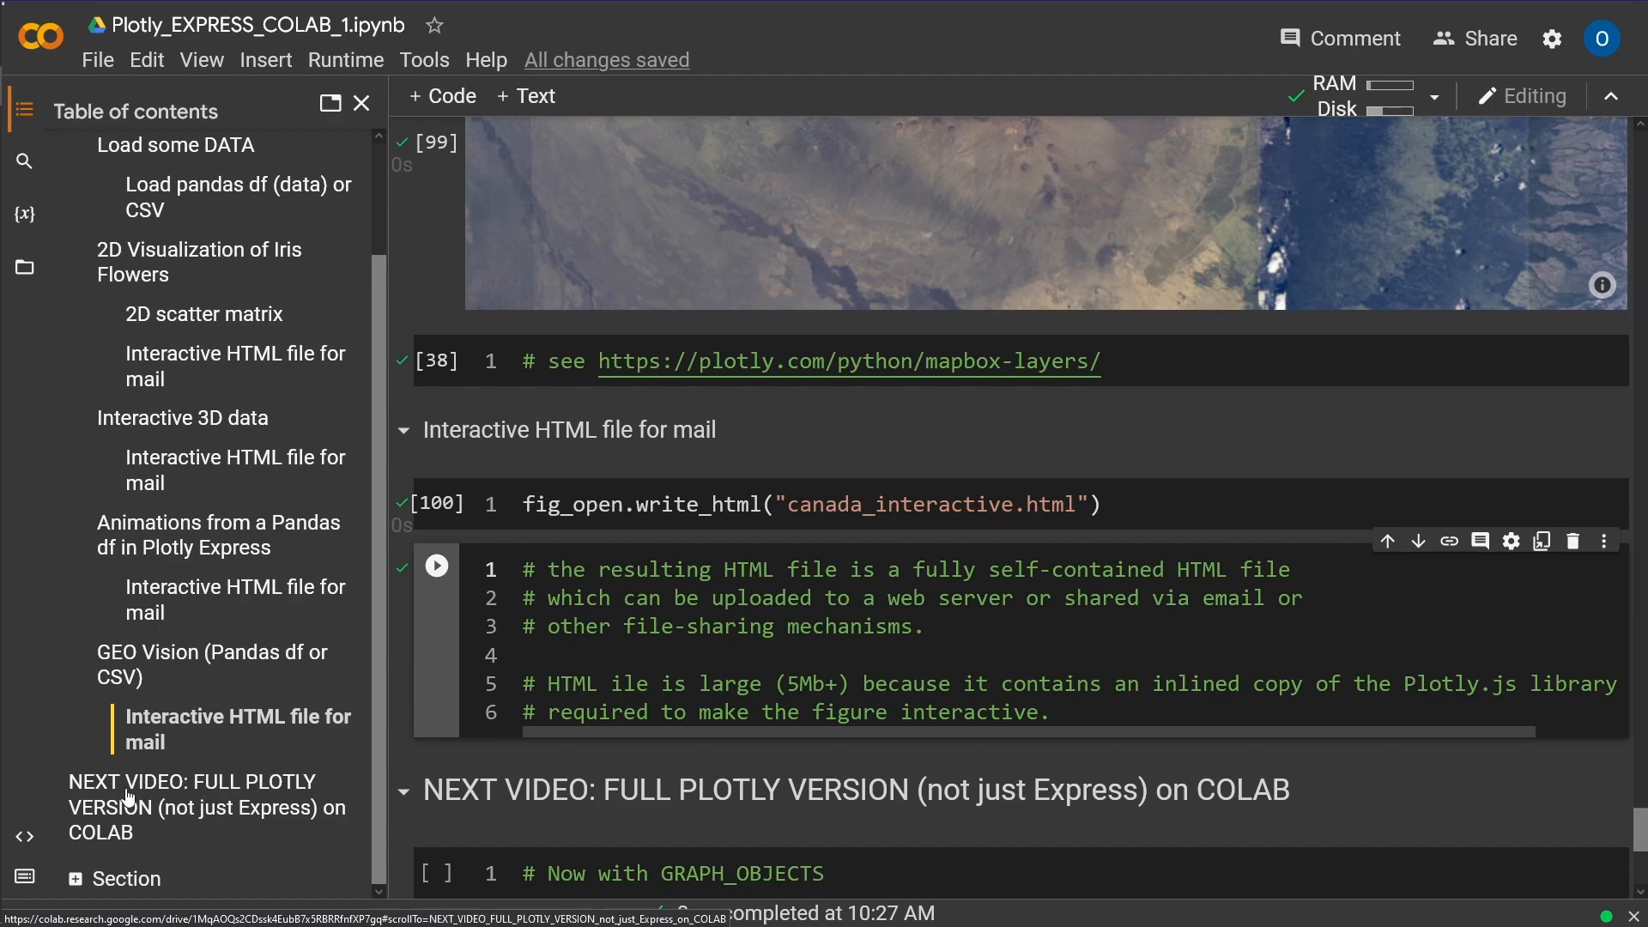
mouse_move(261, 800)
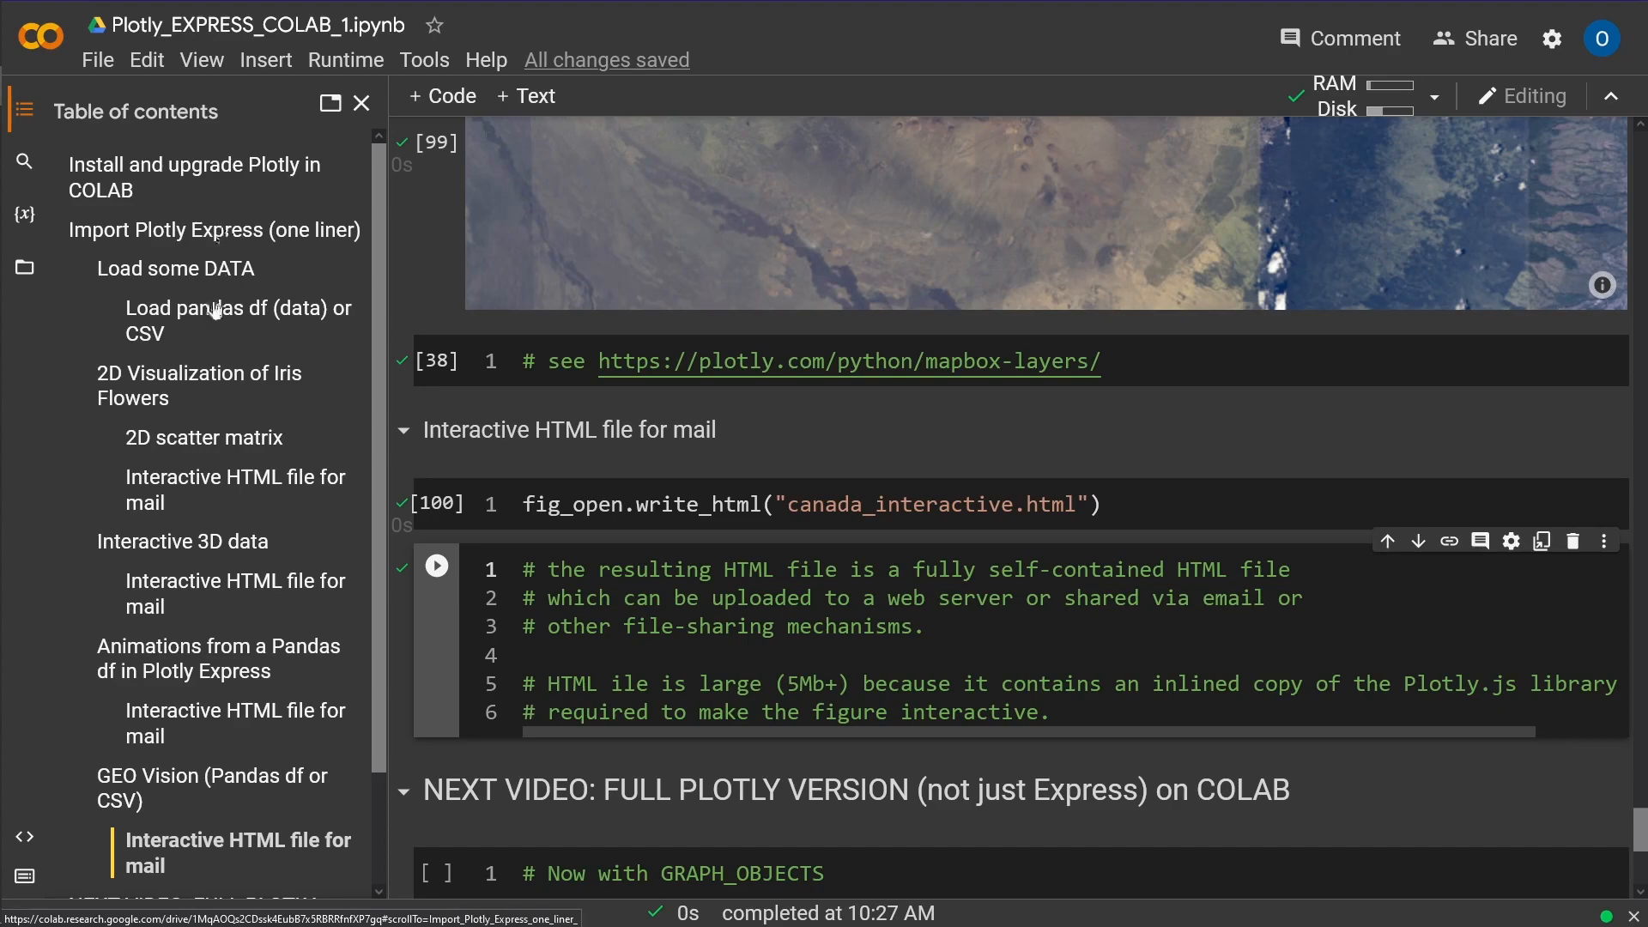
scroll(down, 3)
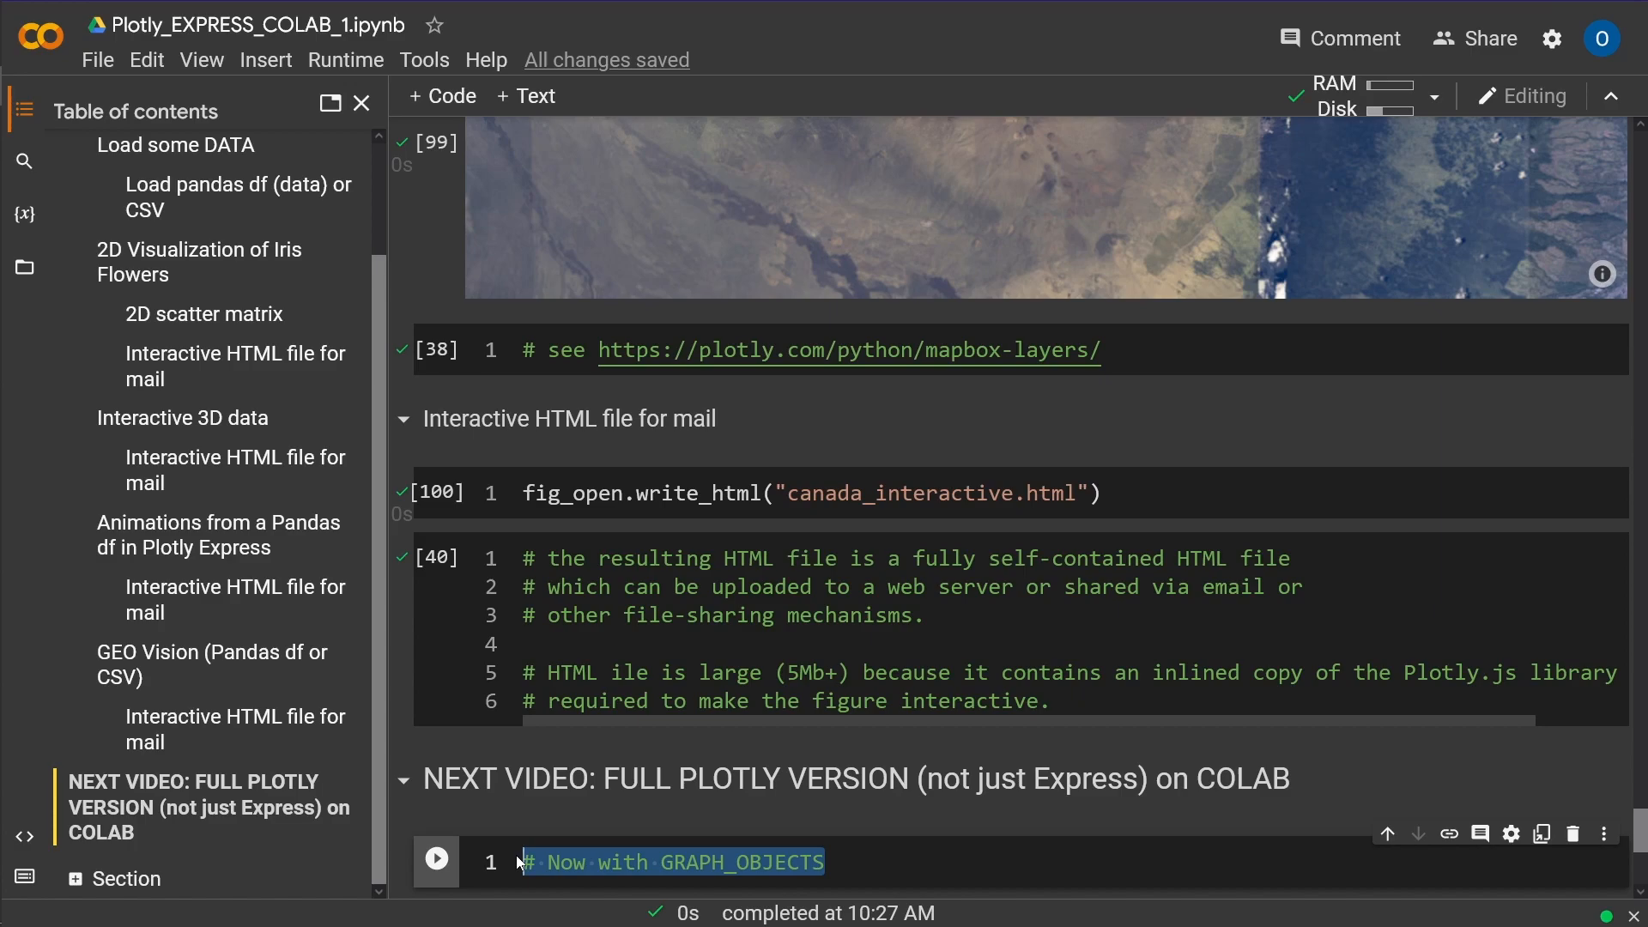
mouse_move(398, 716)
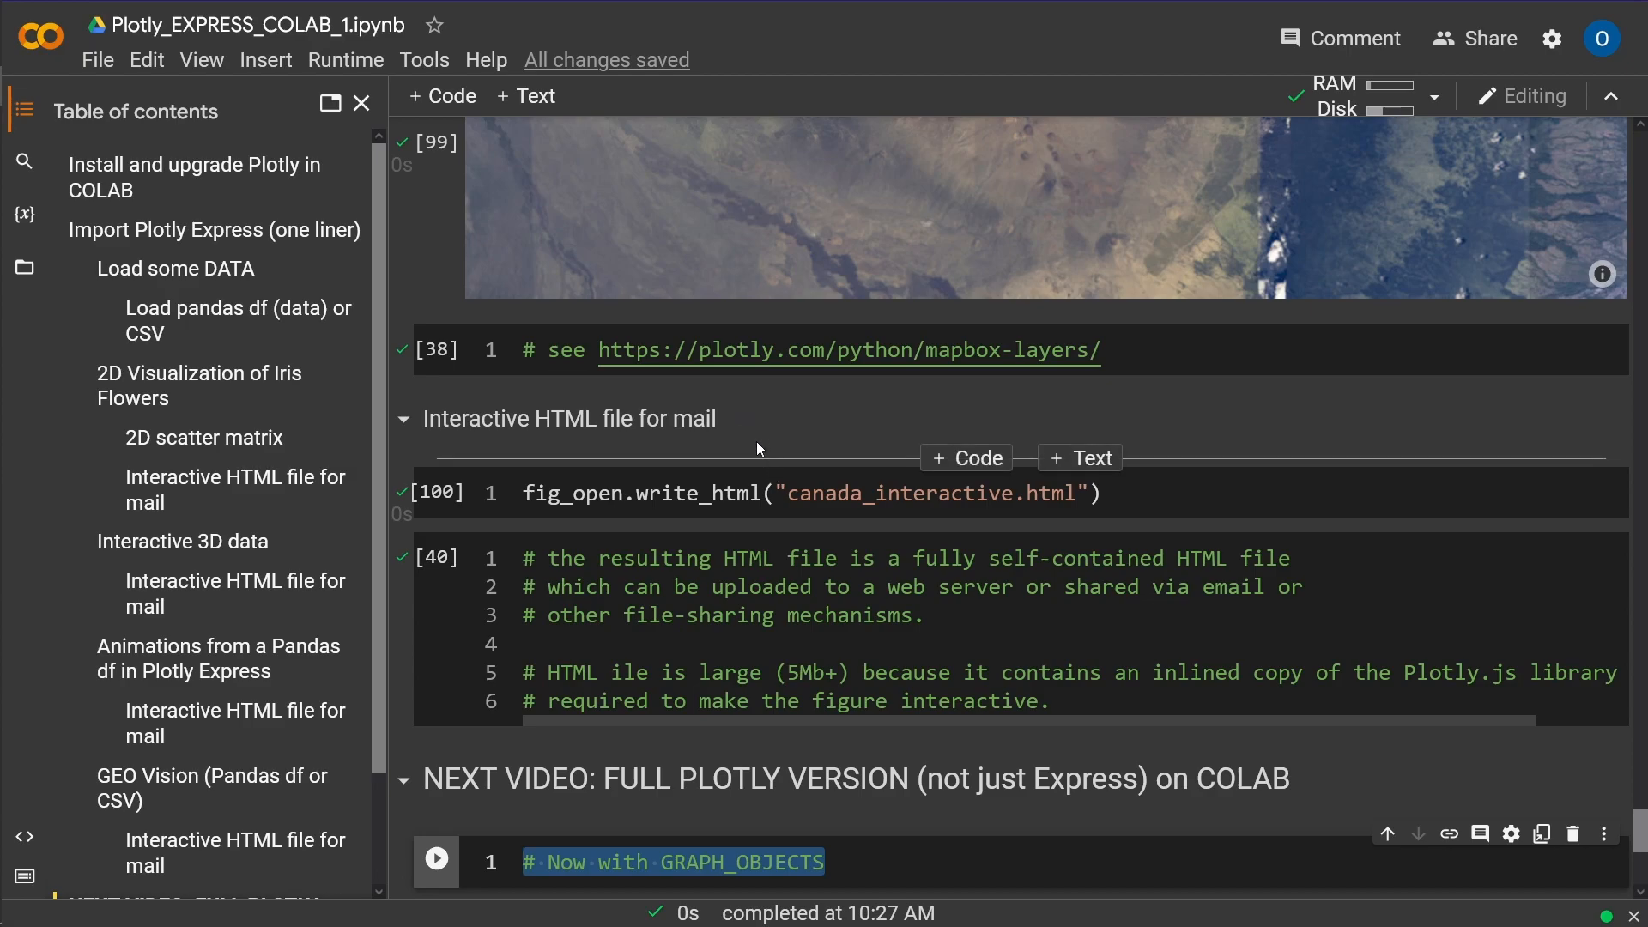
mouse_move(753, 411)
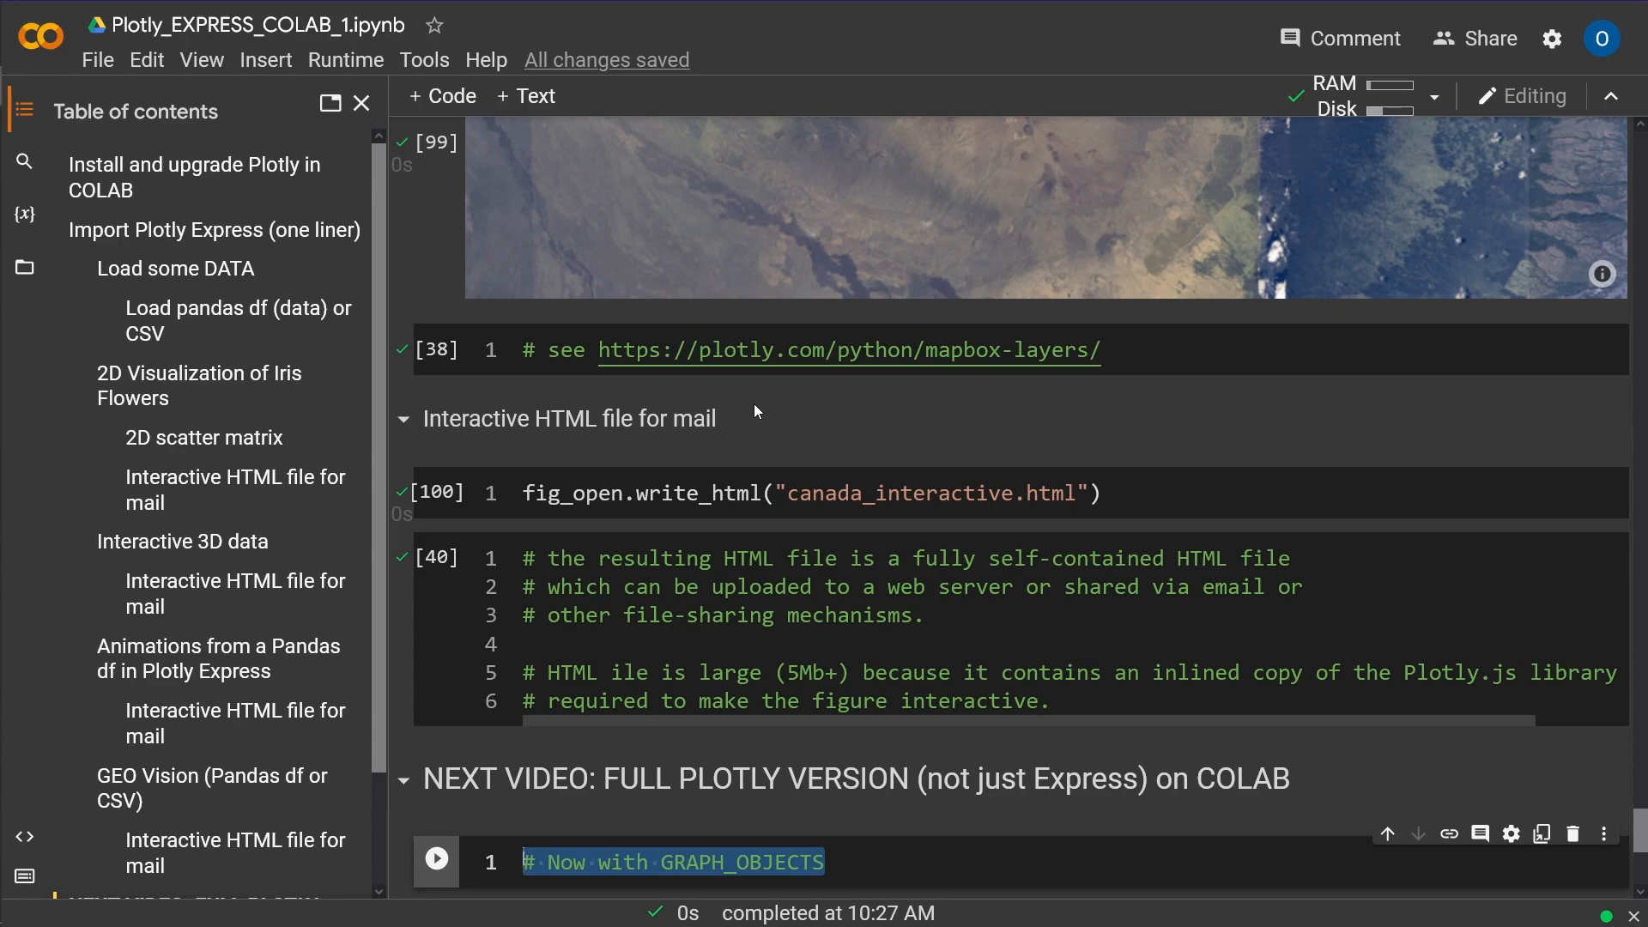
mouse_move(652, 398)
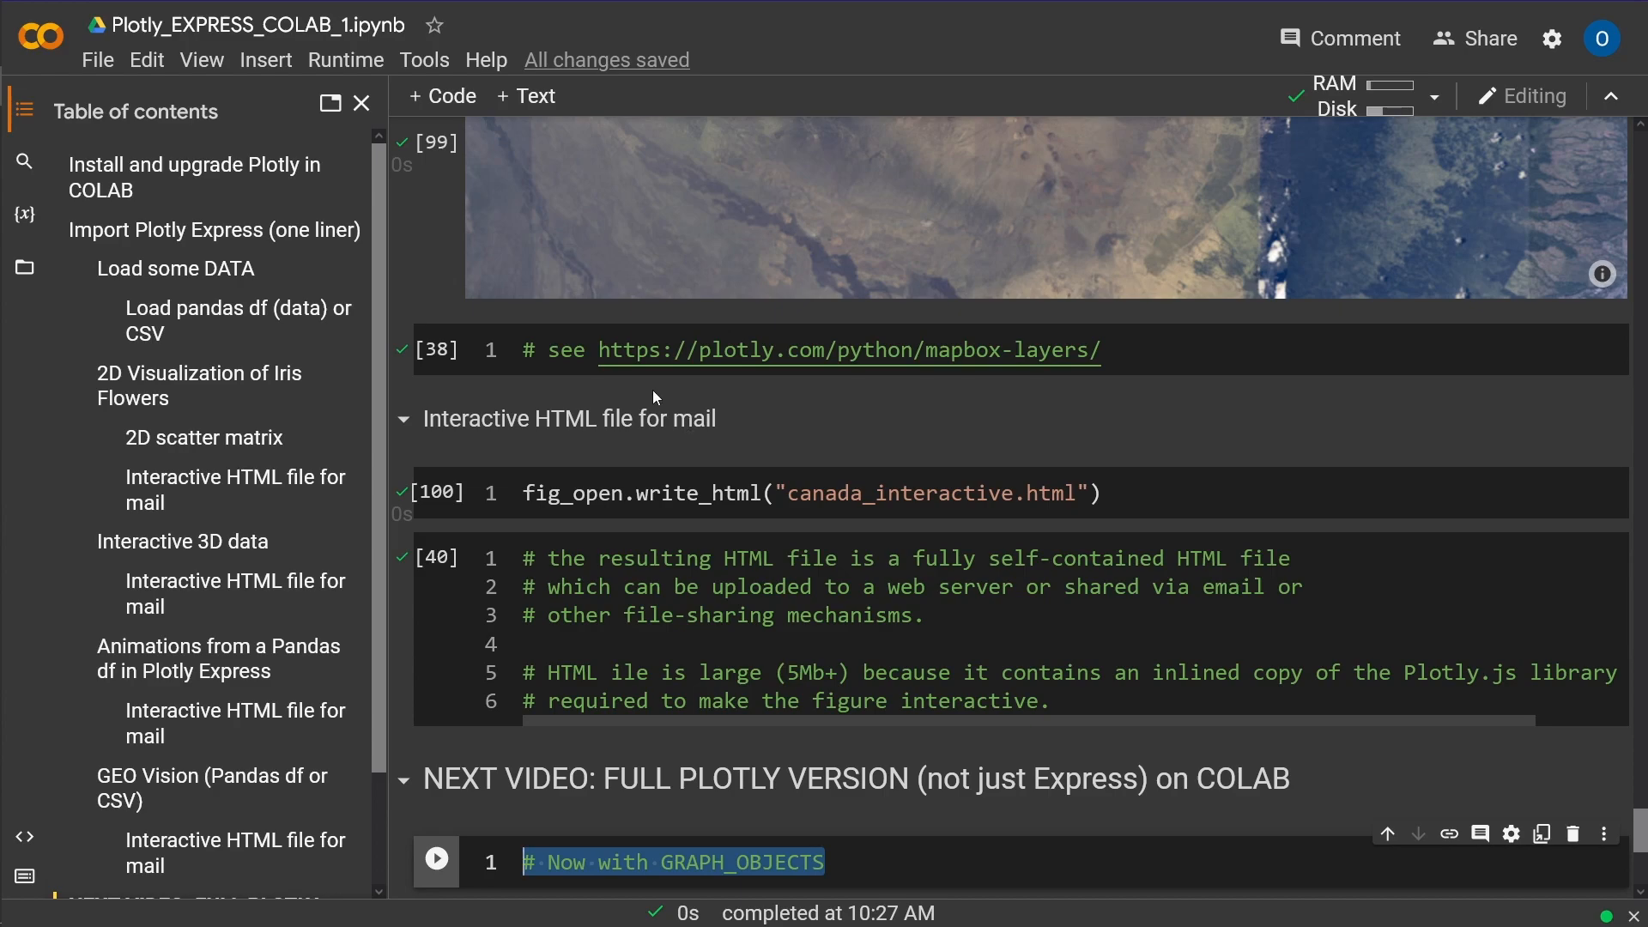
mouse_move(320, 445)
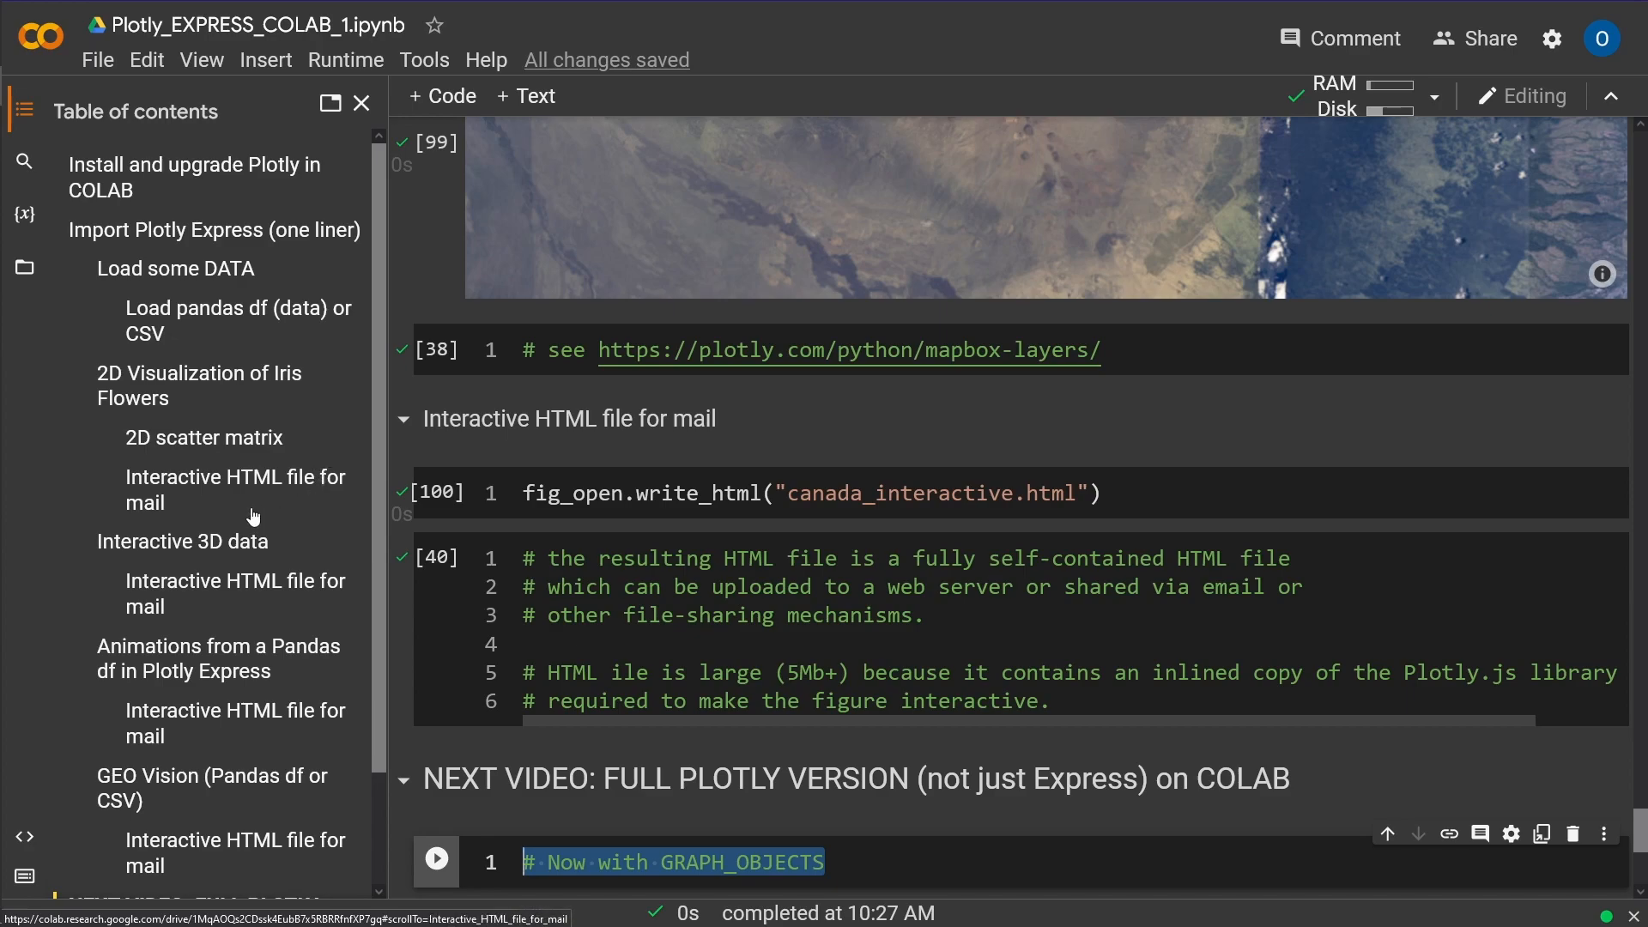
mouse_move(270, 528)
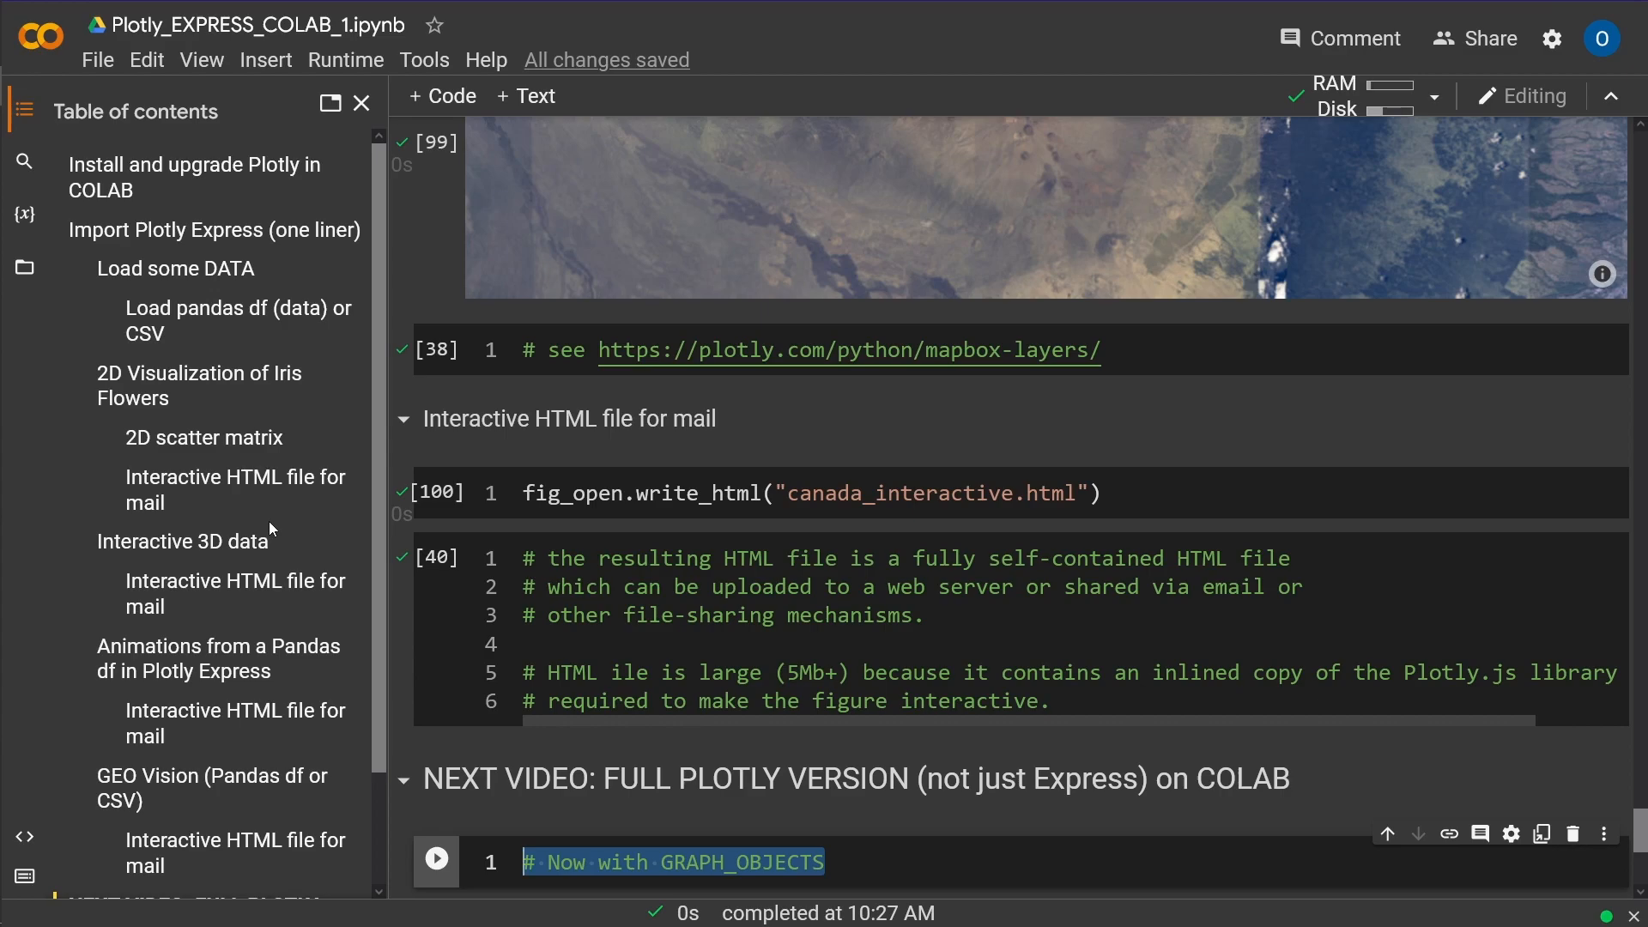